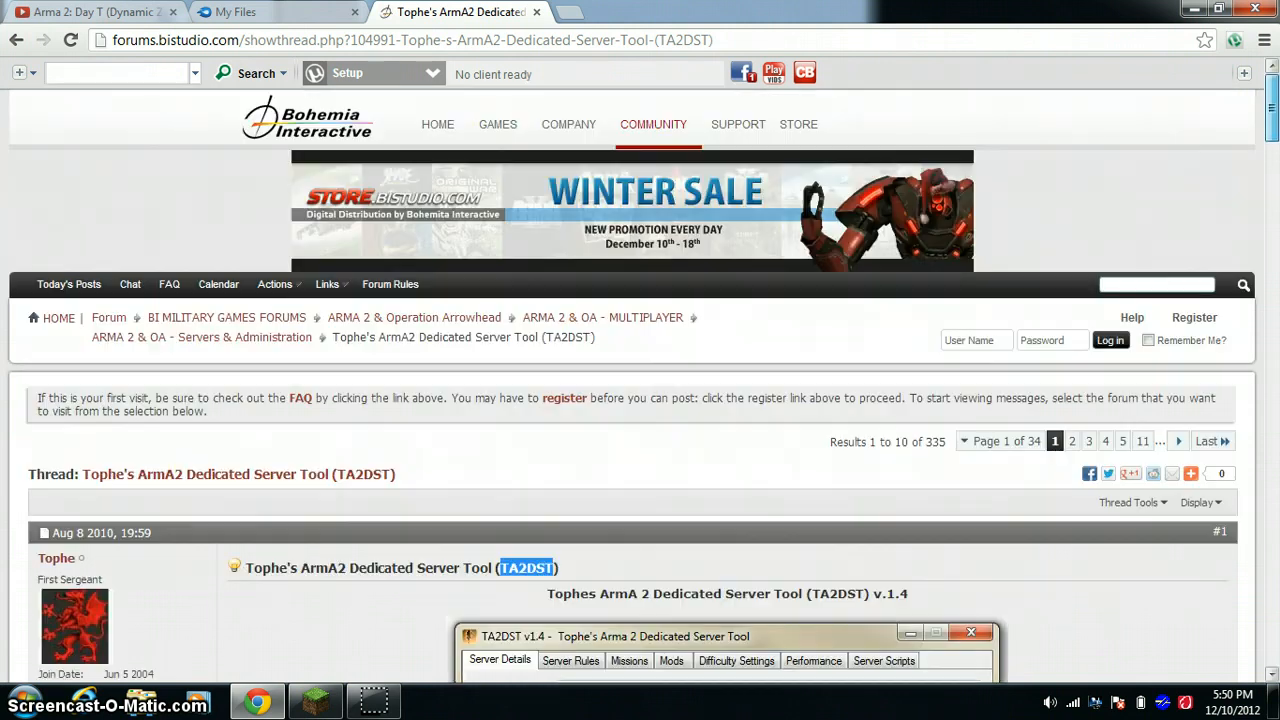
Step: From the BIS forum thread, follow the ARMAHOLIC DOWNLOAD link and scroll its changelog
{"action": "scroll", "scroll_direction": "down", "scroll_amount": 3}
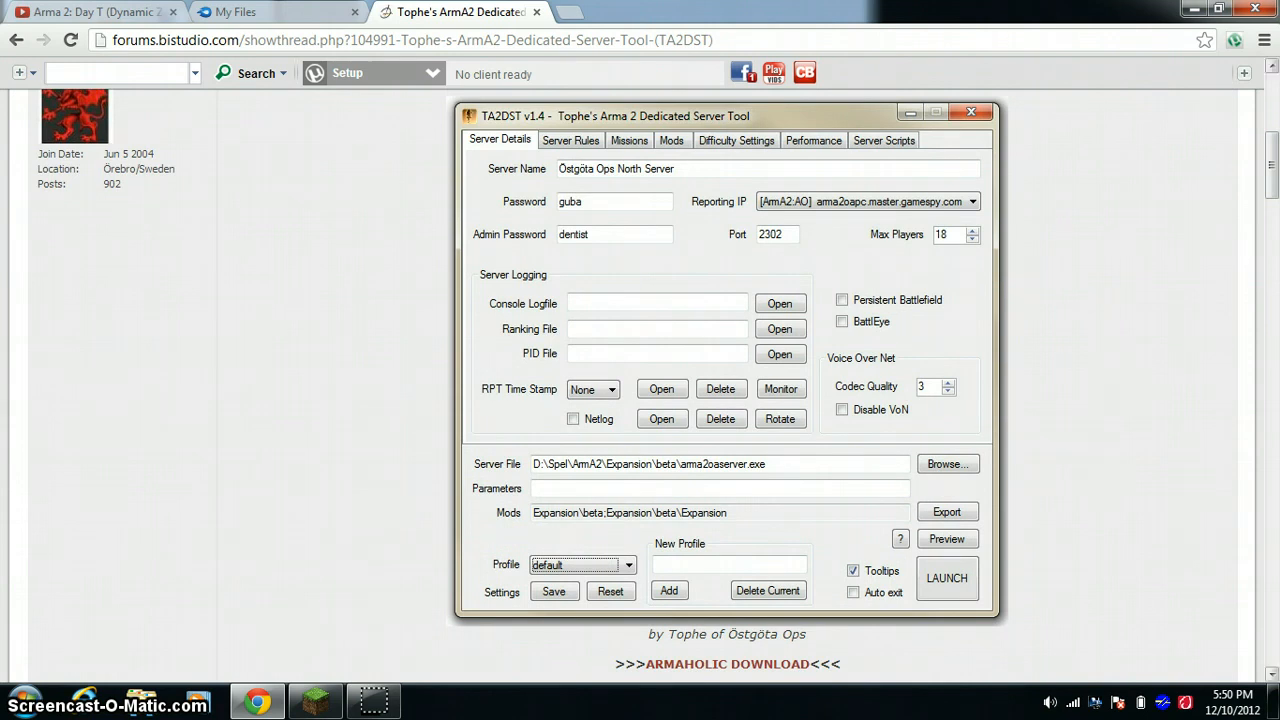
{"action": "scroll", "scroll_direction": "down", "scroll_amount": 3}
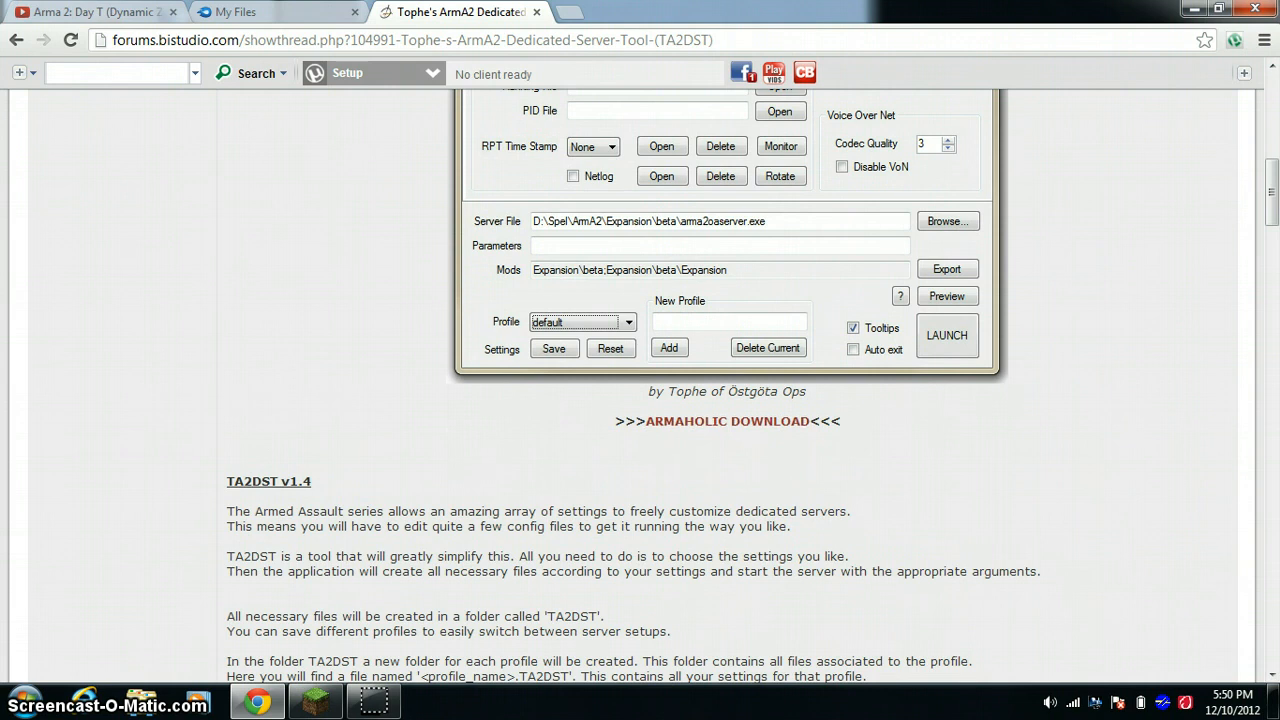
{"action": "left_click", "coordinate": [728, 420]}
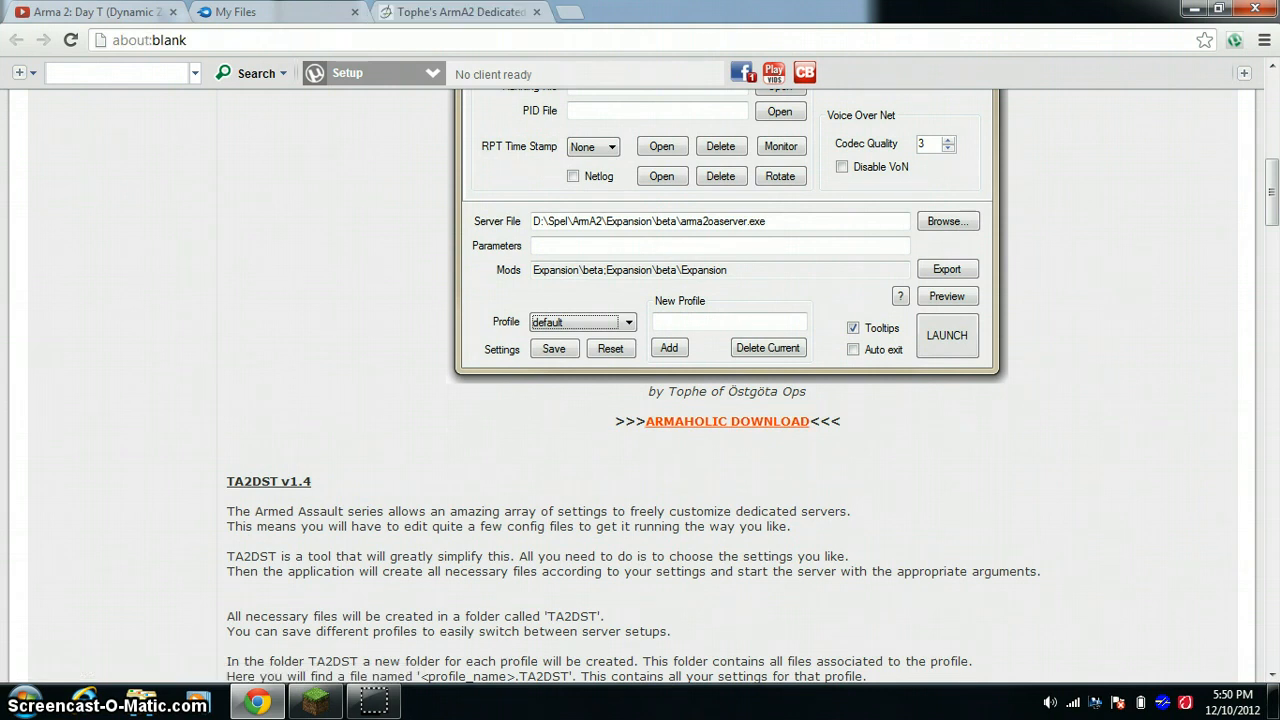
{"action": "left_click", "coordinate": [728, 420]}
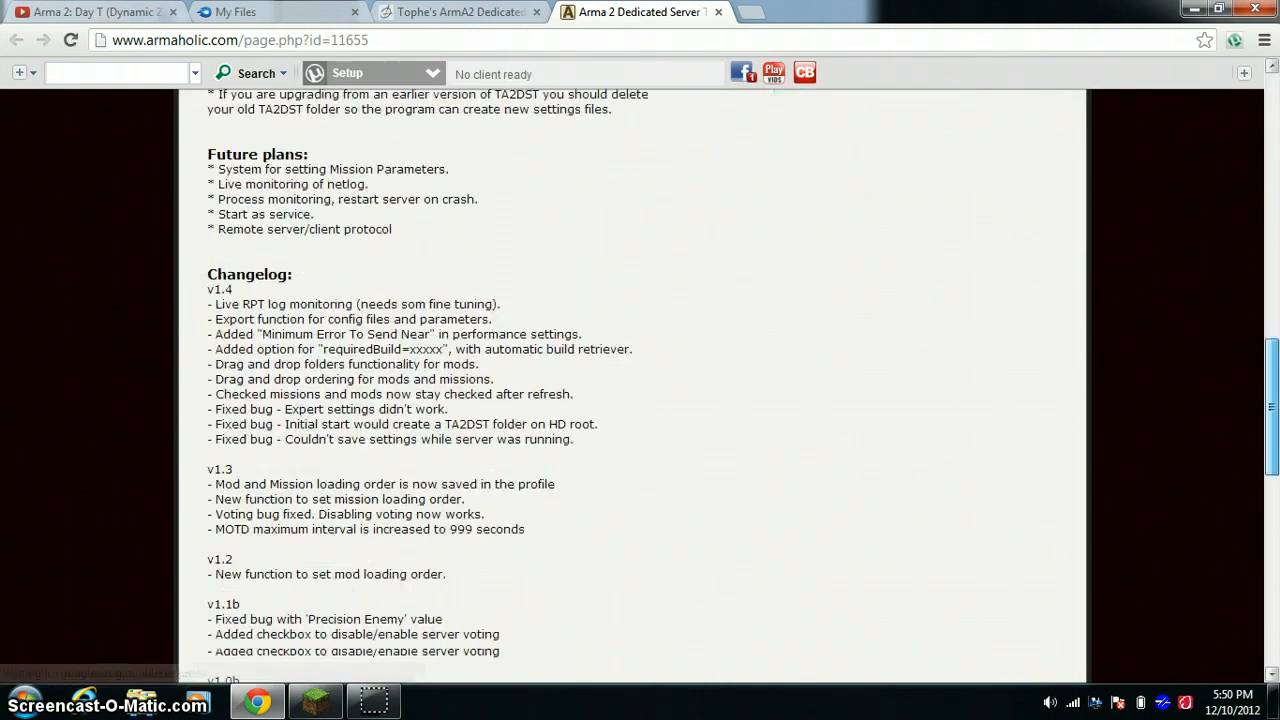
{"action": "scroll", "scroll_direction": "down", "scroll_amount": 3}
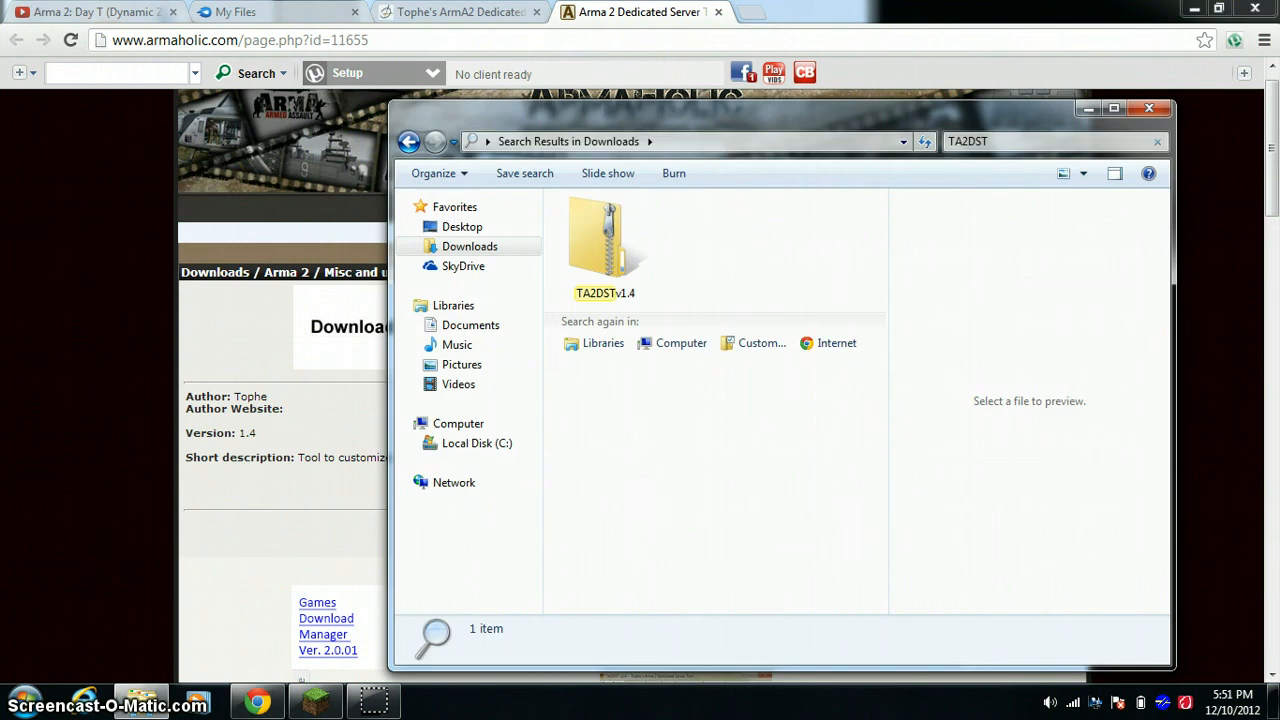
Step: Open the TA2DSTv1.4 zip in Downloads and run the TA2DST application without extracting
{"action": "left_click", "coordinate": [604, 244]}
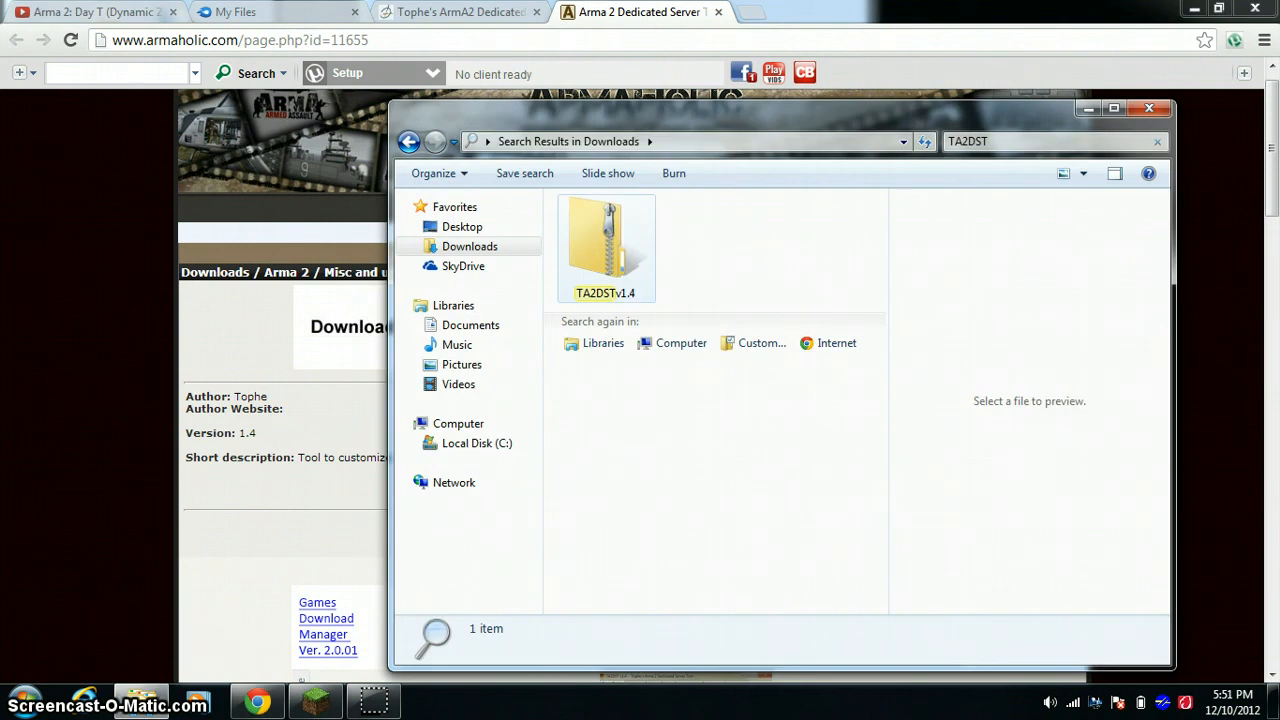
{"action": "left_click", "coordinate": [606, 248]}
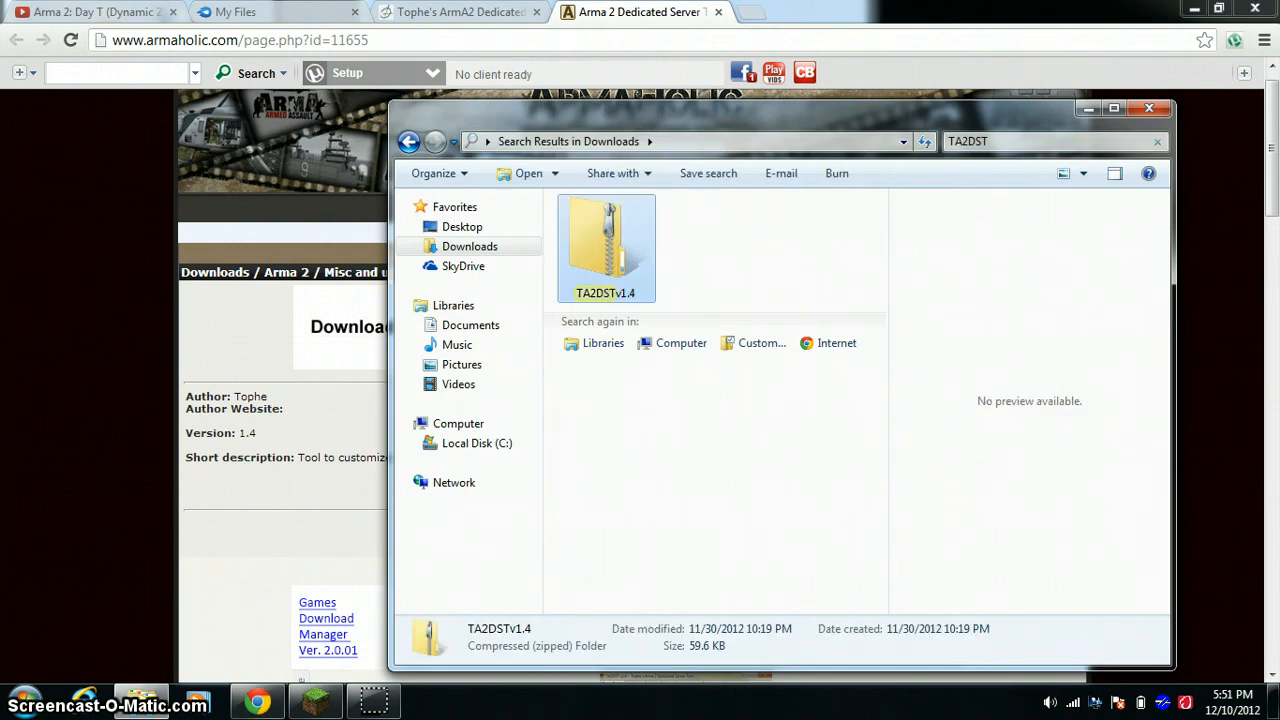
{"action": "double_click", "coordinate": [606, 248]}
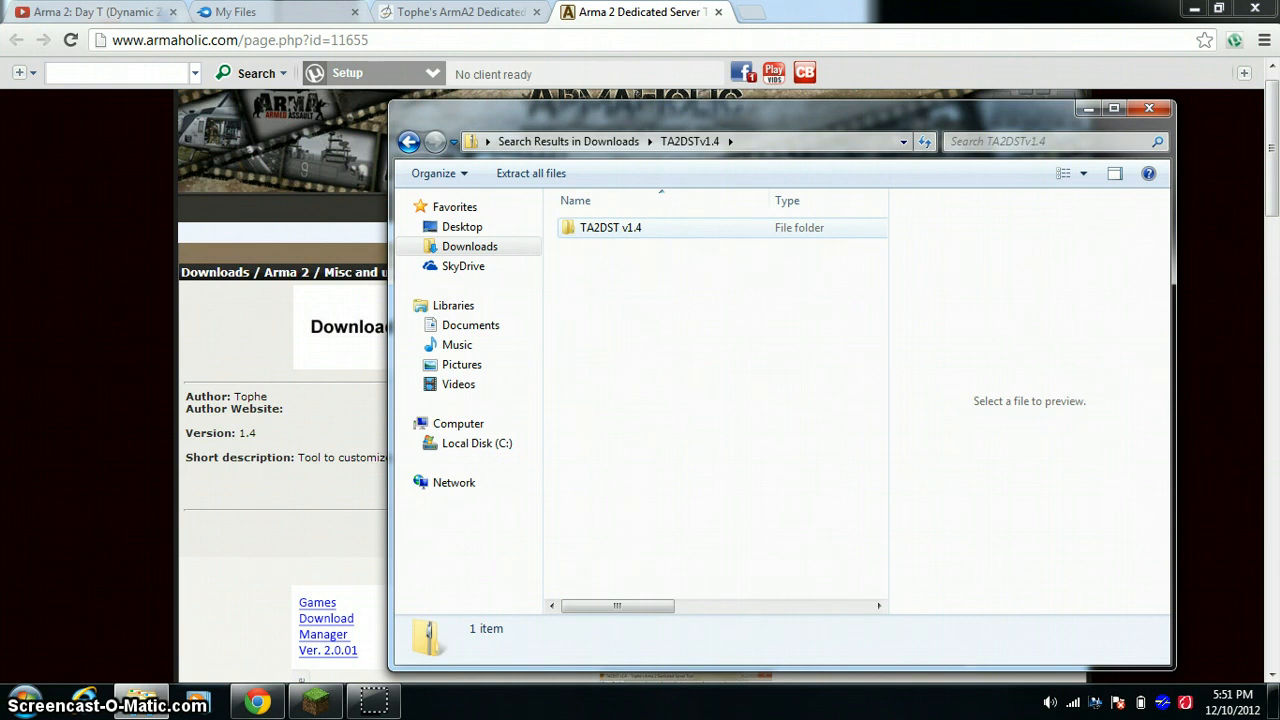
{"action": "double_click", "coordinate": [612, 228]}
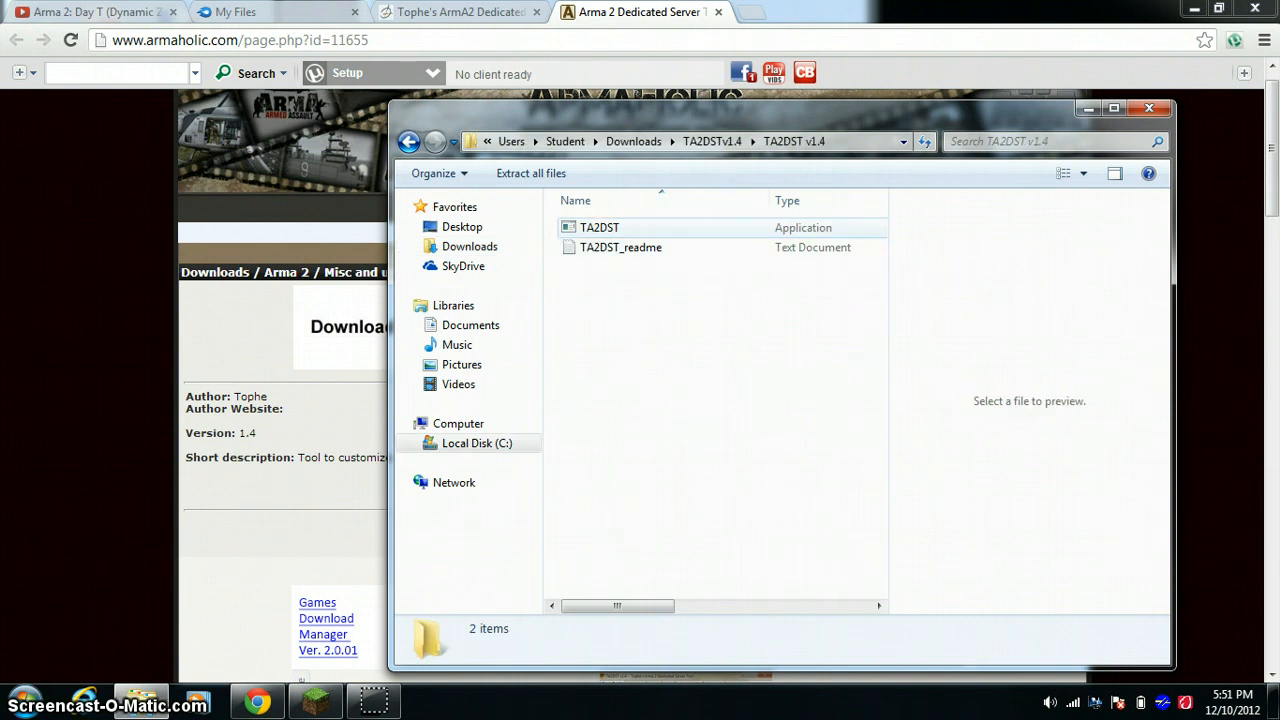
{"action": "left_click", "coordinate": [620, 248]}
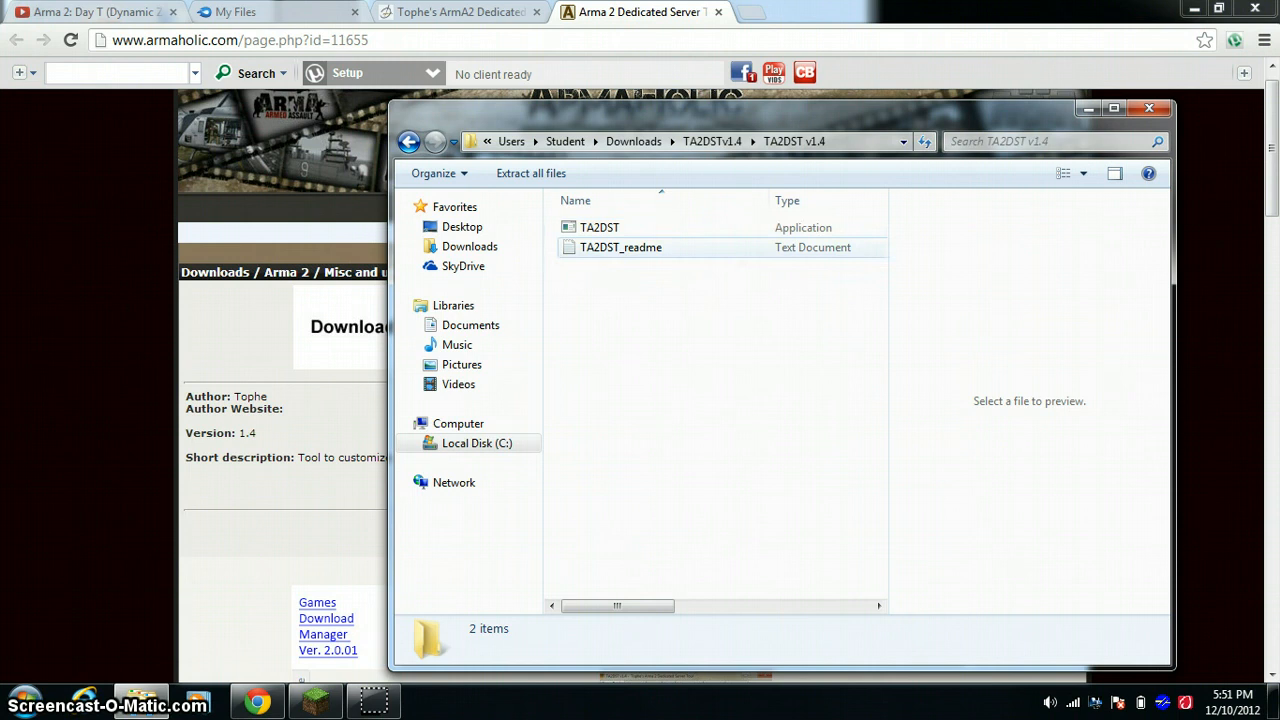
{"action": "left_click", "coordinate": [600, 228]}
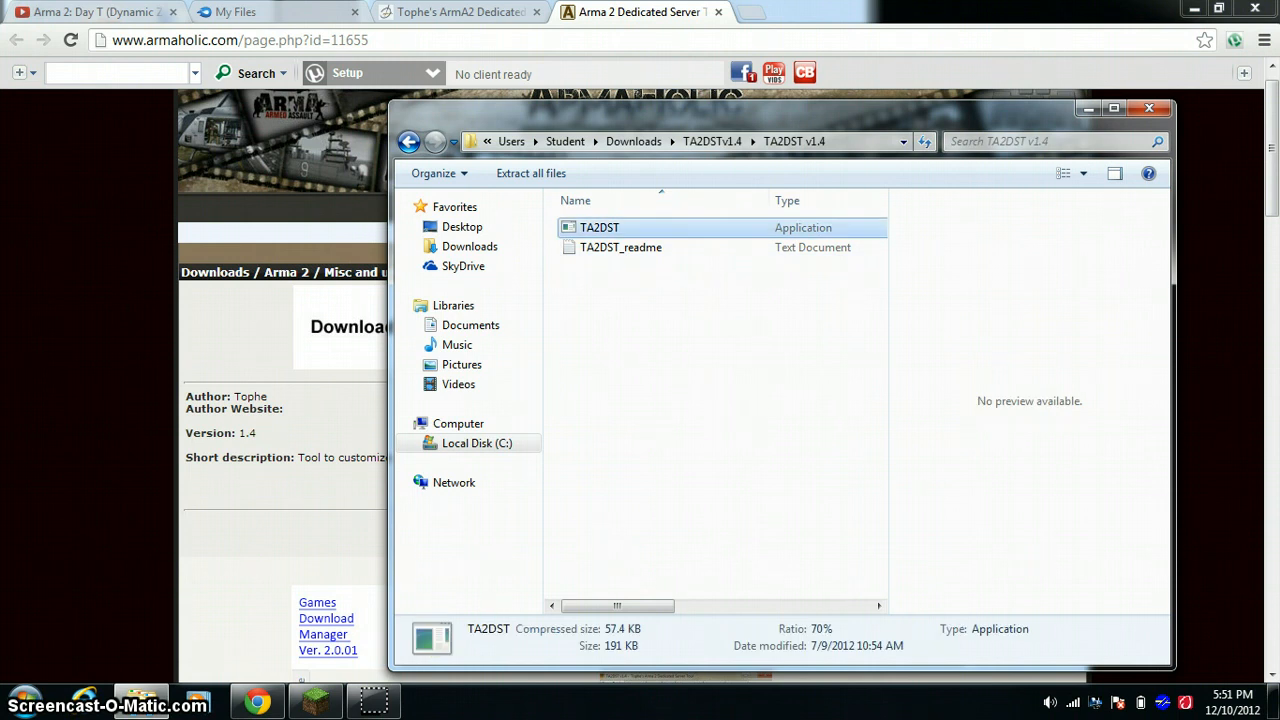
{"action": "double_click", "coordinate": [600, 228]}
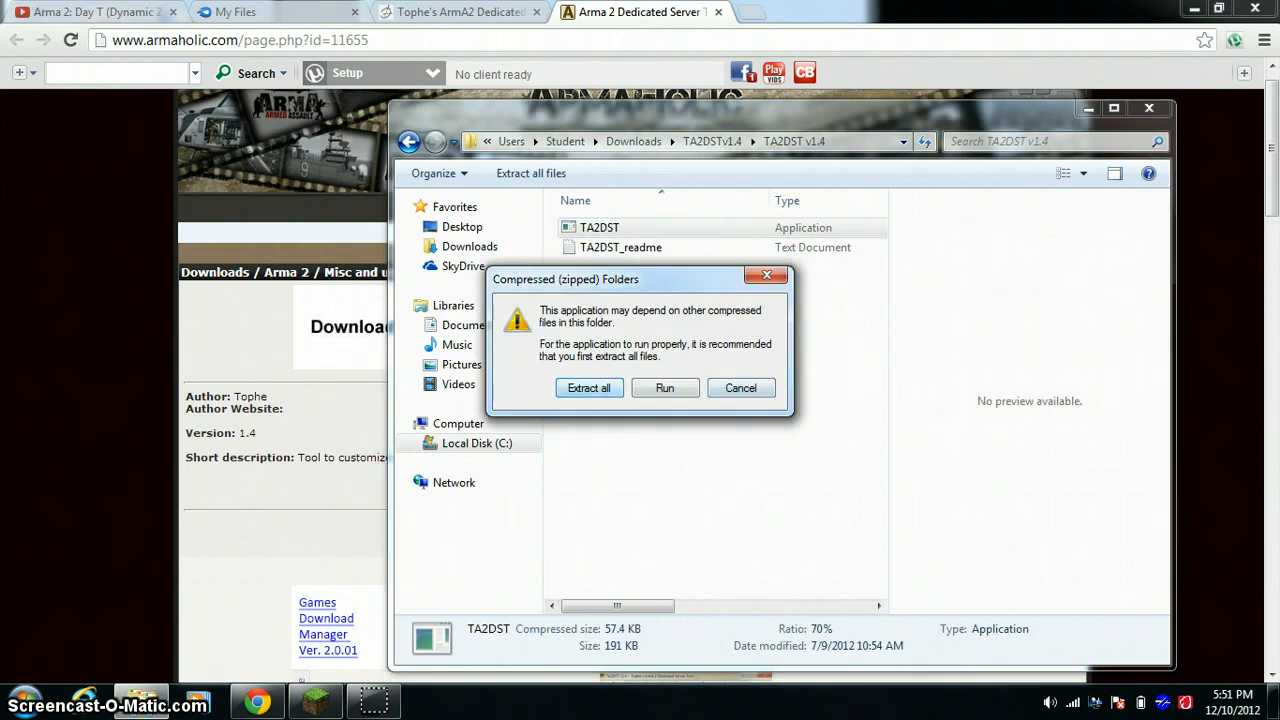
{"action": "left_click", "coordinate": [740, 388]}
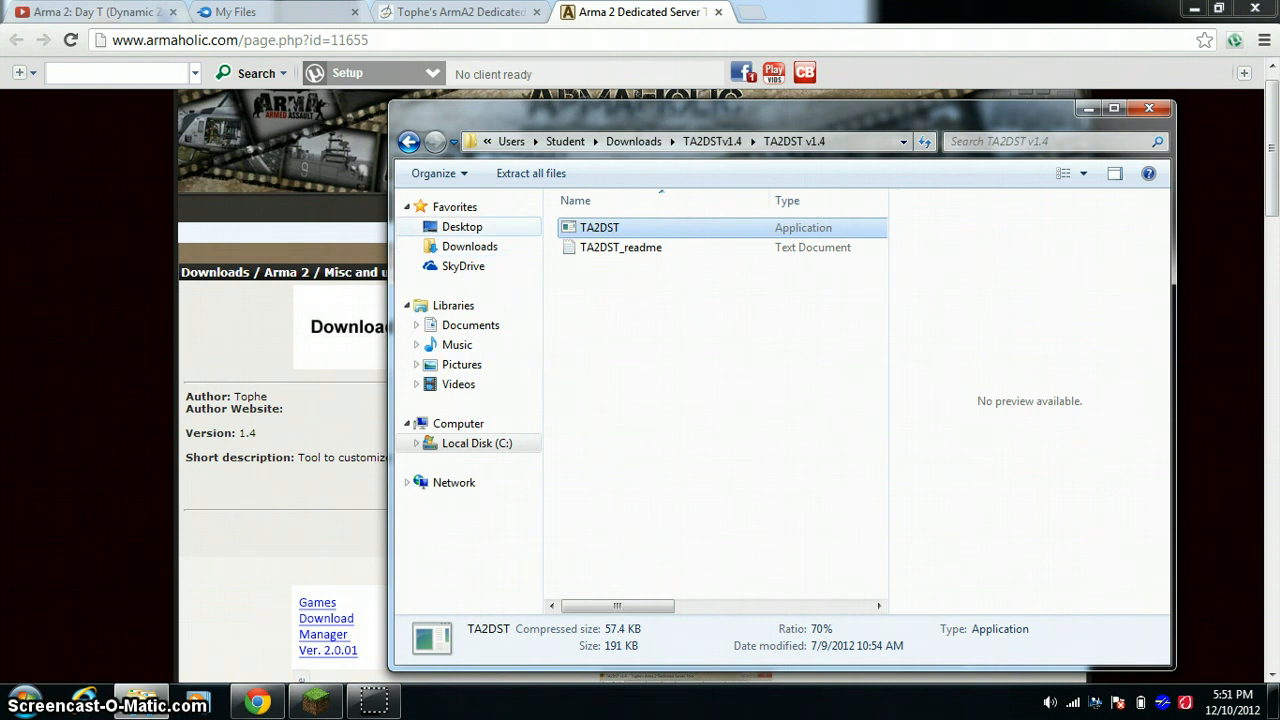
Step: Return to Downloads, search TA, and reopen the TA2DST v1.4 folder inside the zip
{"action": "left_click", "coordinate": [464, 266]}
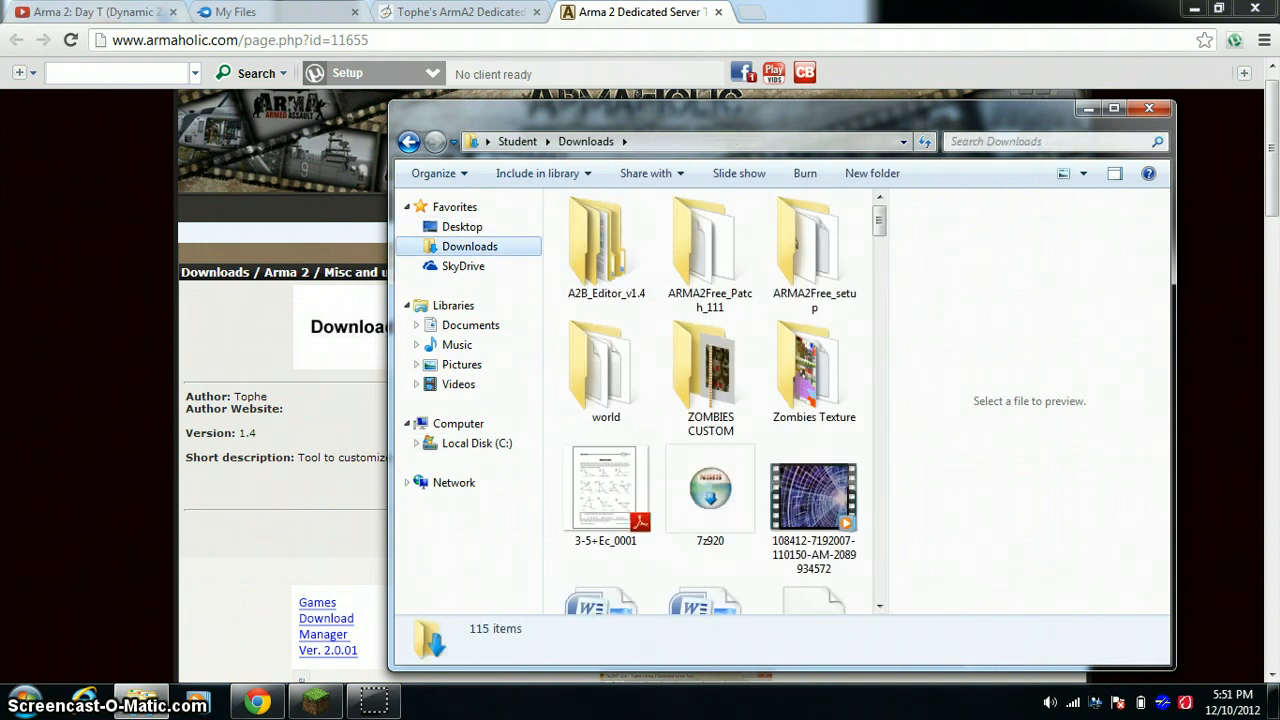
{"action": "type", "text": "TA2DST"}
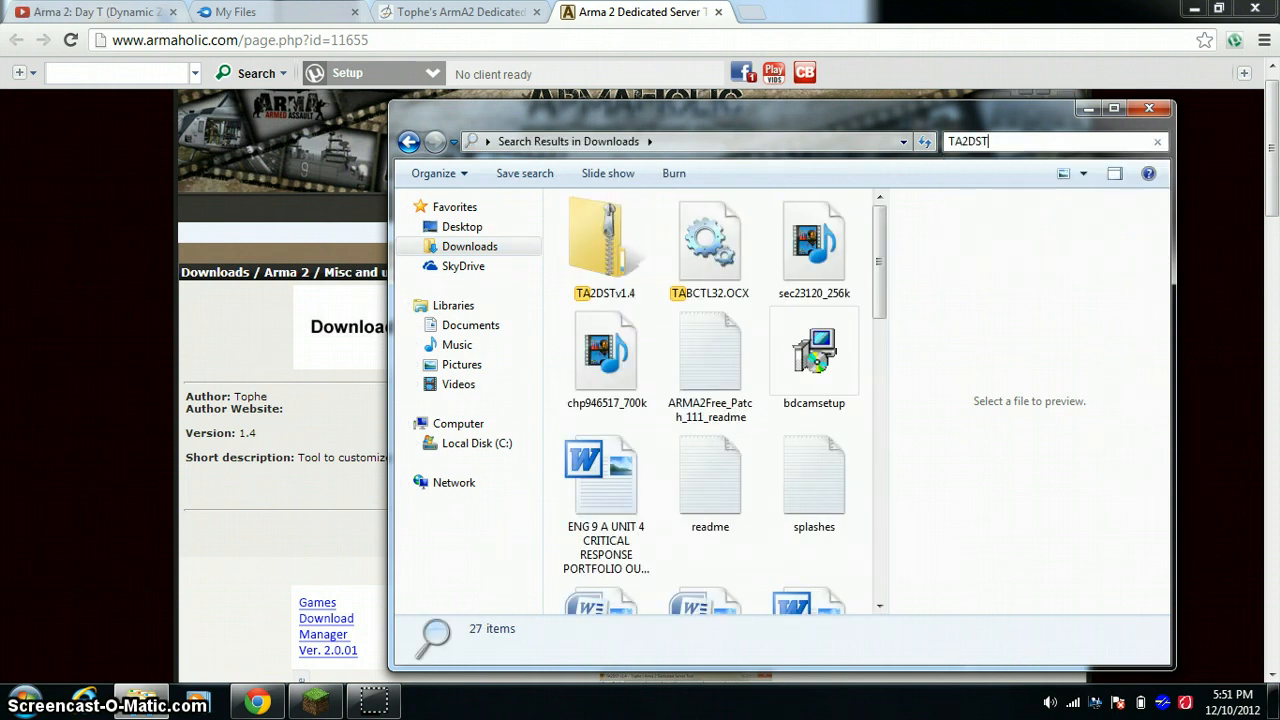
{"action": "double_click", "coordinate": [604, 236]}
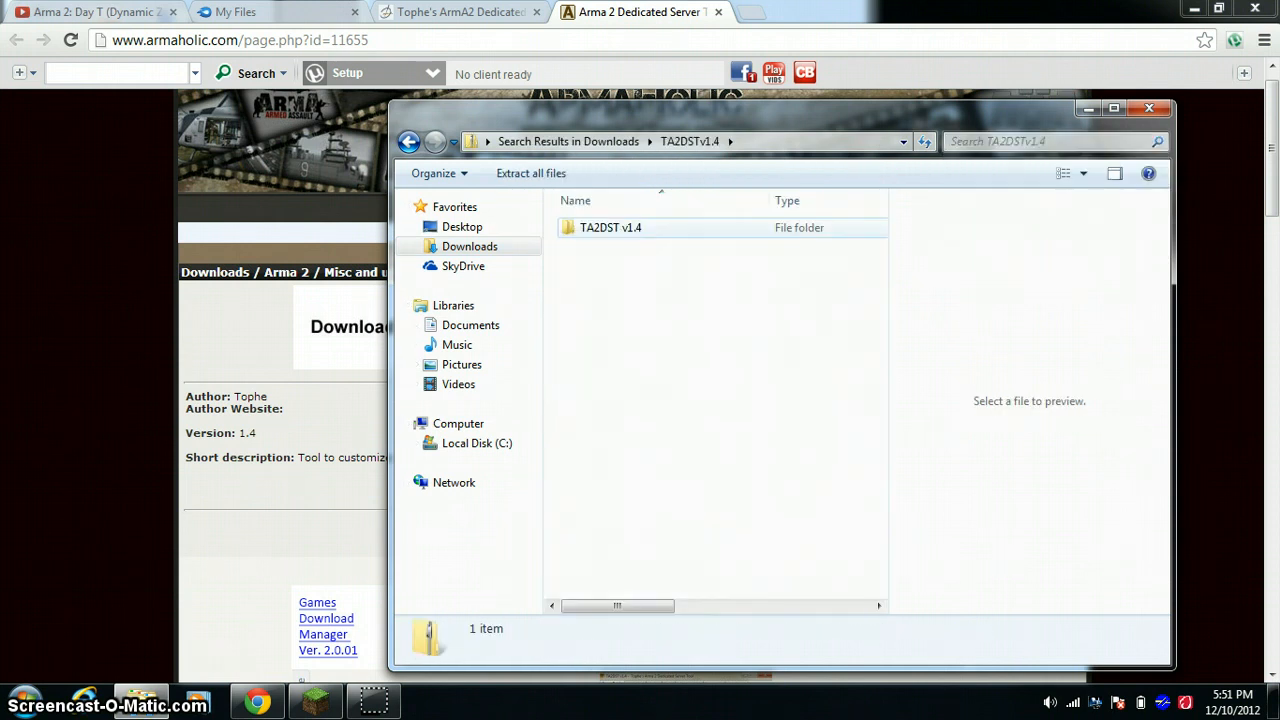
{"action": "double_click", "coordinate": [612, 228]}
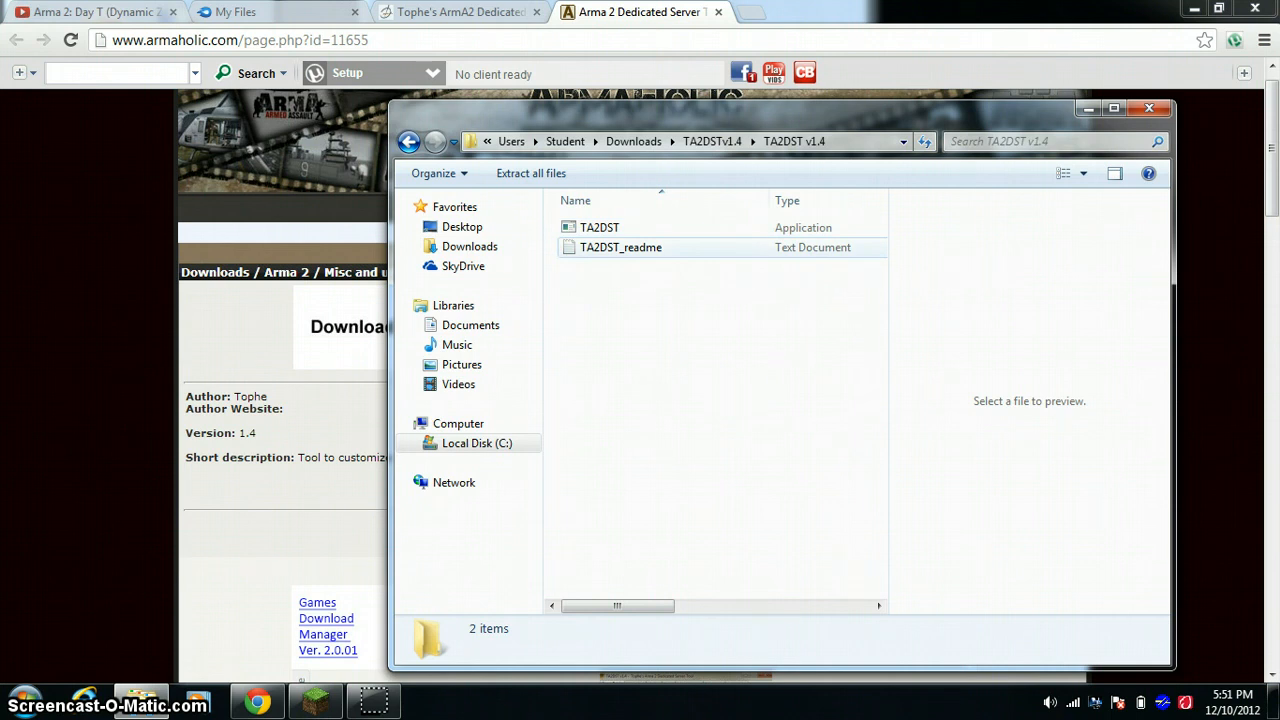
{"action": "left_click", "coordinate": [460, 12]}
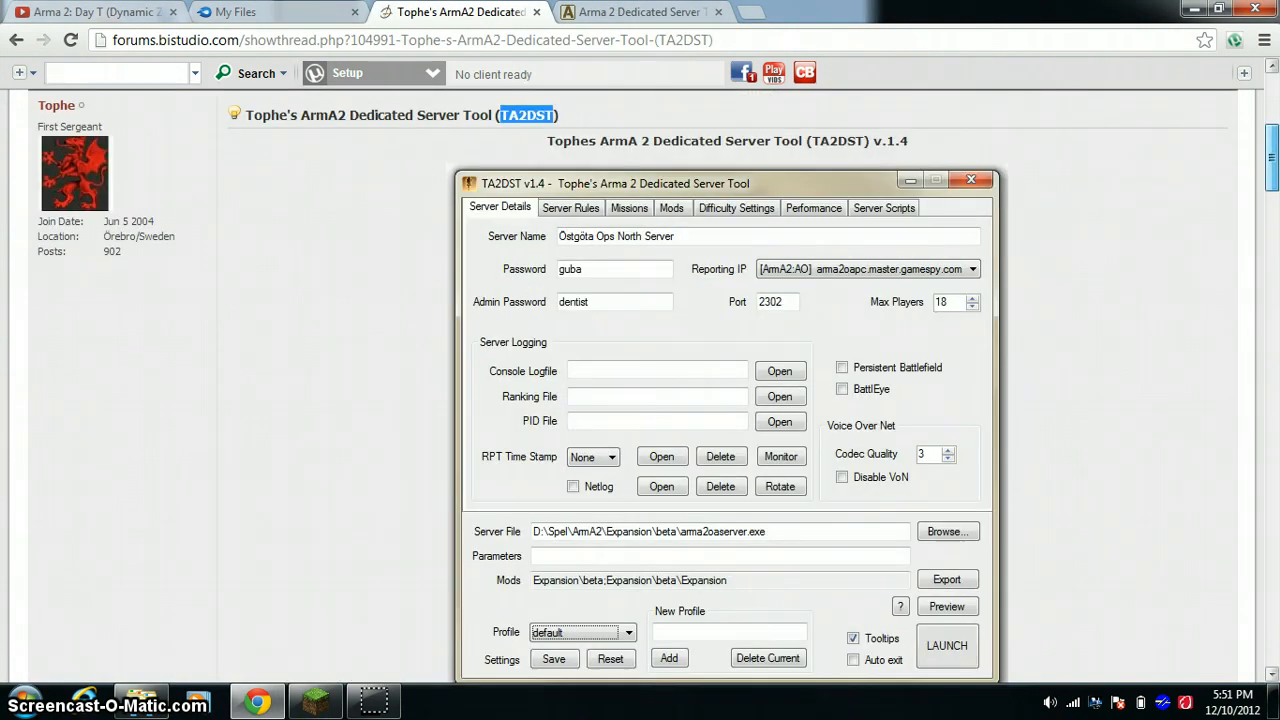
Step: Run TA2DST.exe from the zip folder, confirming Run in the Compressed Folders warning
{"action": "scroll", "scroll_direction": "down", "scroll_amount": 3}
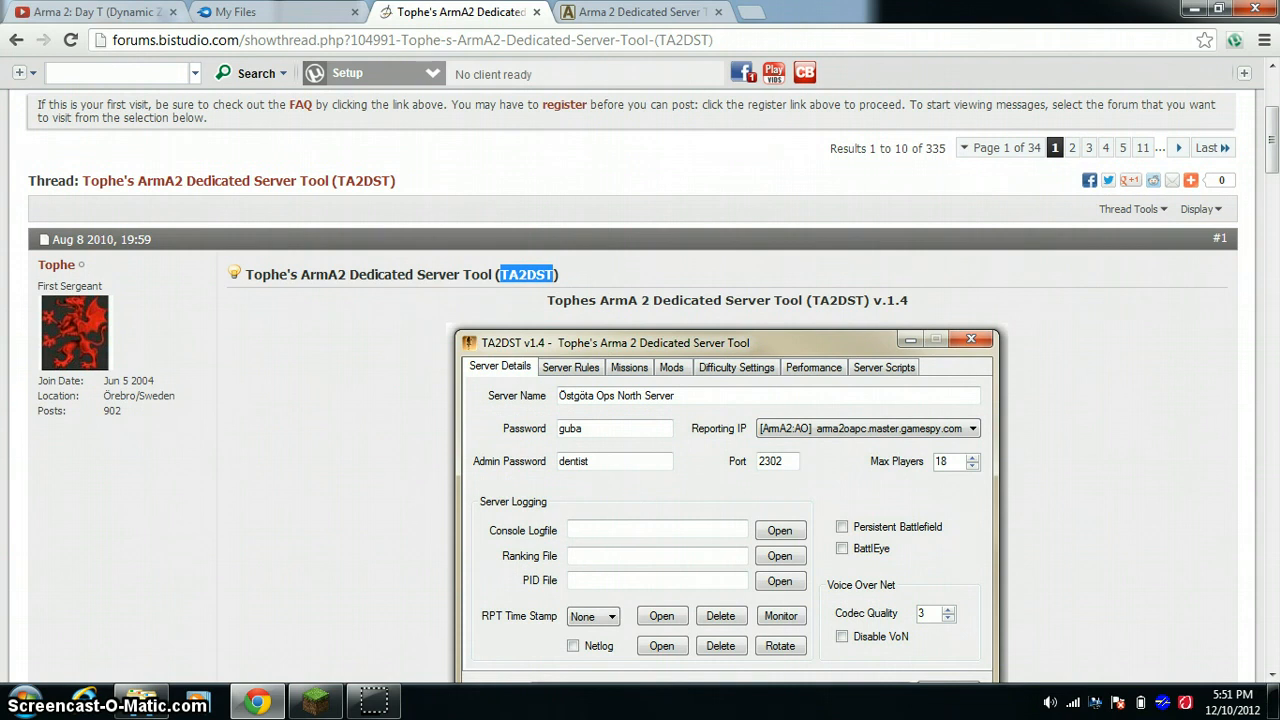
{"action": "left_click", "coordinate": [640, 12]}
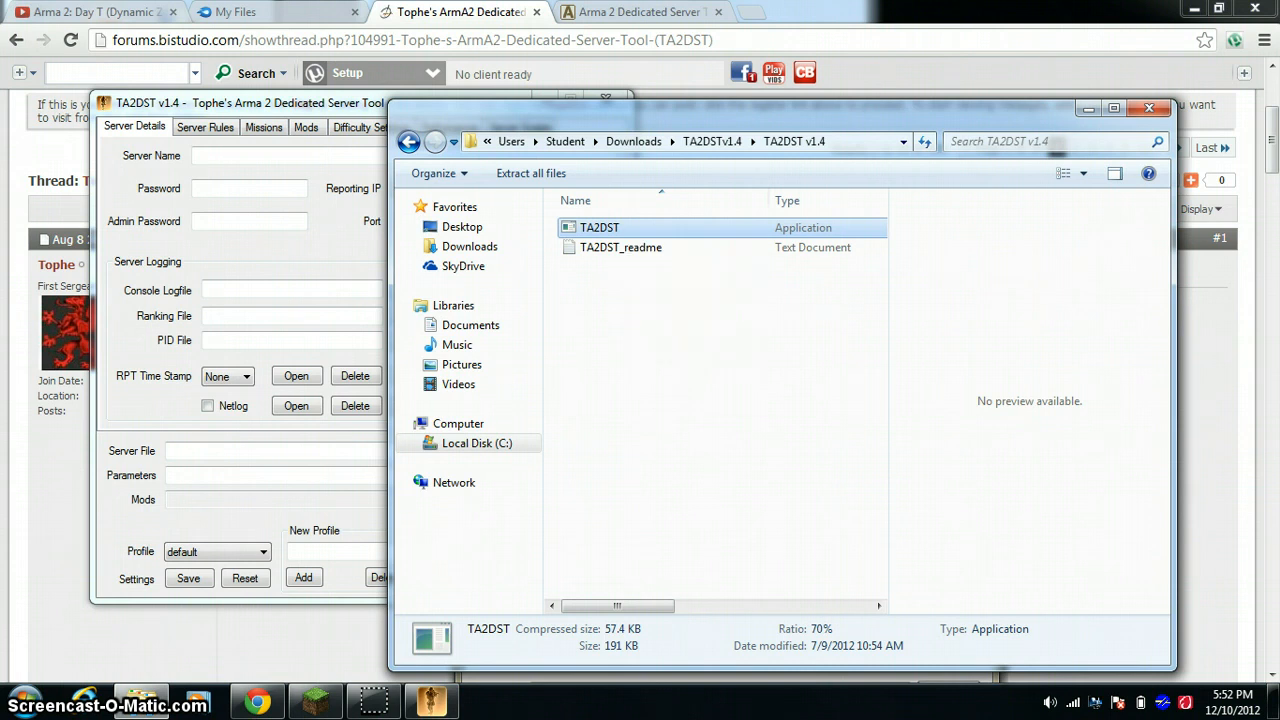
{"action": "double_click", "coordinate": [600, 228]}
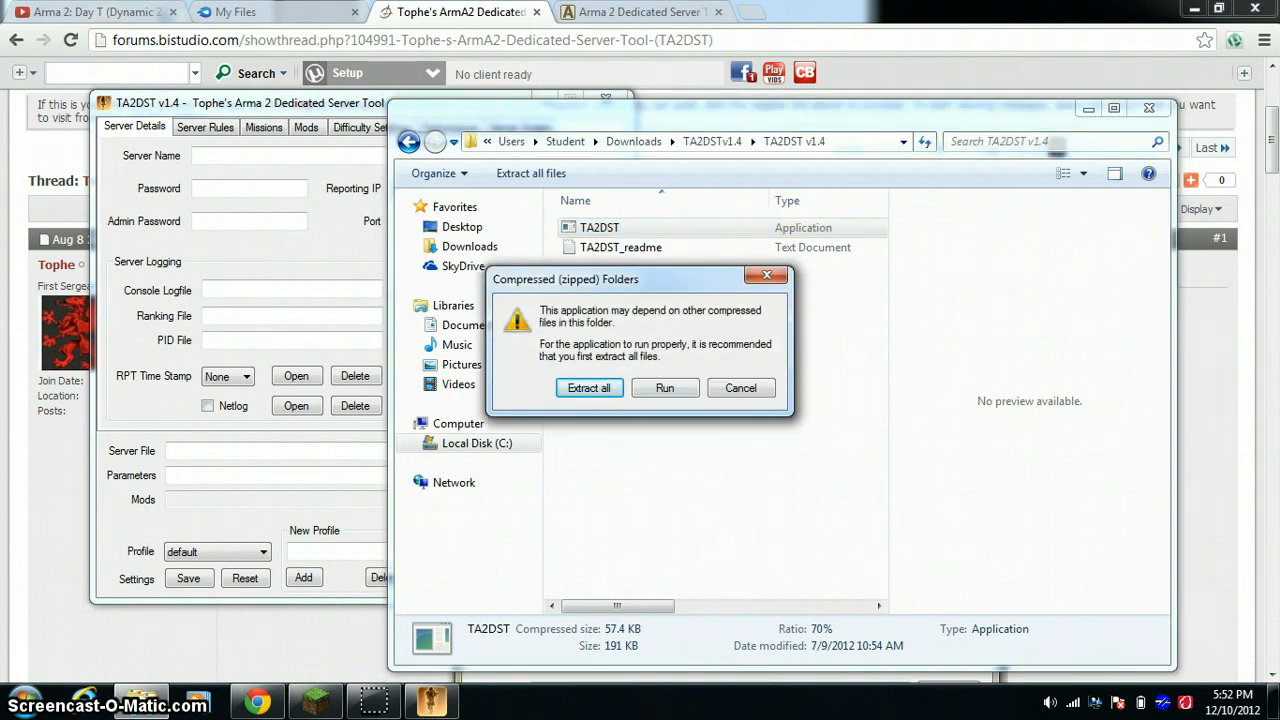
{"action": "left_click", "coordinate": [740, 388]}
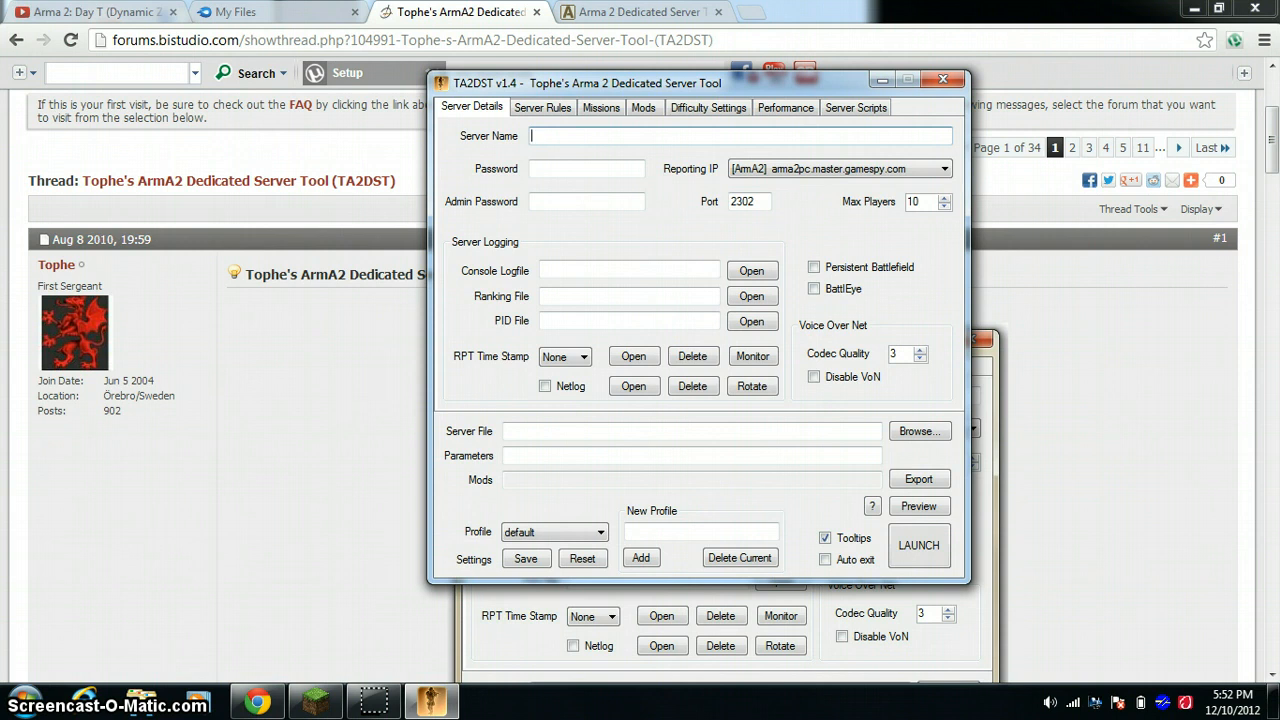
Step: Name the server Dedicated server and keep [ArmA2] arma2pc.master.gamespy.com as reporting IP
{"action": "type", "text": "Dedicated serv"}
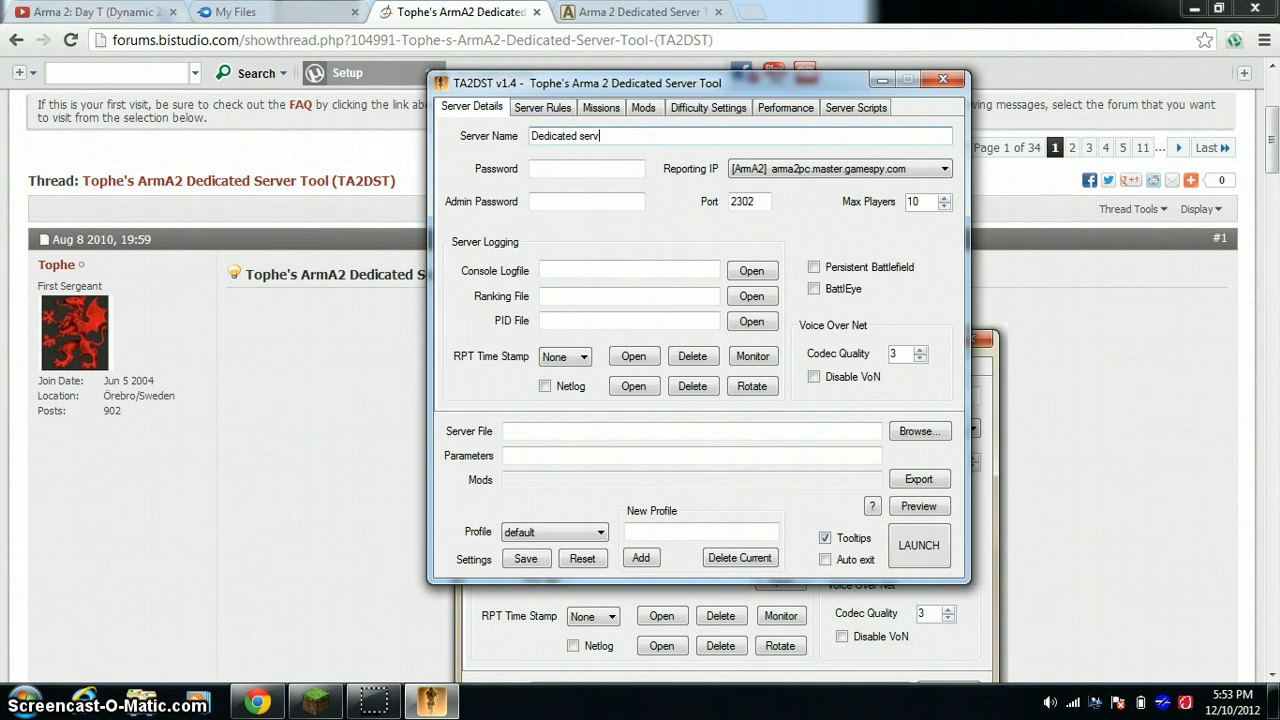
{"action": "left_click", "coordinate": [586, 168]}
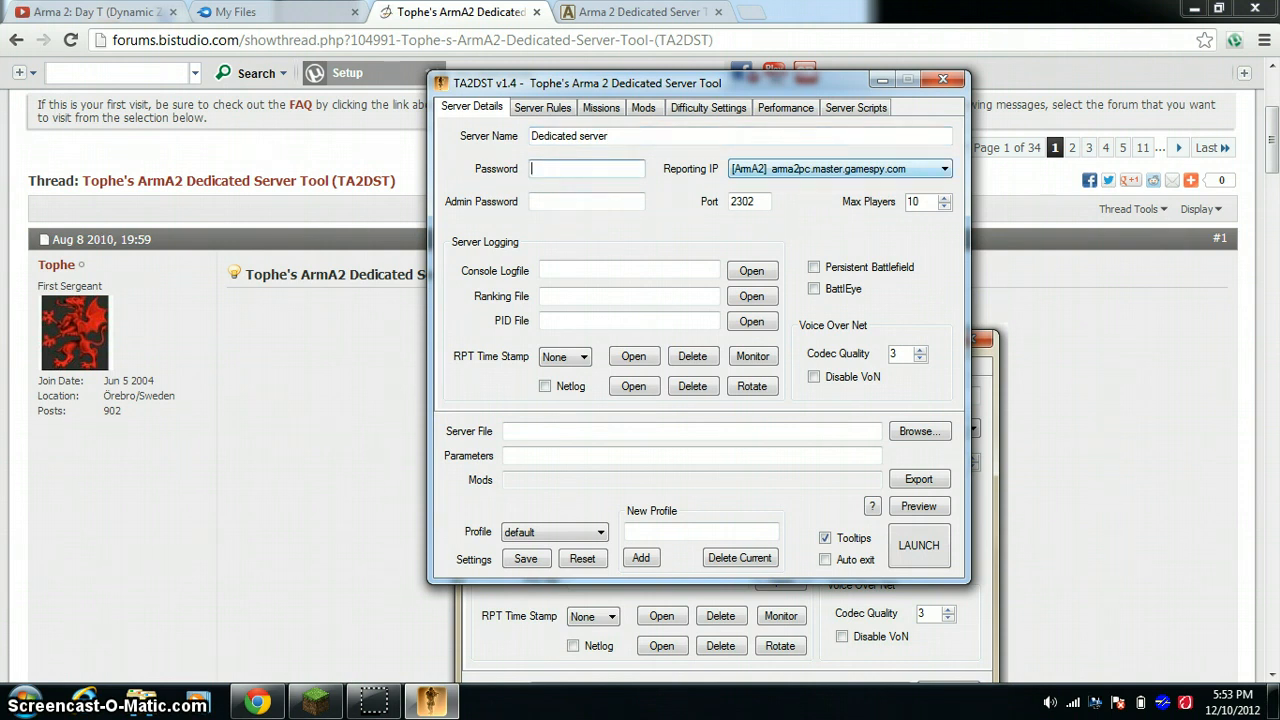
{"action": "left_click", "coordinate": [940, 168]}
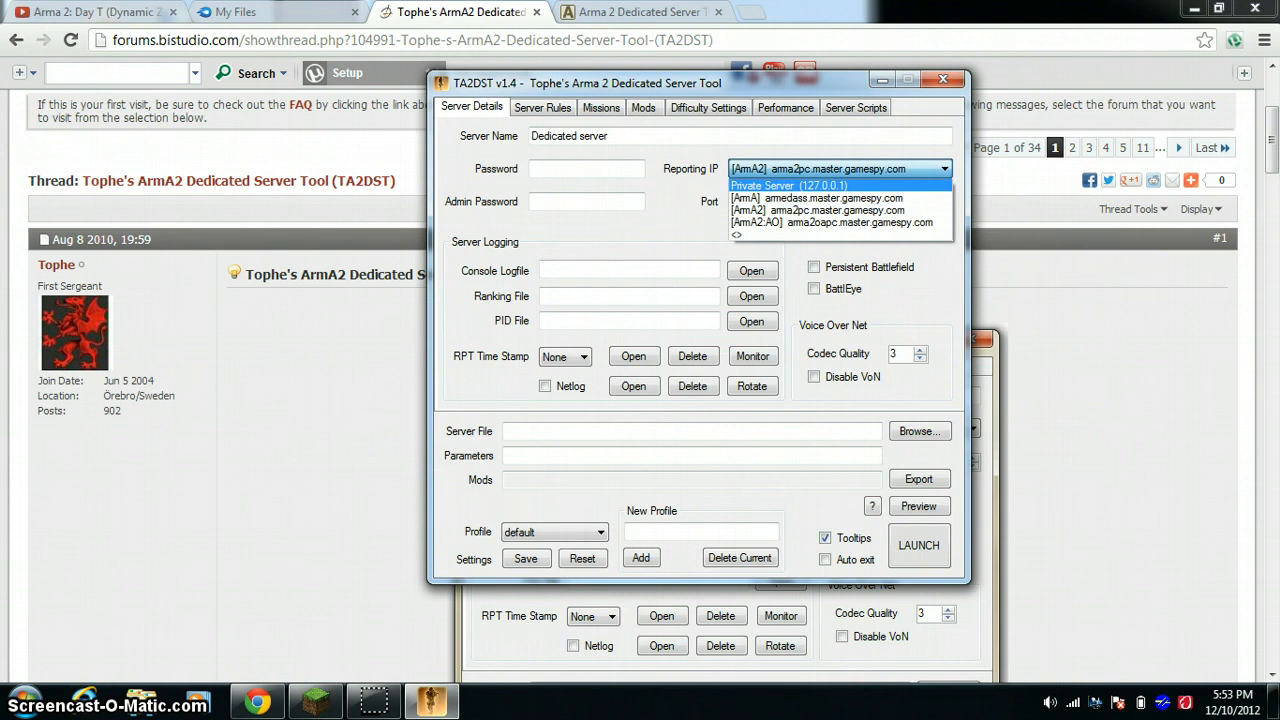
{"action": "mouse_move", "coordinate": [838, 210]}
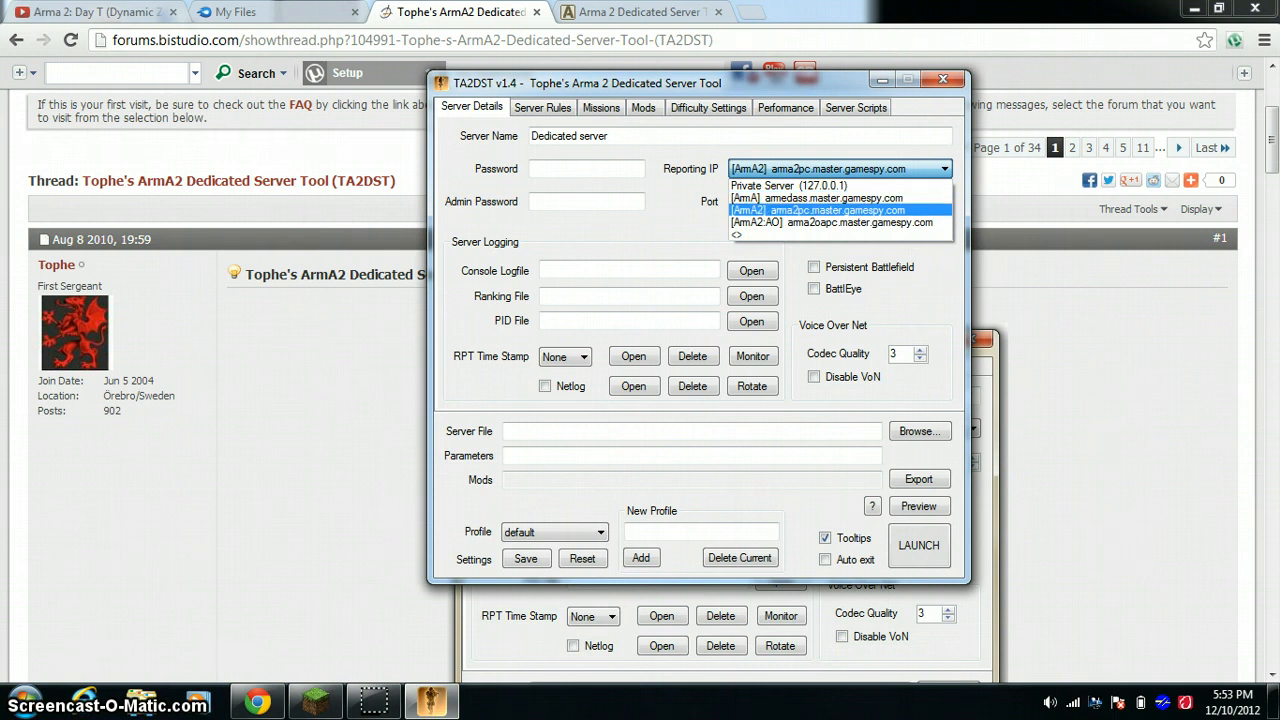
{"action": "left_click", "coordinate": [816, 210]}
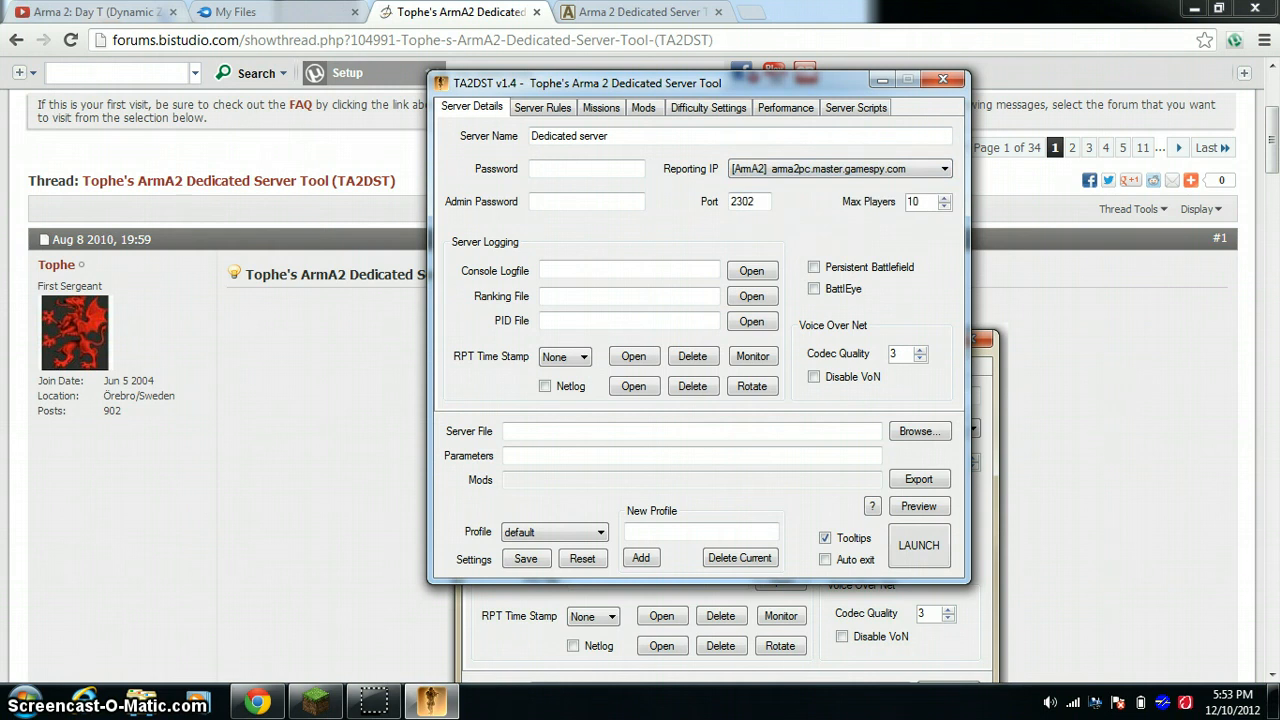
{"action": "left_click", "coordinate": [542, 108]}
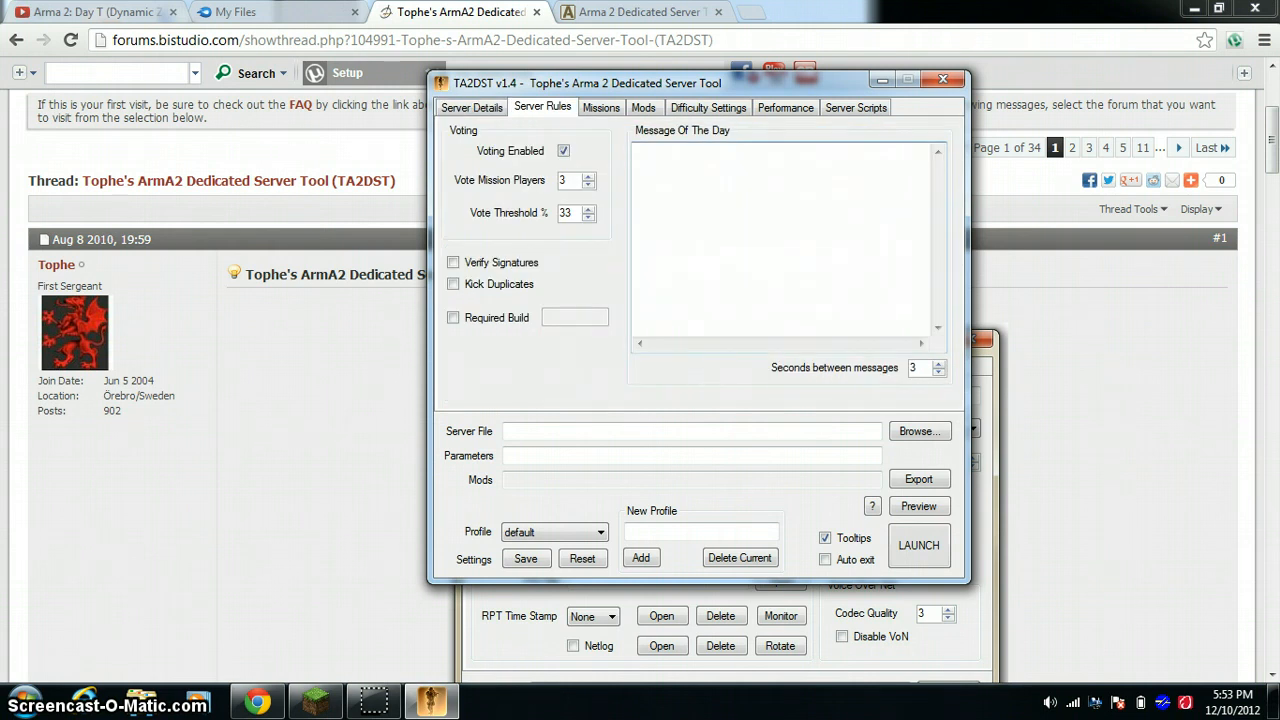
Step: Write the Hello welcome message-of-the-day lines with 10 seconds between messages
{"action": "type", "text": "Hello, welcome to the server."}
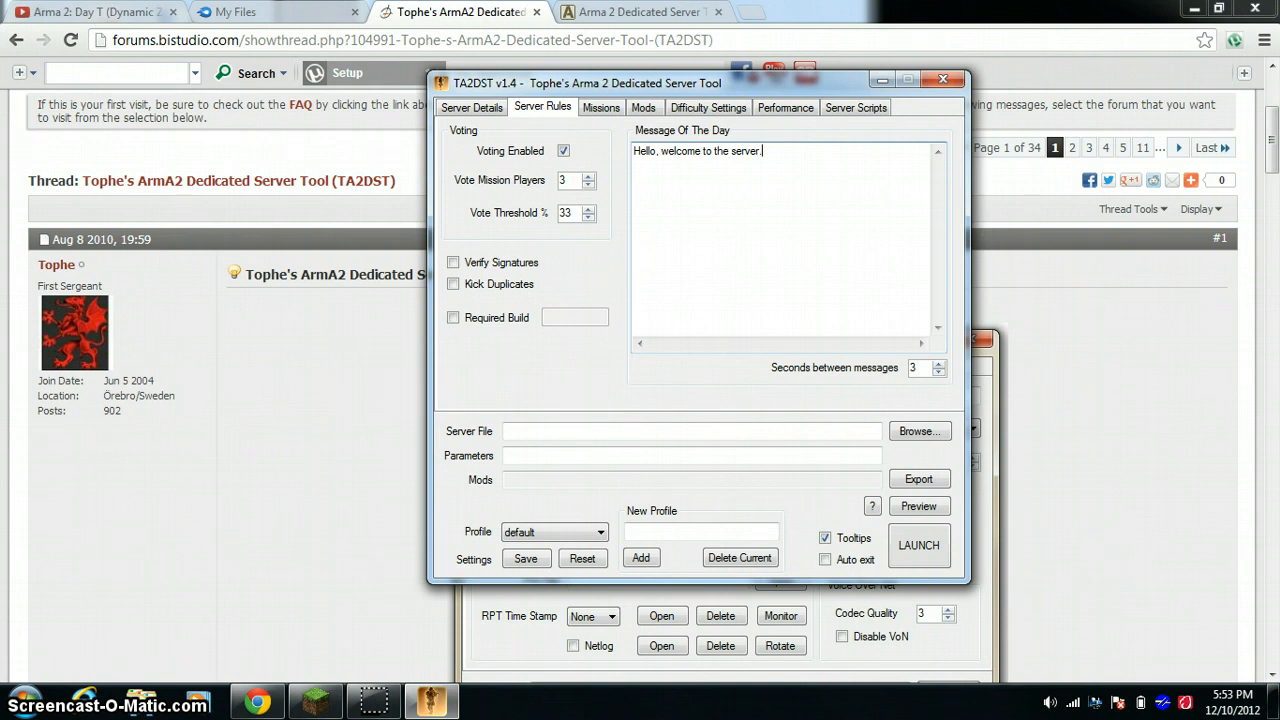
{"action": "left_click", "coordinate": [712, 152]}
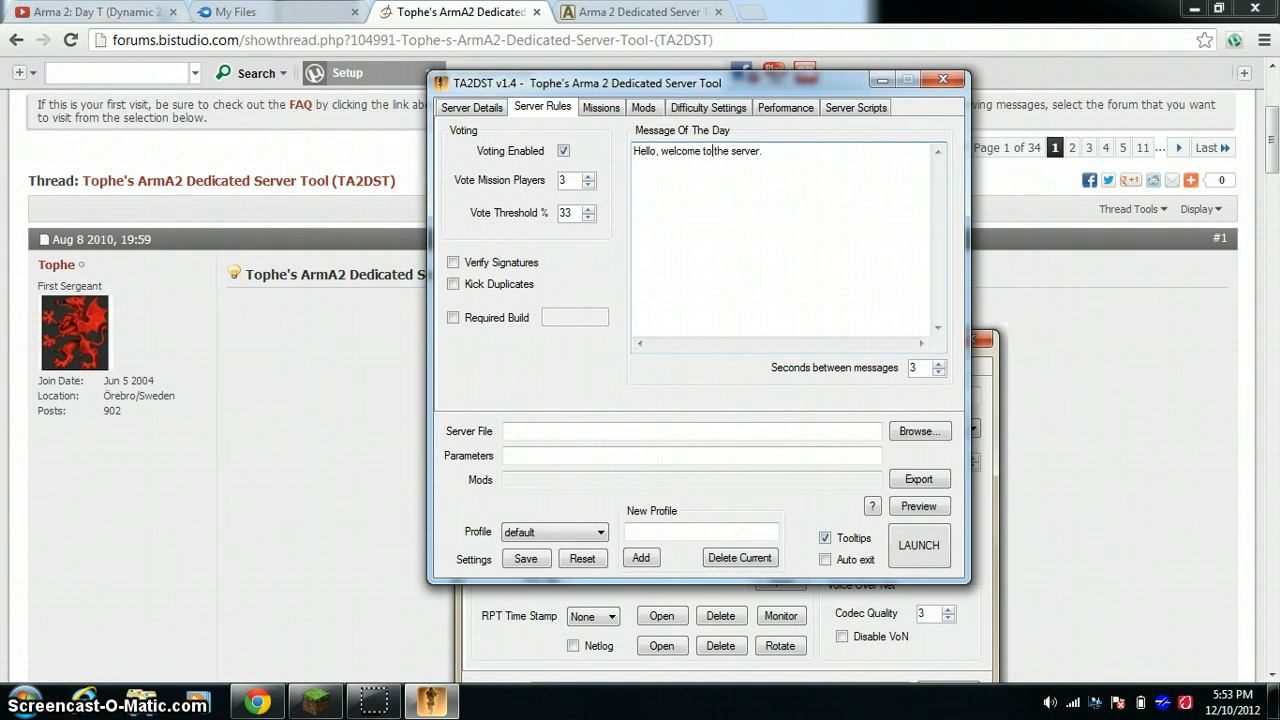
{"action": "left_click", "coordinate": [938, 362]}
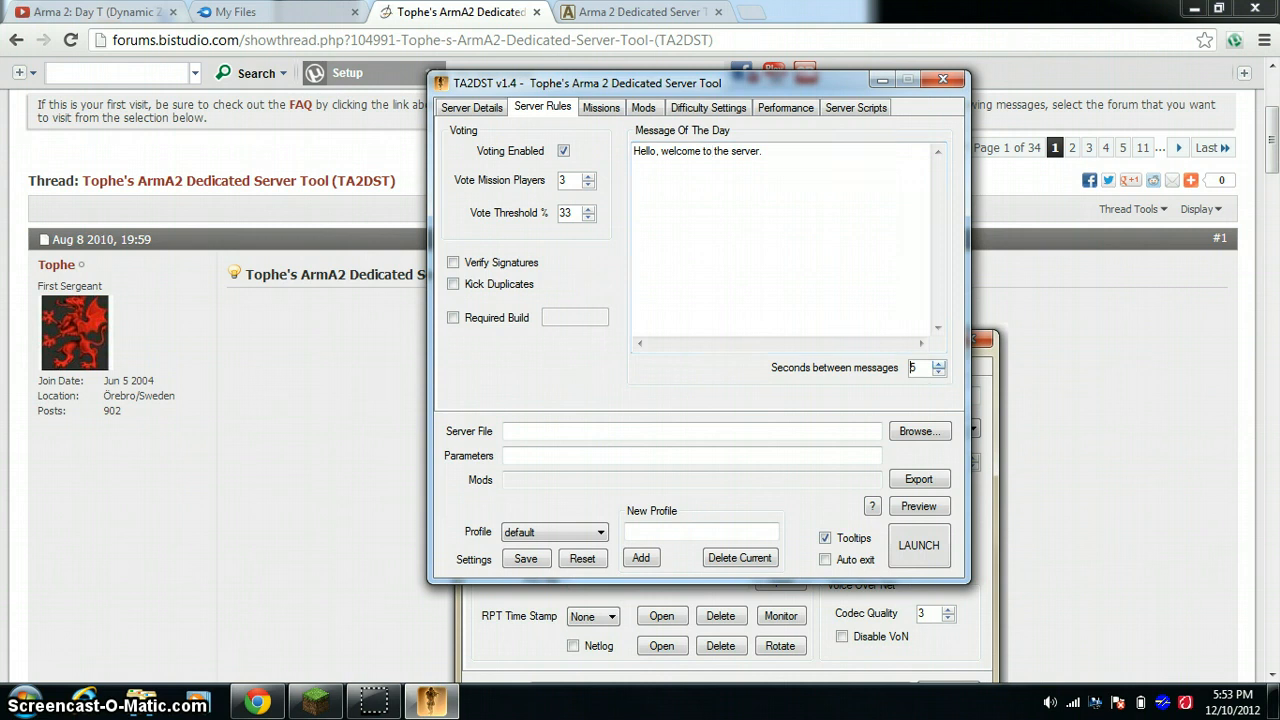
{"action": "left_click", "coordinate": [938, 362]}
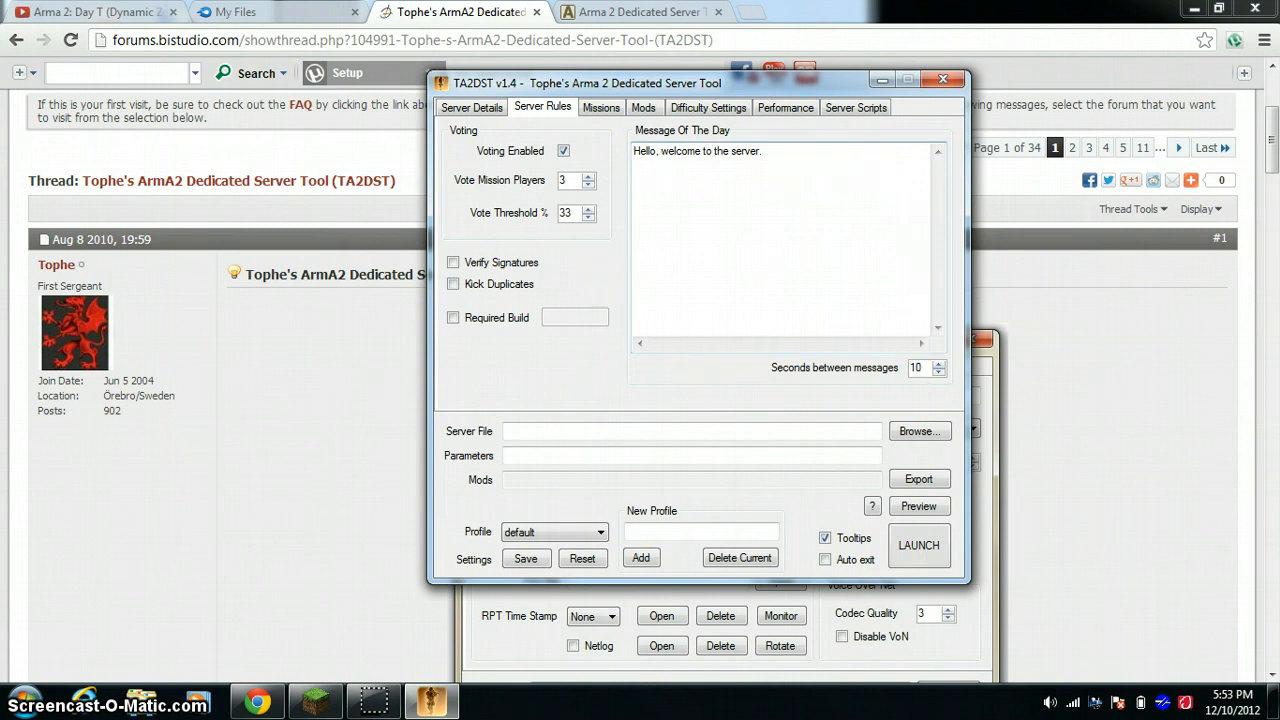
{"action": "type", "text": "H"}
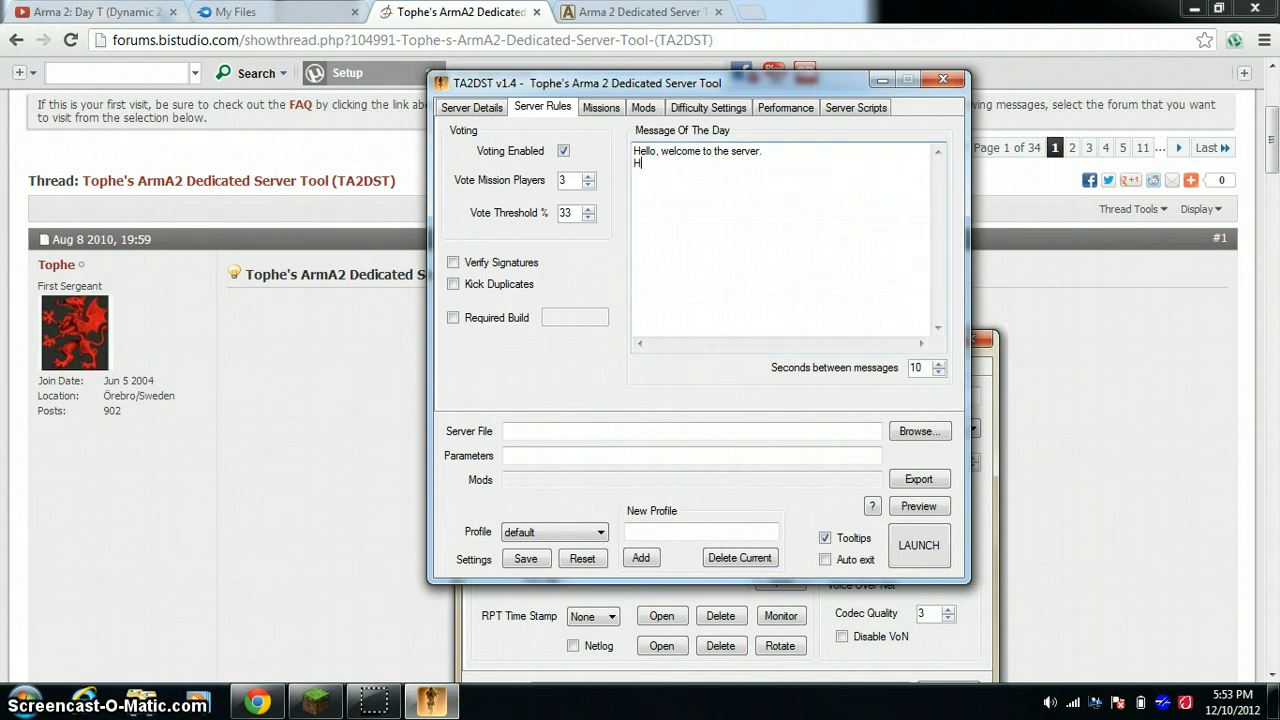
{"action": "type", "text": "Hello enjoy the serve"}
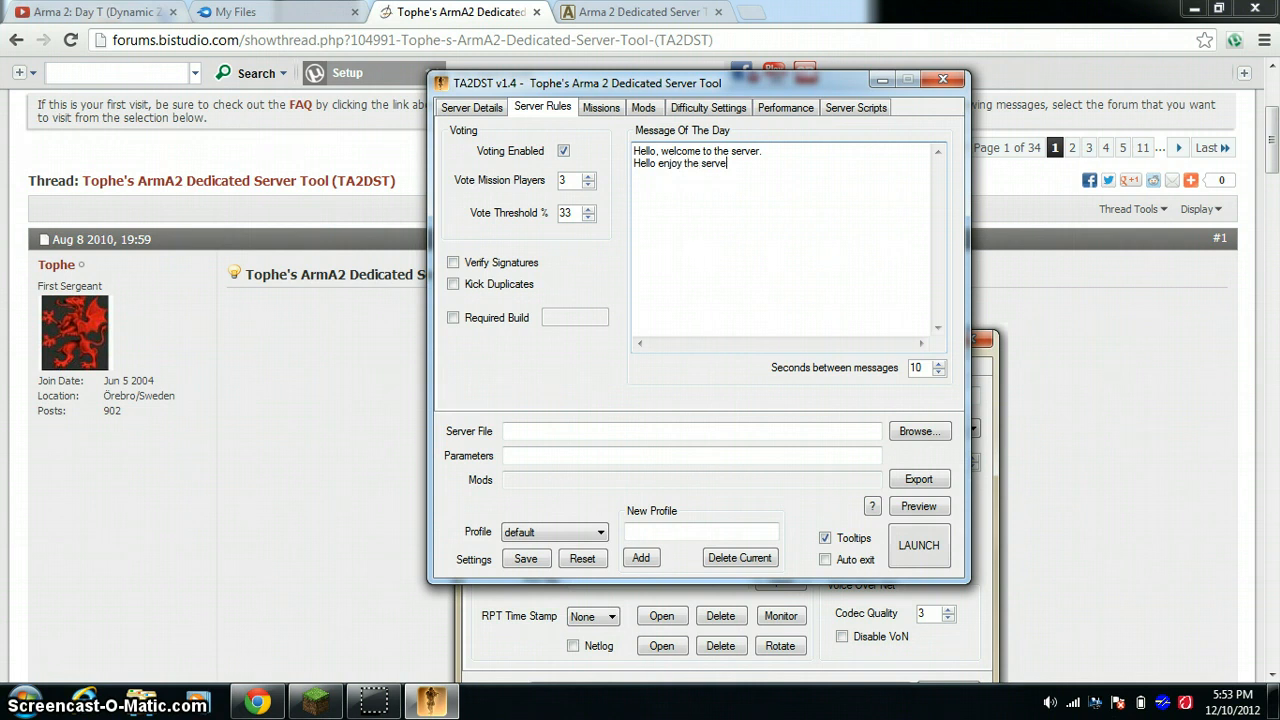
{"action": "type", "text": "r!"}
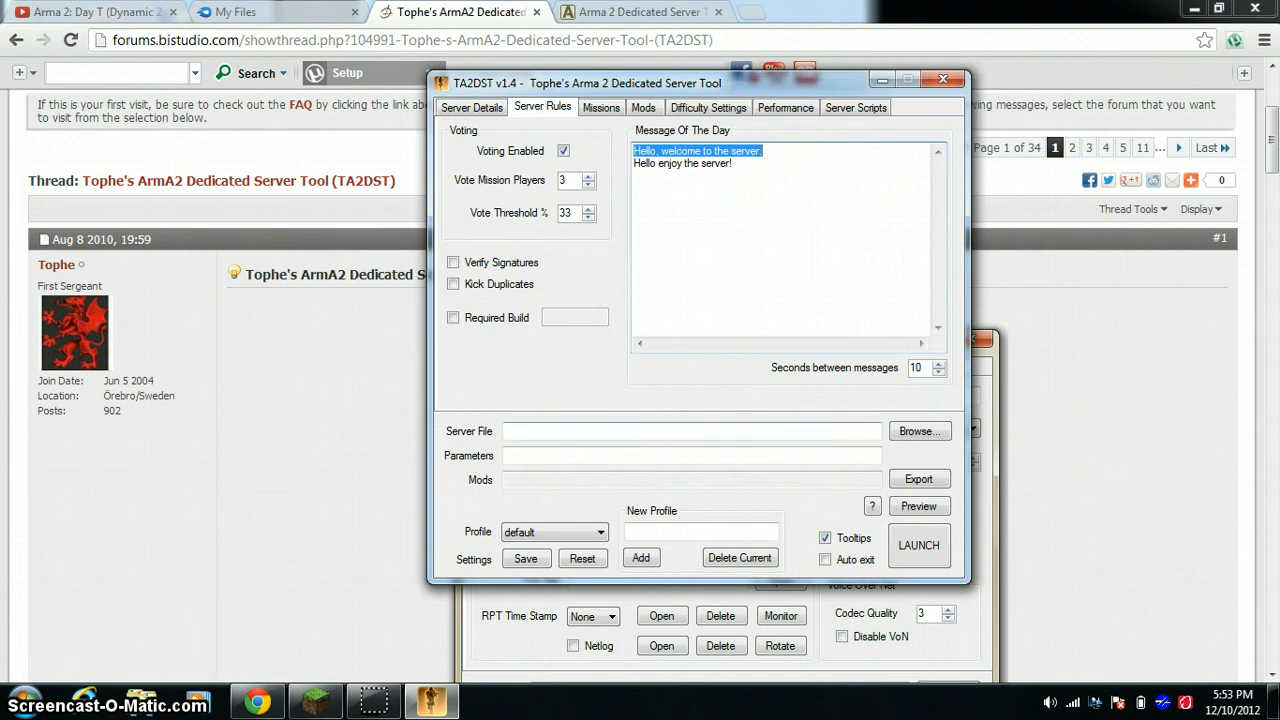
{"action": "mouse_move", "coordinate": [916, 368]}
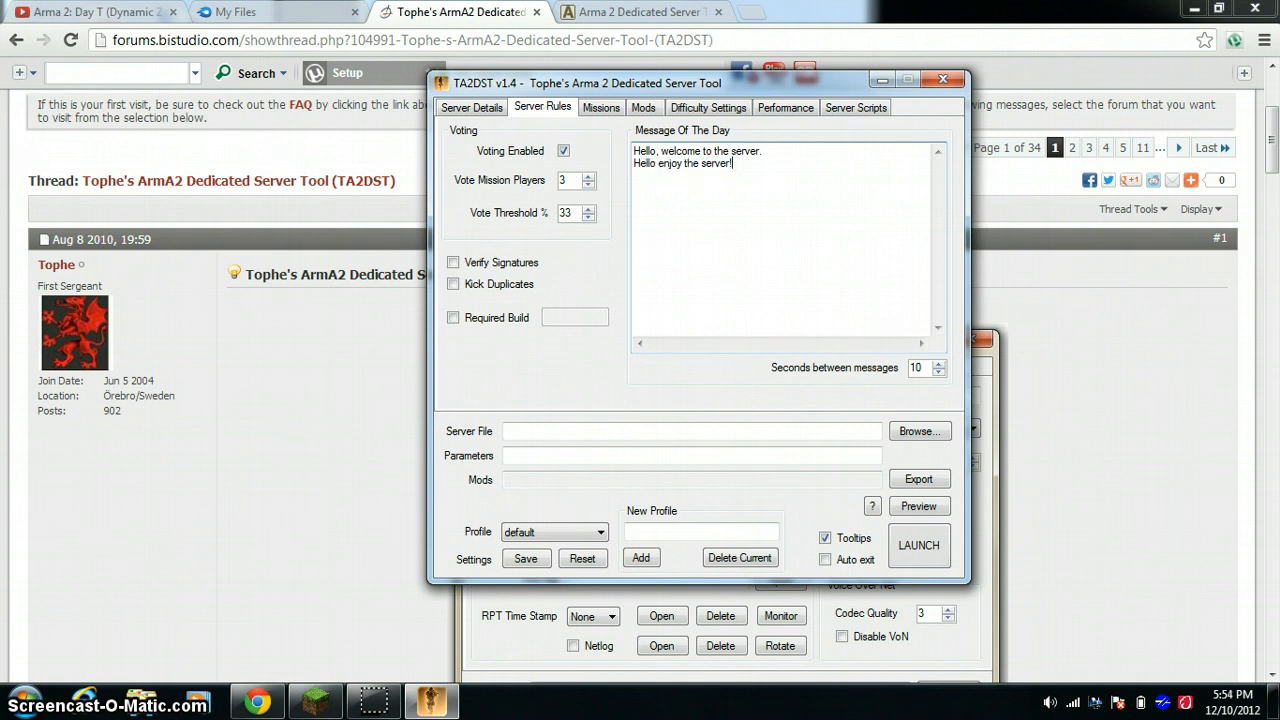
Step: Type extra rude anti-hacker lines into the message, then erase them again
{"action": "type", "text": "NO DAMNN H"}
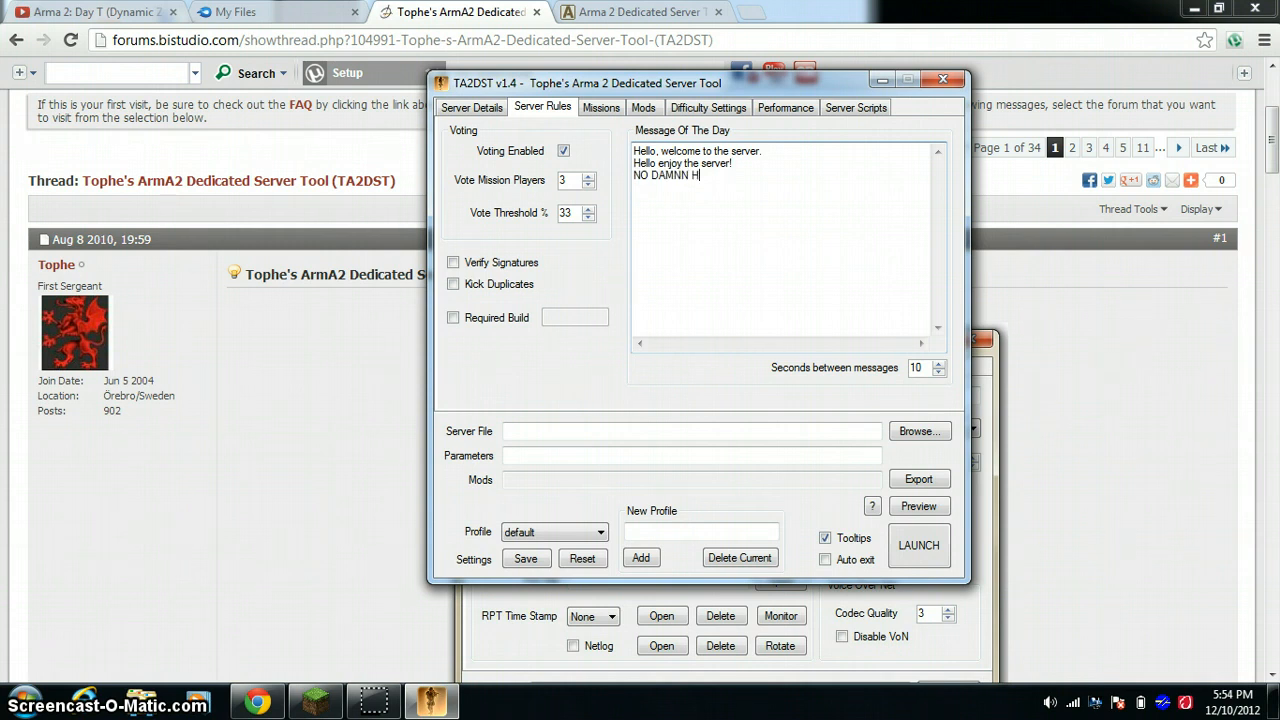
{"action": "type", "text": "ACKRS"}
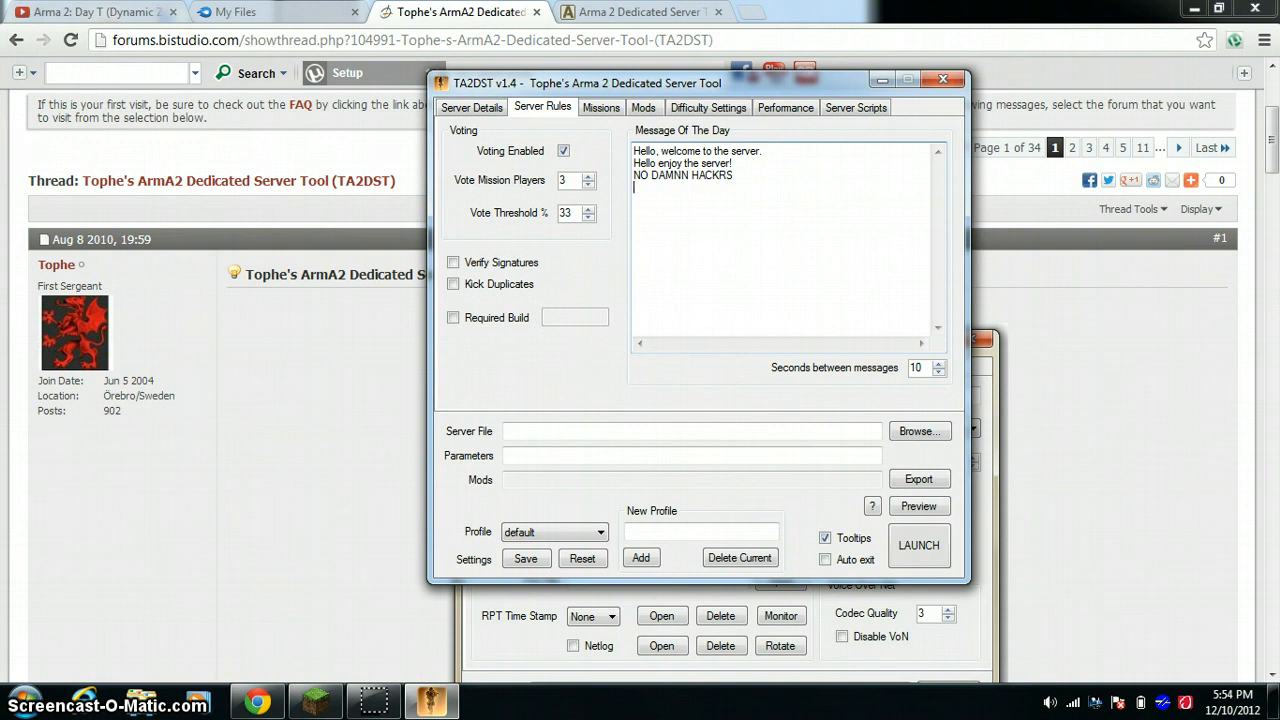
{"action": "type", "text": "FUCK Y"}
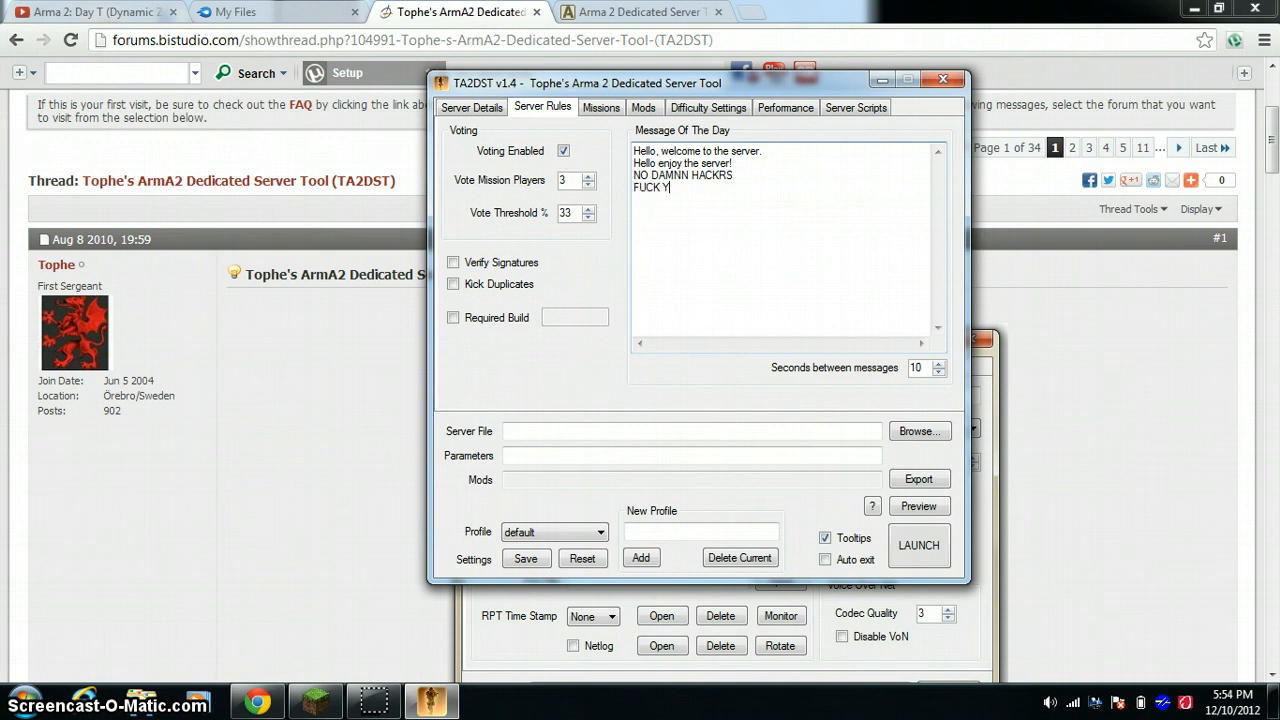
{"action": "type", "text": "U HAC"}
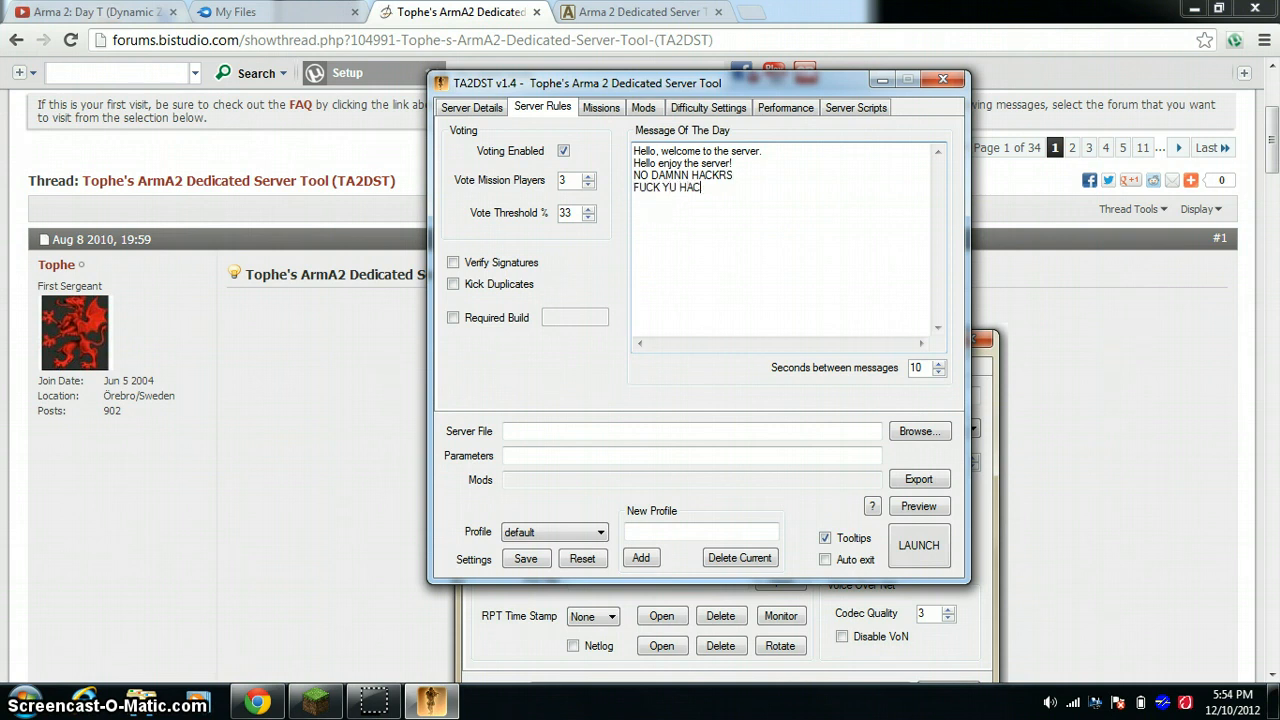
{"action": "type", "text": "KER"}
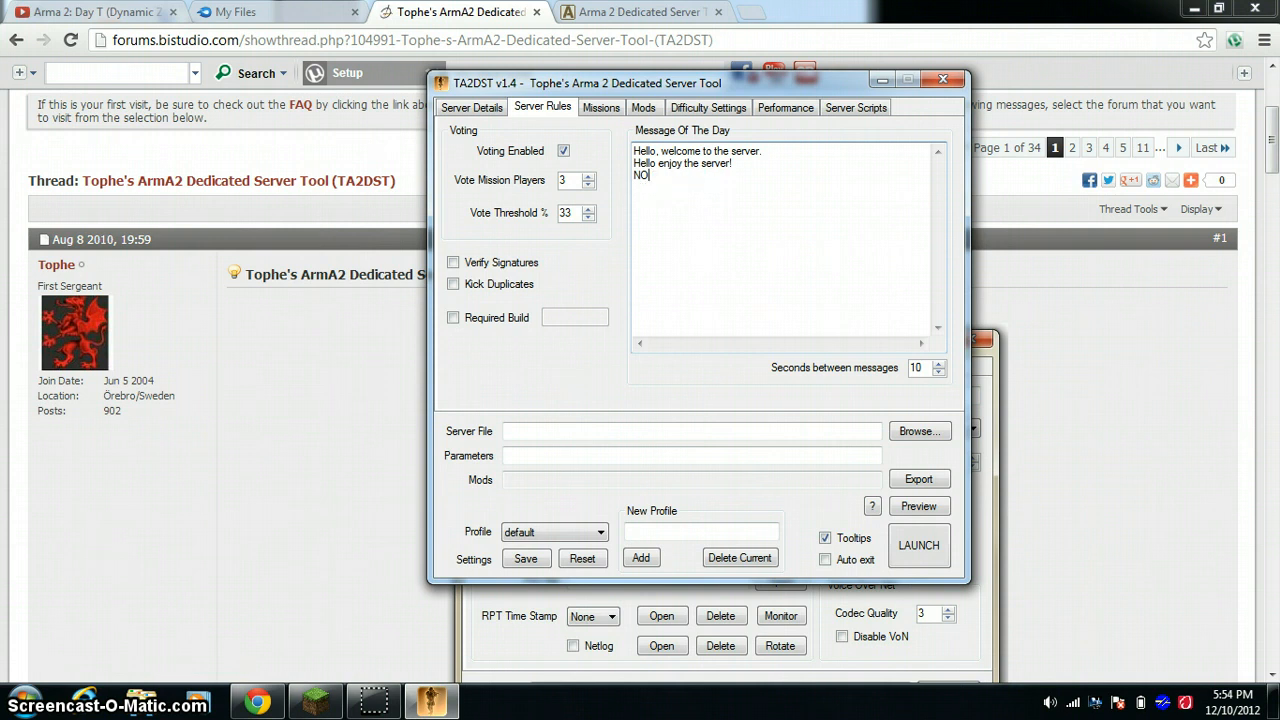
{"action": "key", "text": "Backspace"}
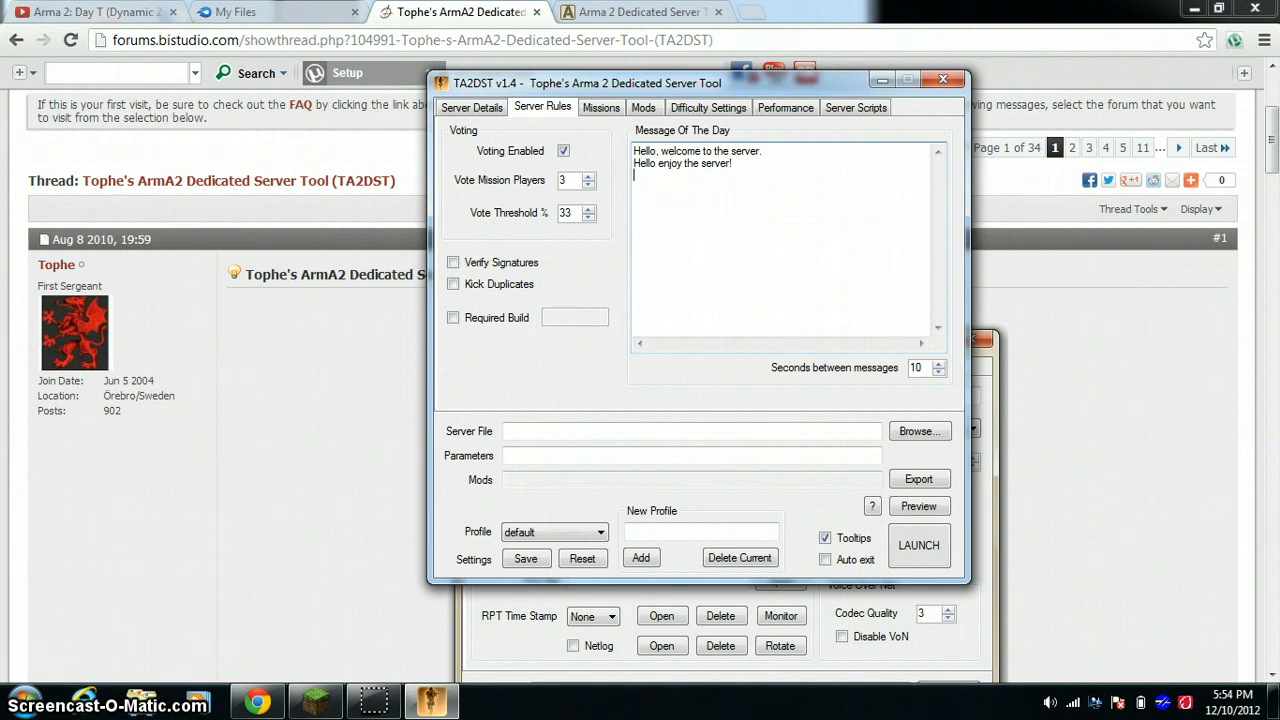
{"action": "left_click", "coordinate": [600, 108]}
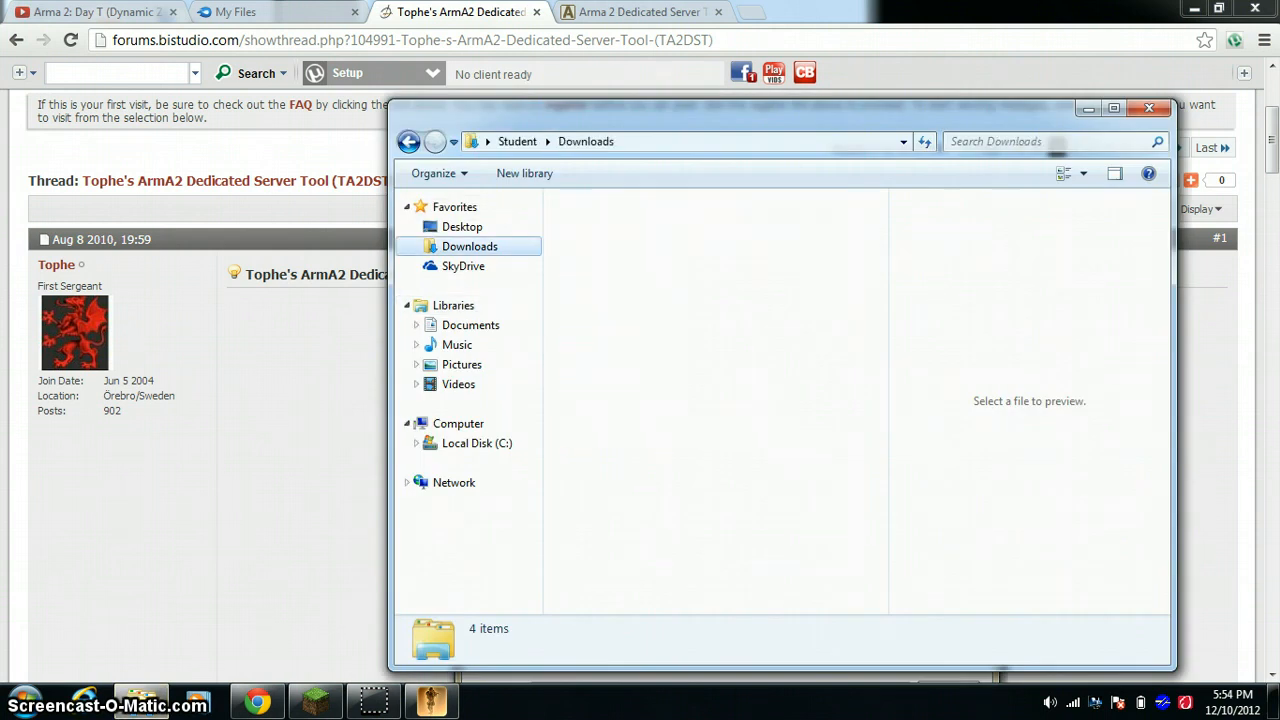
Step: Search Downloads for TA2DST and open the found TA2DST v1.4 folder
{"action": "type", "text": "T"}
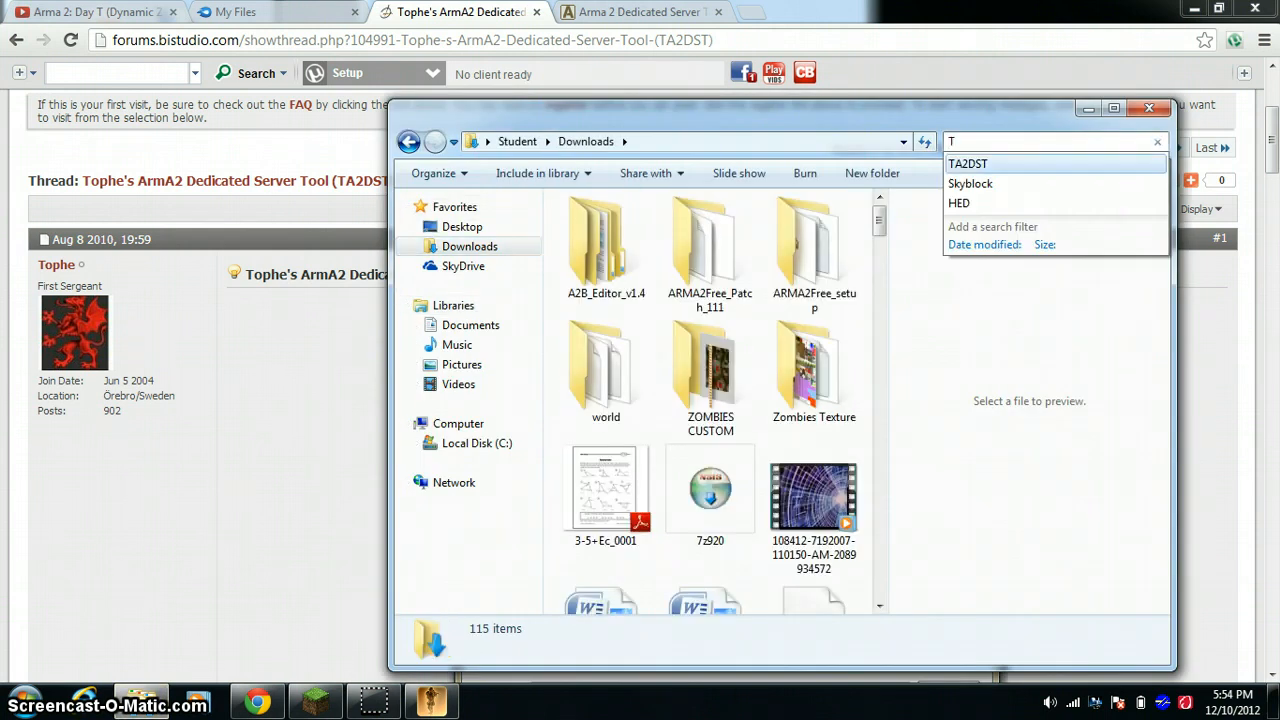
{"action": "left_click", "coordinate": [968, 164]}
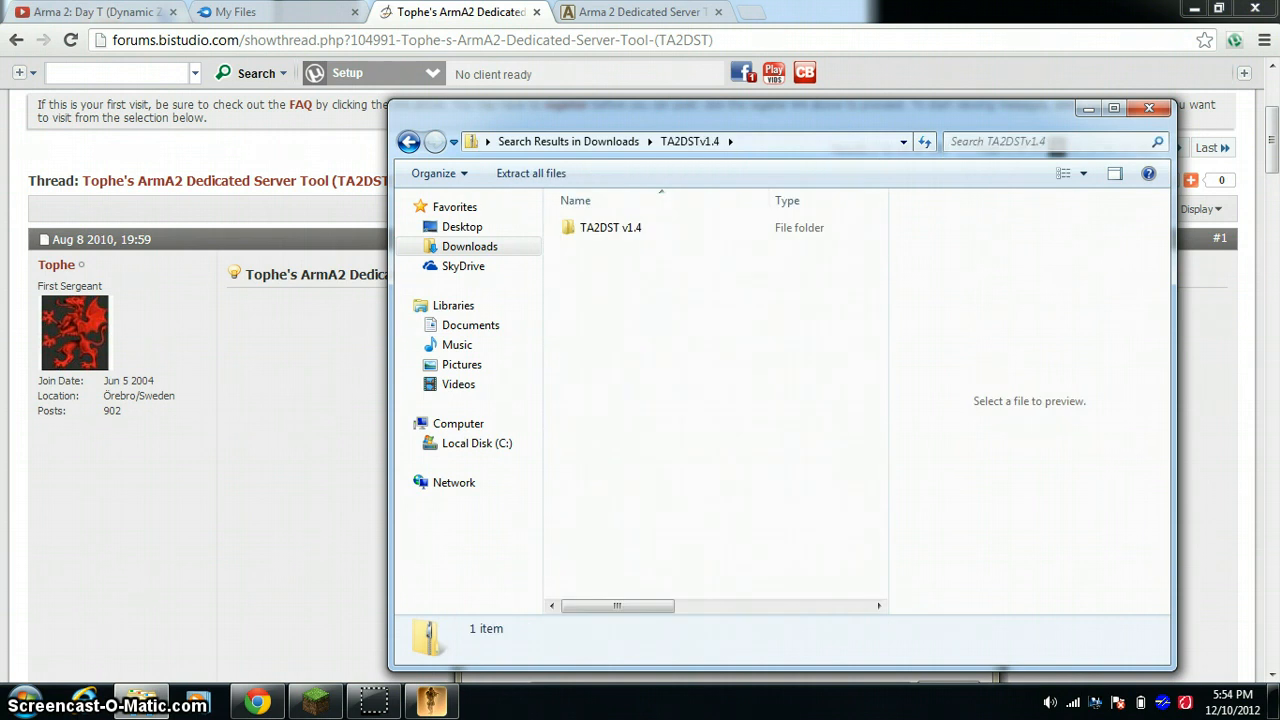
{"action": "double_click", "coordinate": [610, 228]}
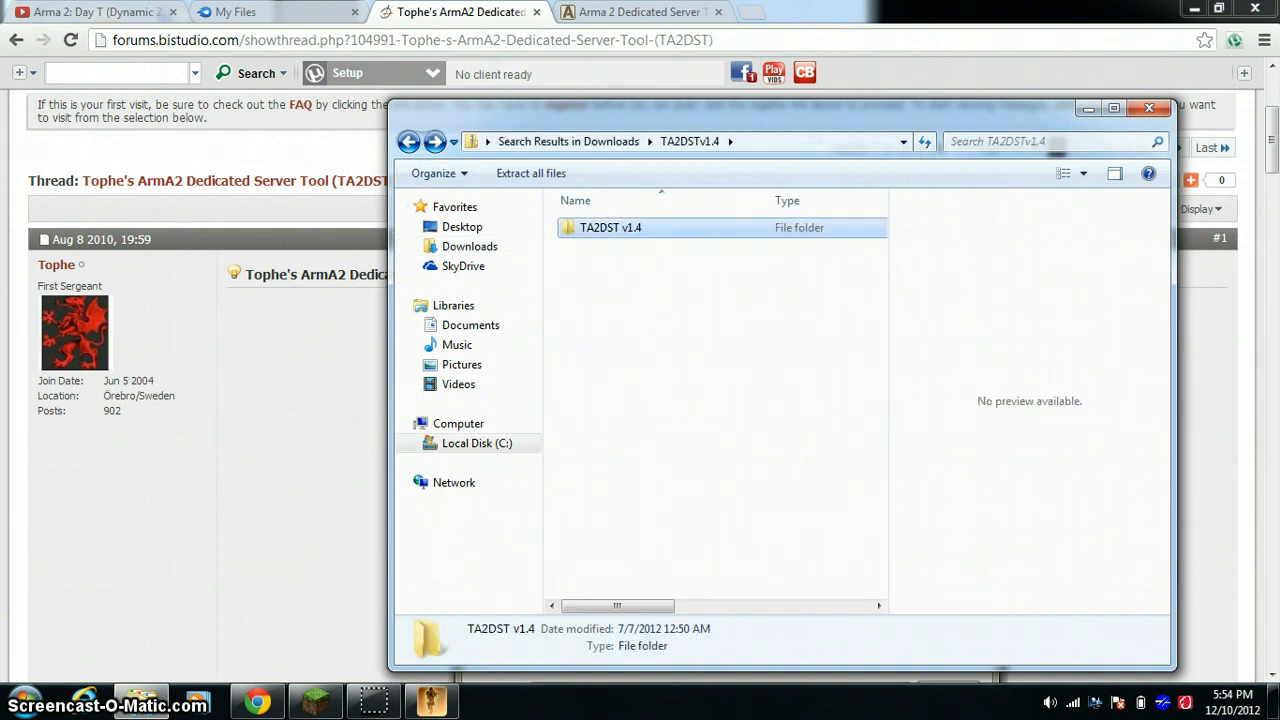
{"action": "double_click", "coordinate": [612, 228]}
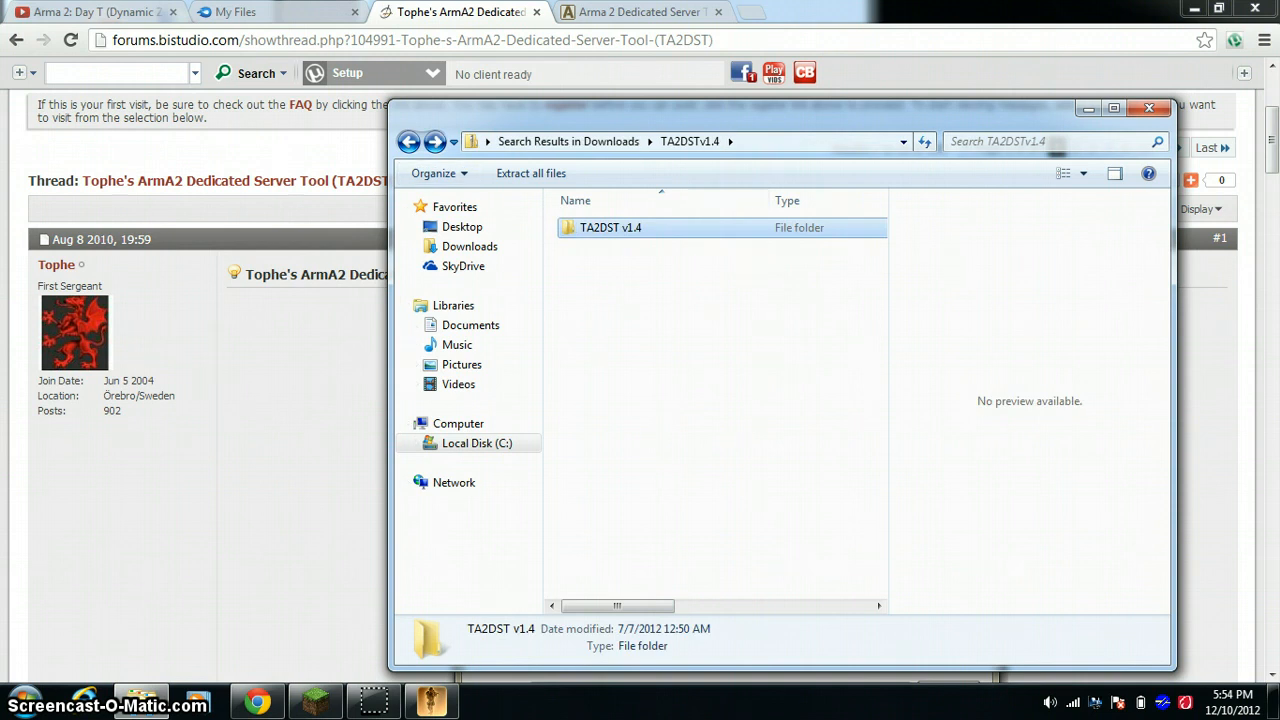
{"action": "mouse_move", "coordinate": [1148, 108]}
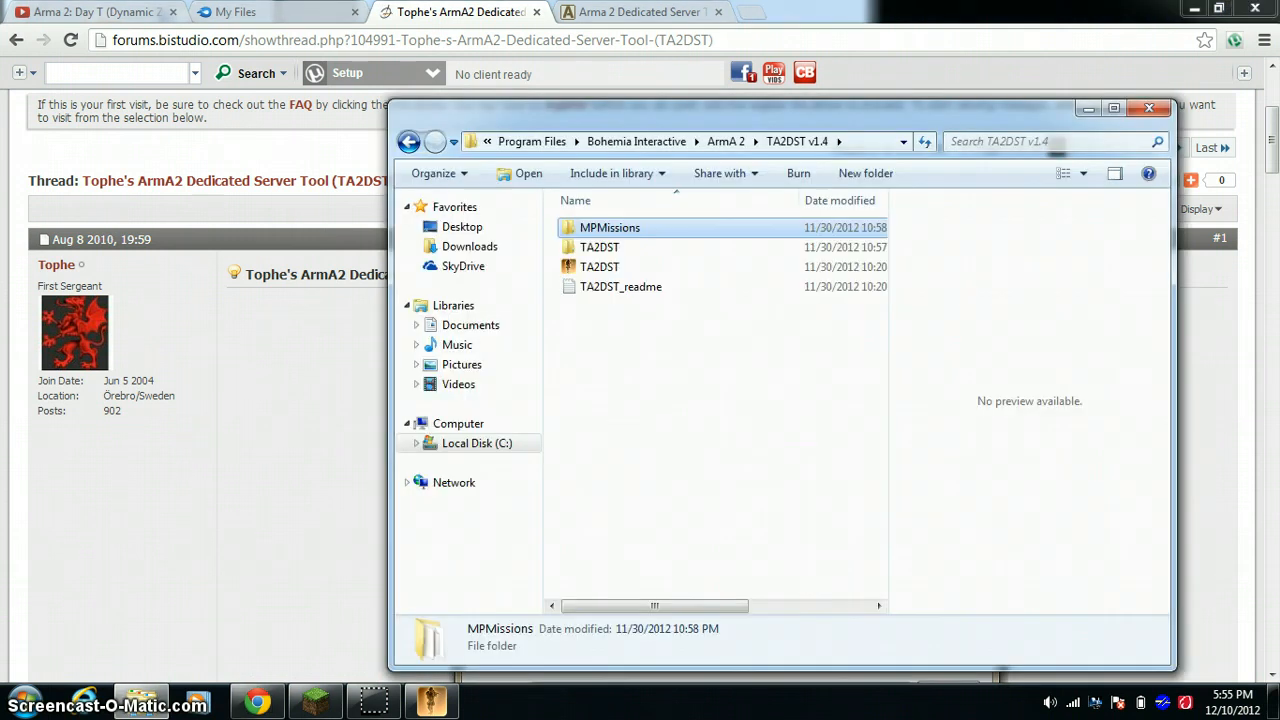
Step: Browse to Bohemia Interactive\ArmA 2\TA2DST v1.4 and close the old TA2DST window
{"action": "left_click", "coordinate": [408, 140]}
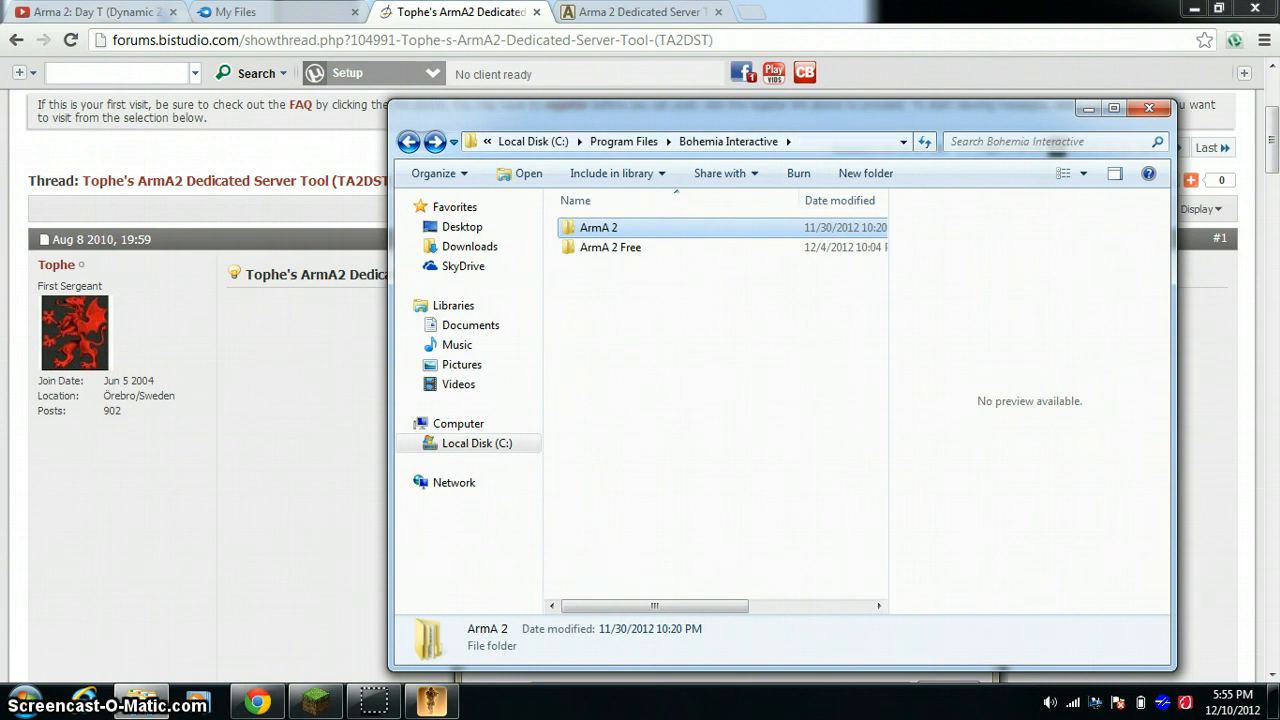
{"action": "double_click", "coordinate": [598, 228]}
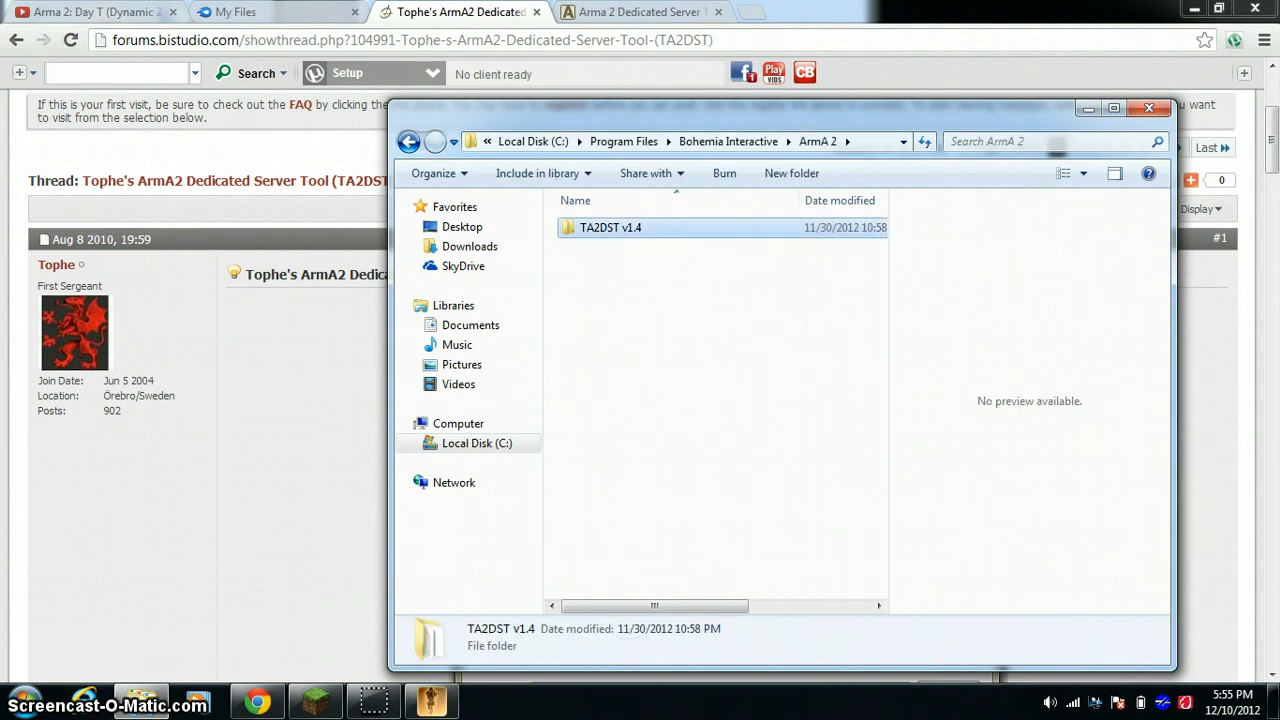
{"action": "double_click", "coordinate": [610, 228]}
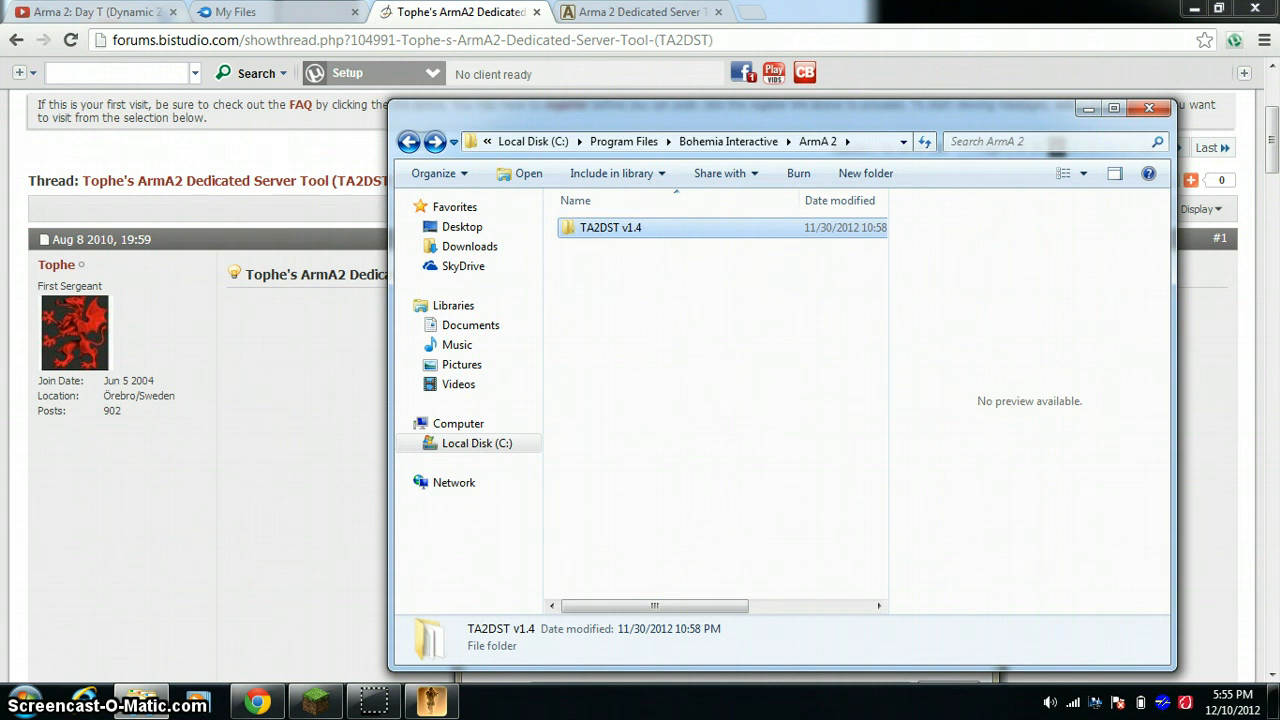
{"action": "double_click", "coordinate": [610, 228]}
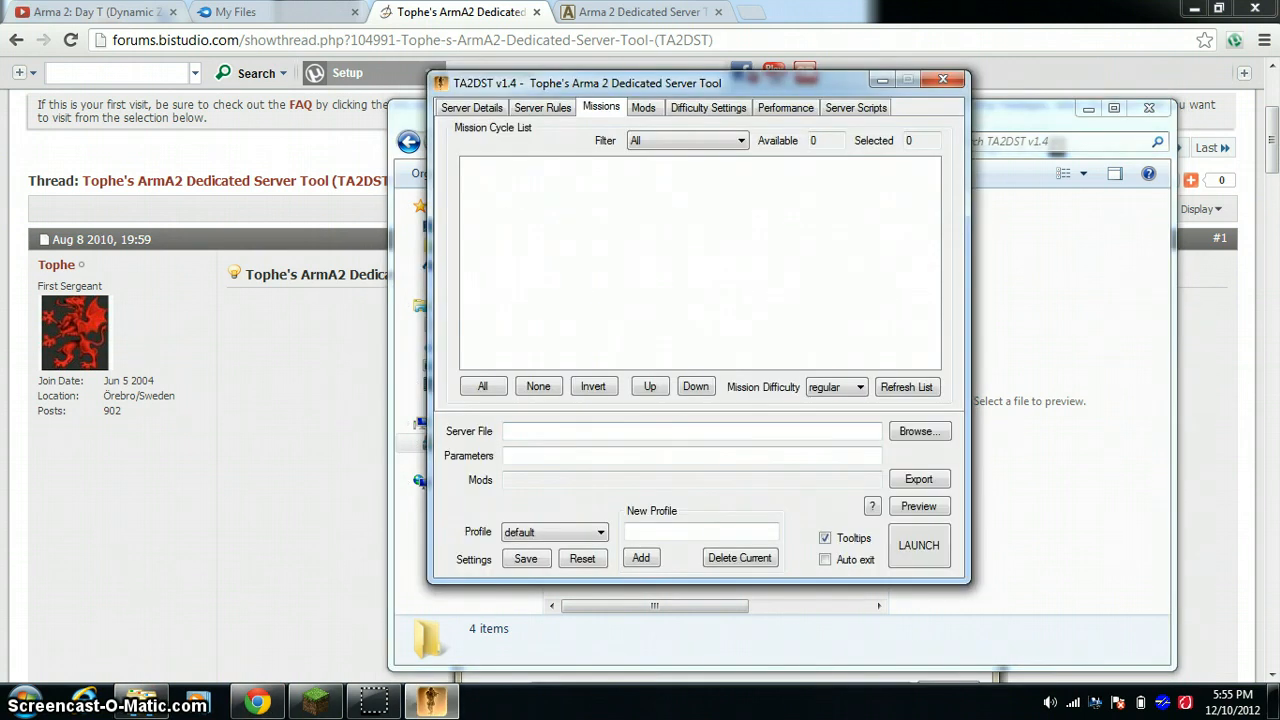
{"action": "left_click", "coordinate": [942, 80]}
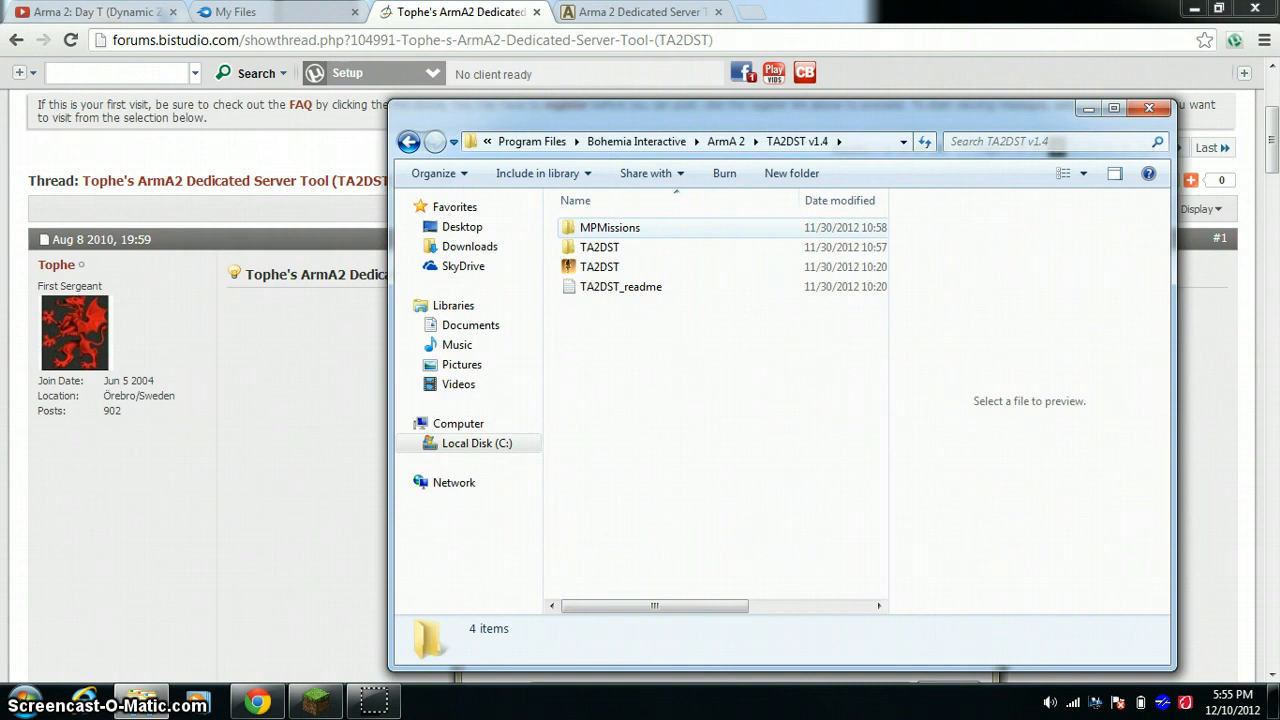
{"action": "left_click", "coordinate": [600, 266]}
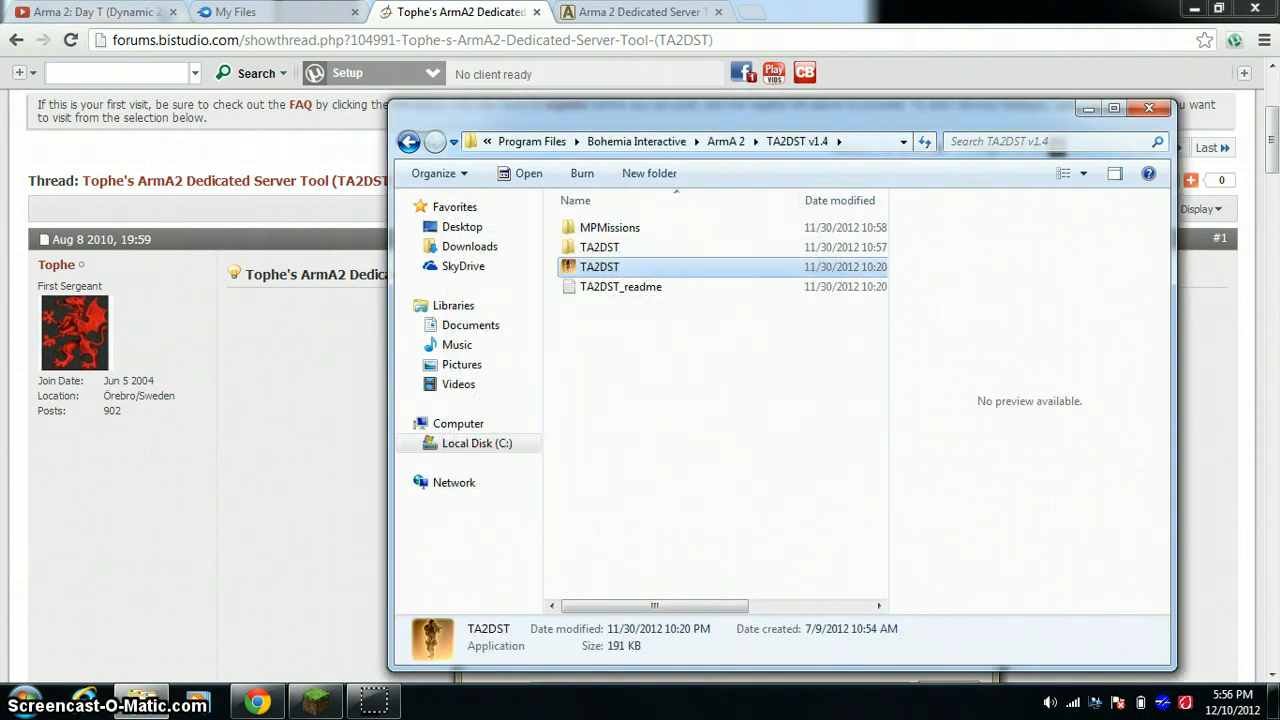
{"action": "double_click", "coordinate": [600, 266]}
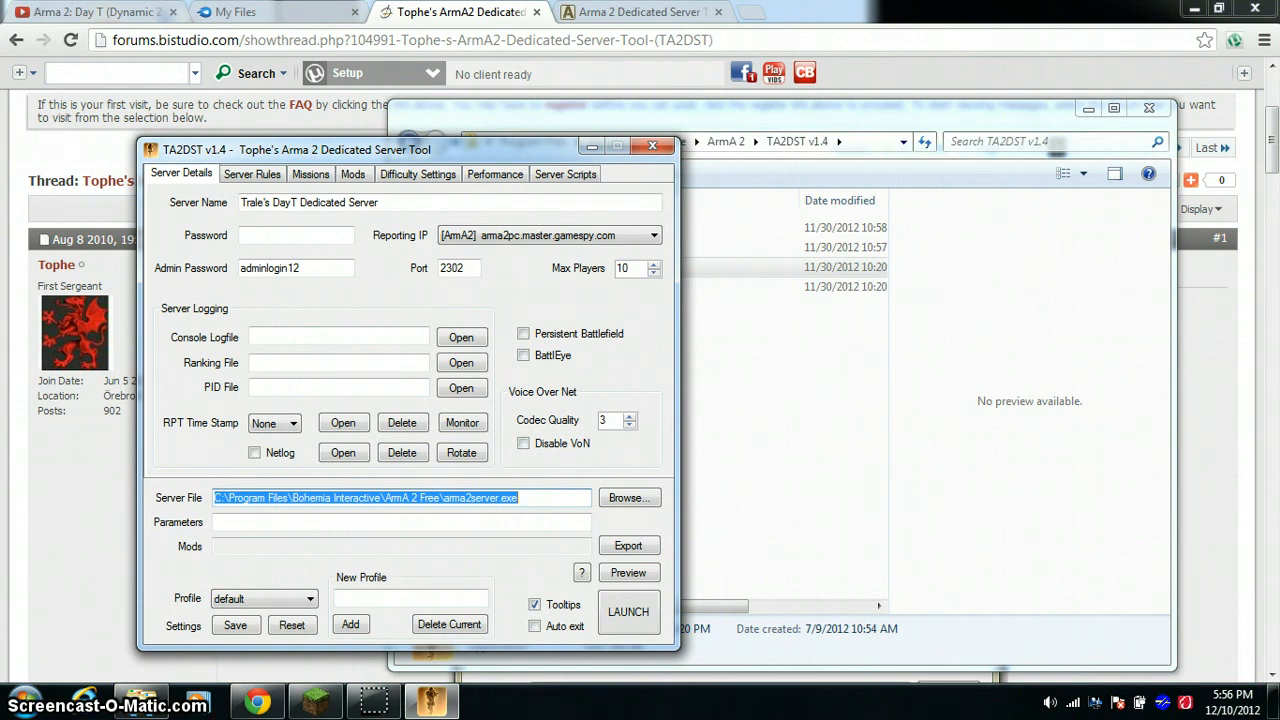
{"action": "left_click", "coordinate": [296, 268]}
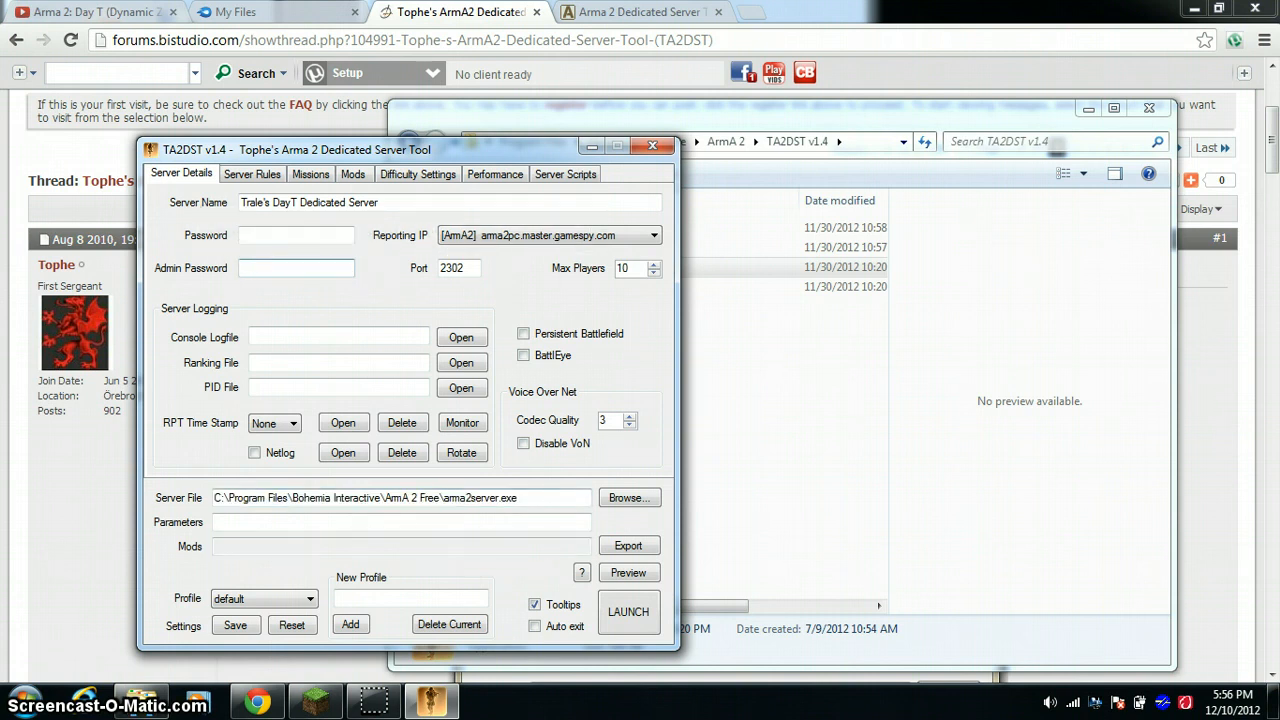
{"action": "left_click", "coordinate": [296, 268]}
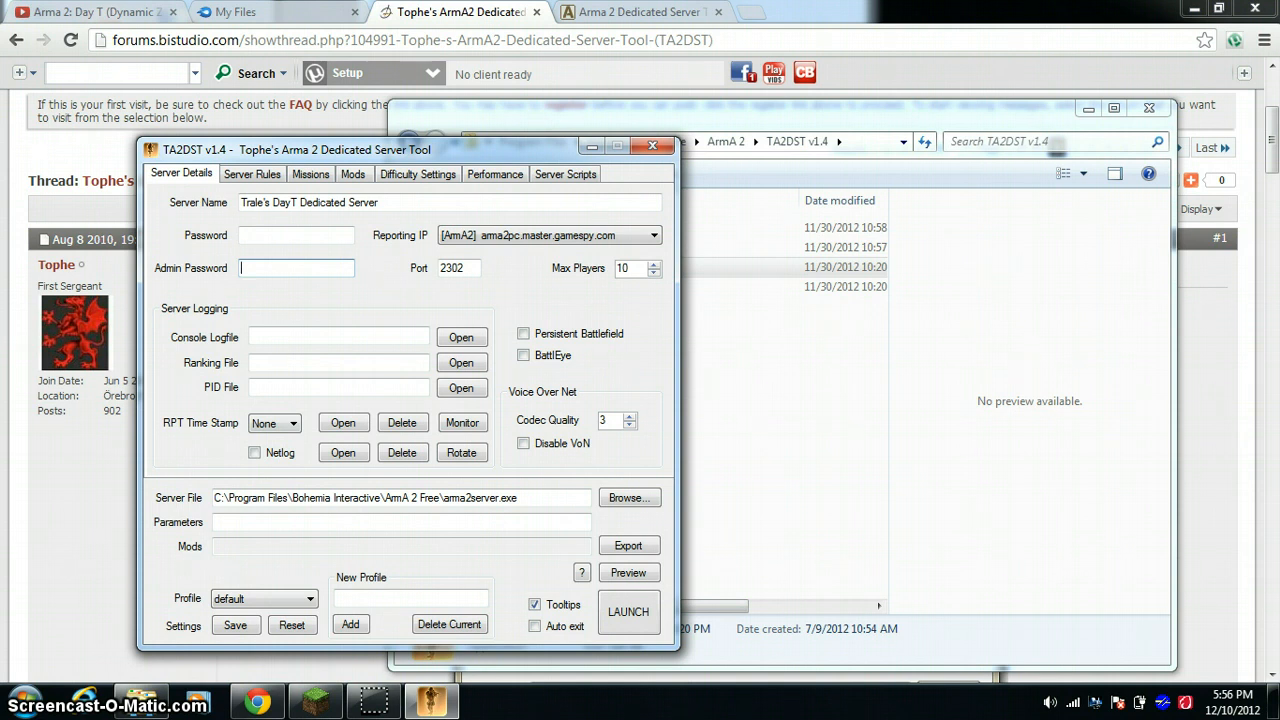
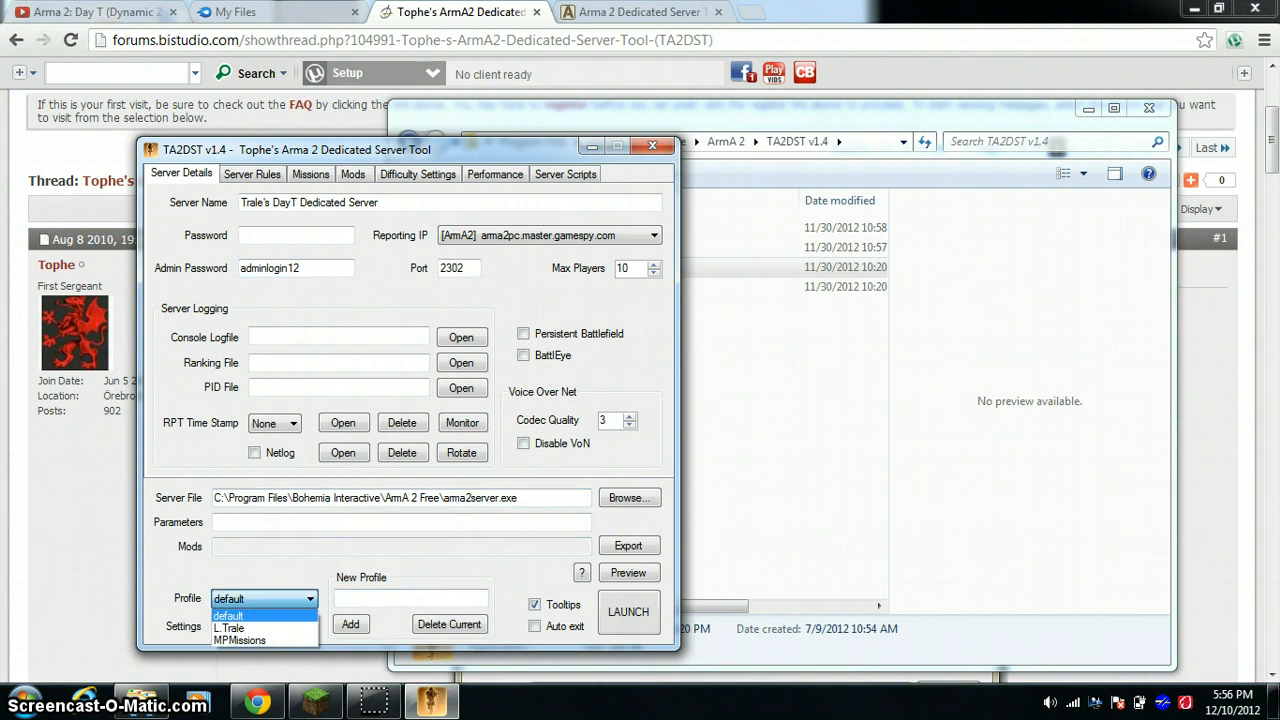
Step: Load the L.Trale profile, clear its admin password, and select the Trale's Cops vs Robbers name
{"action": "left_click", "coordinate": [228, 628]}
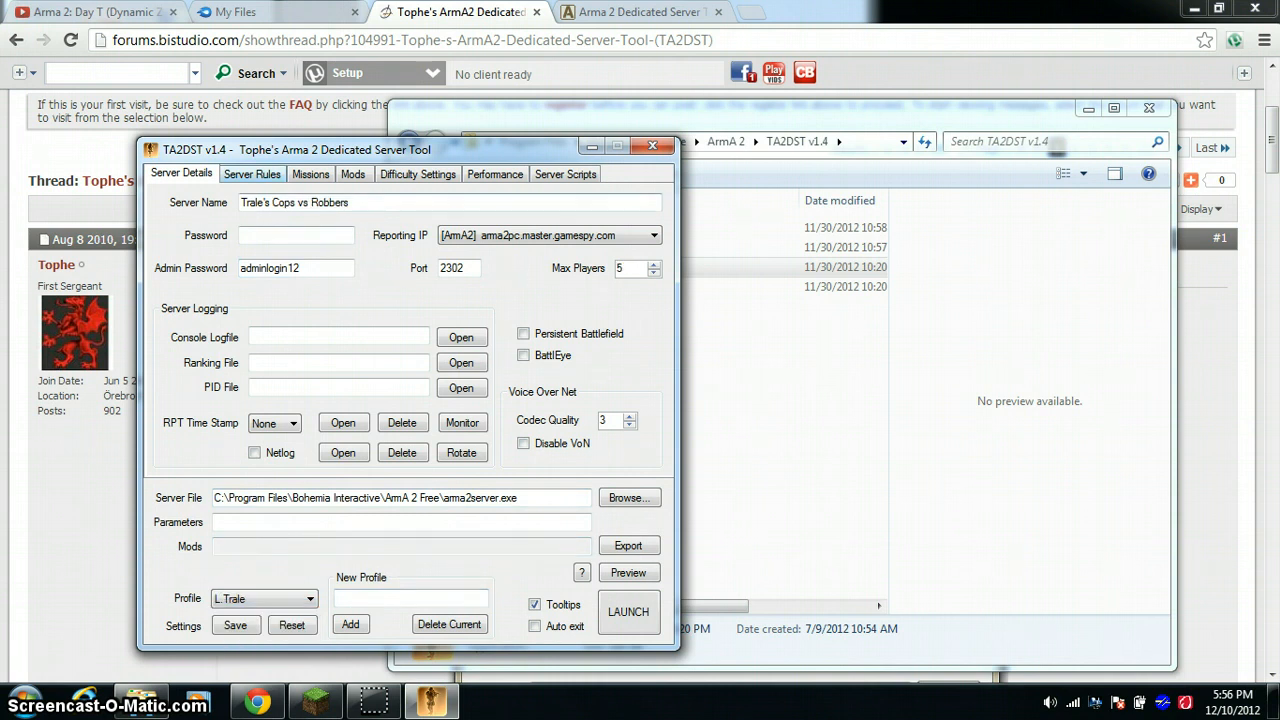
{"action": "triple_click", "coordinate": [296, 268]}
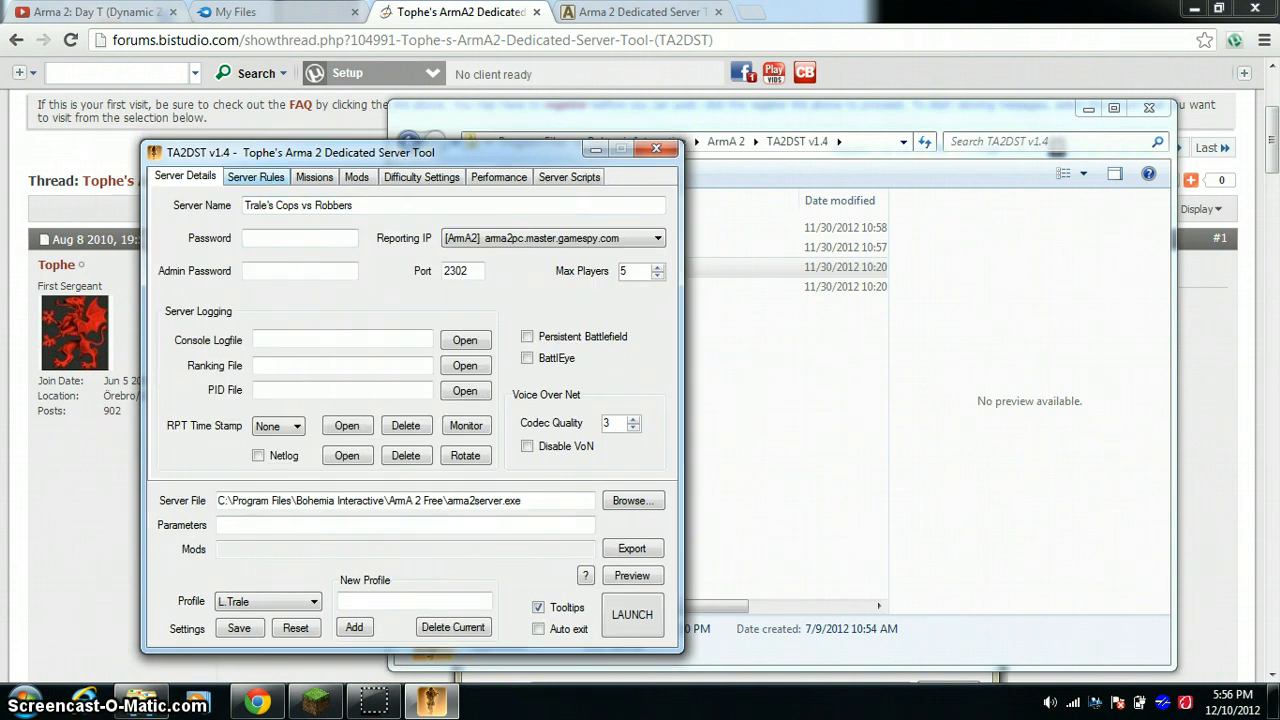
{"action": "triple_click", "coordinate": [298, 204]}
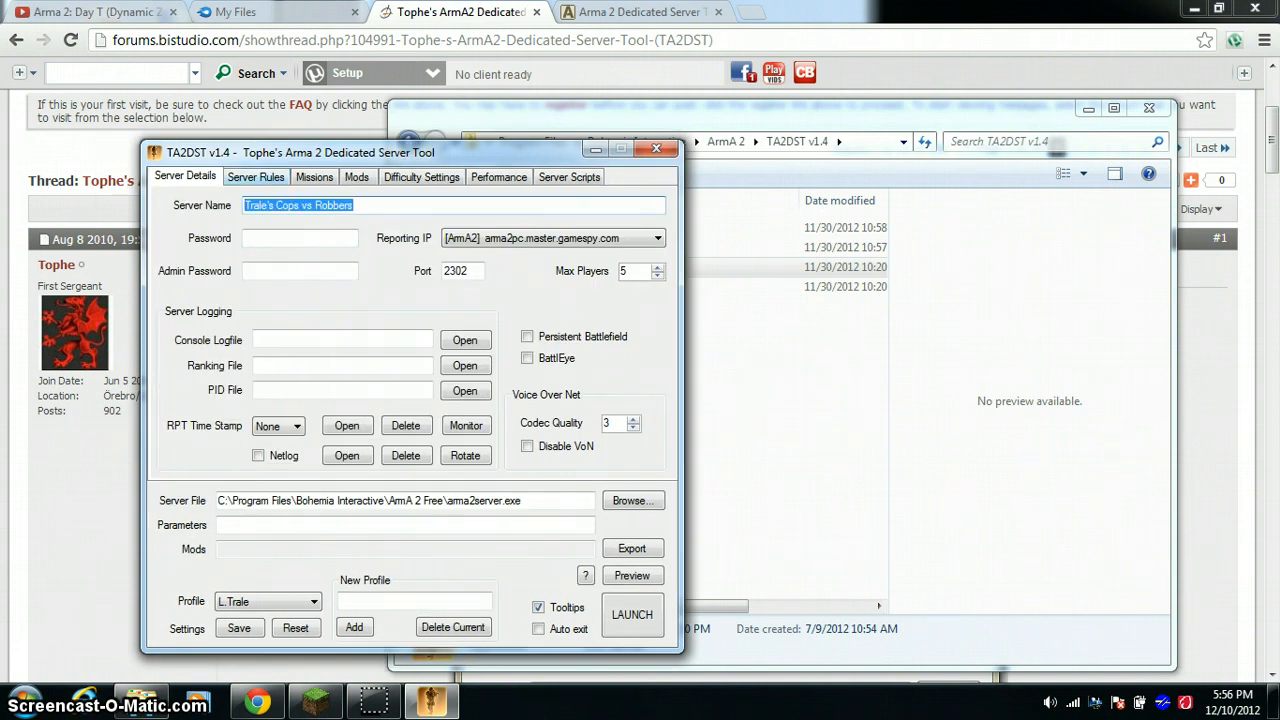
{"action": "left_click", "coordinate": [256, 176]}
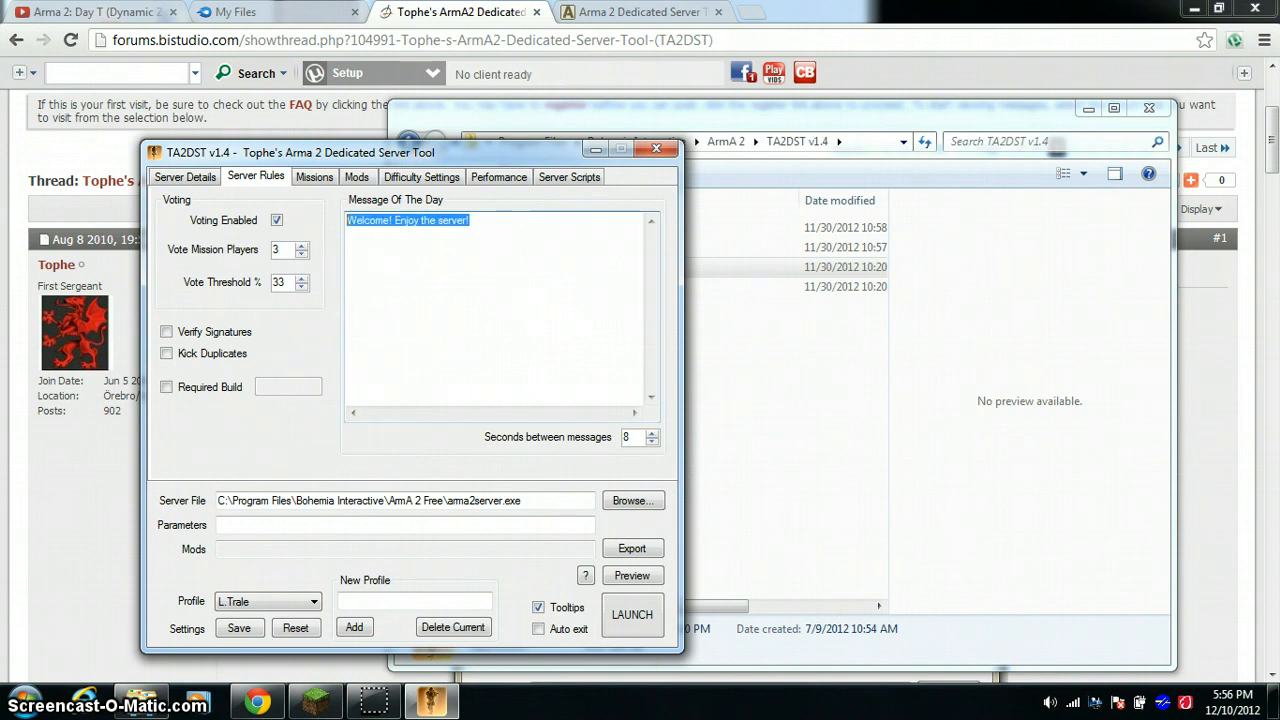
Step: Tick RPG_GWars, Warfare_AWP and further missions into the mission cycle, leaving Dynamic_Zombie_Sandbox highlighted
{"action": "left_click", "coordinate": [314, 176]}
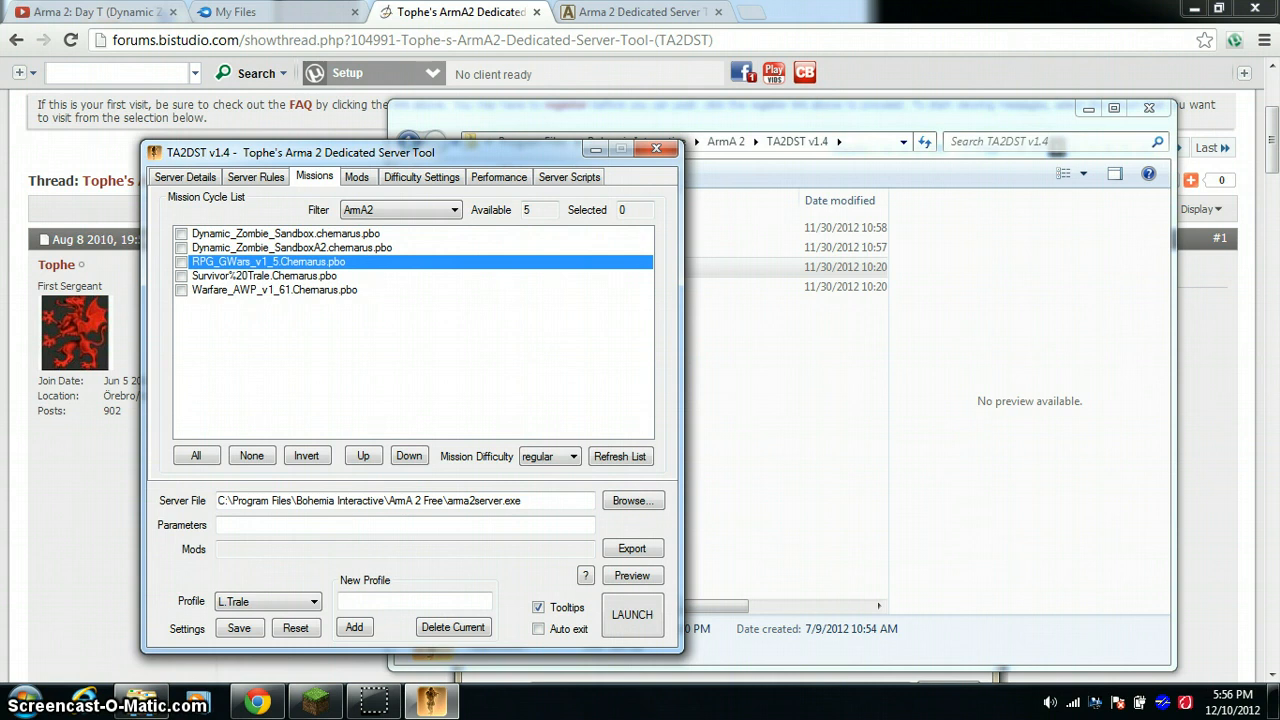
{"action": "left_click", "coordinate": [362, 456]}
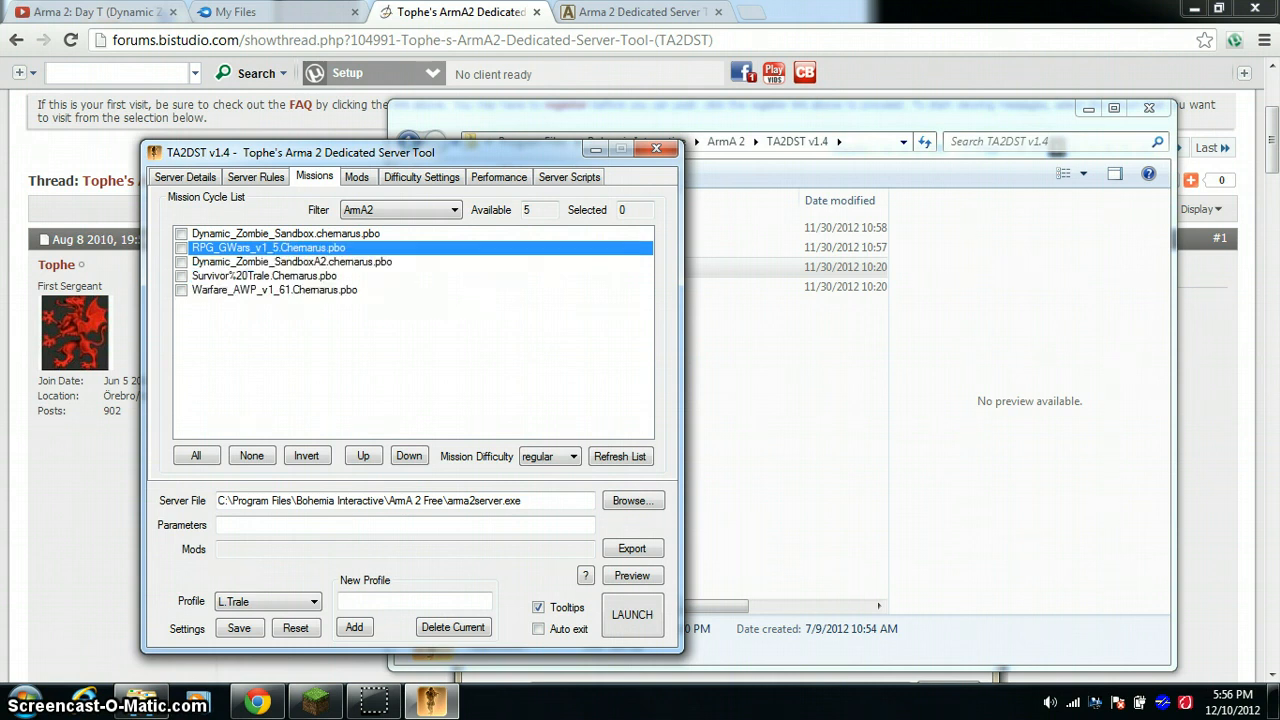
{"action": "left_click", "coordinate": [276, 288]}
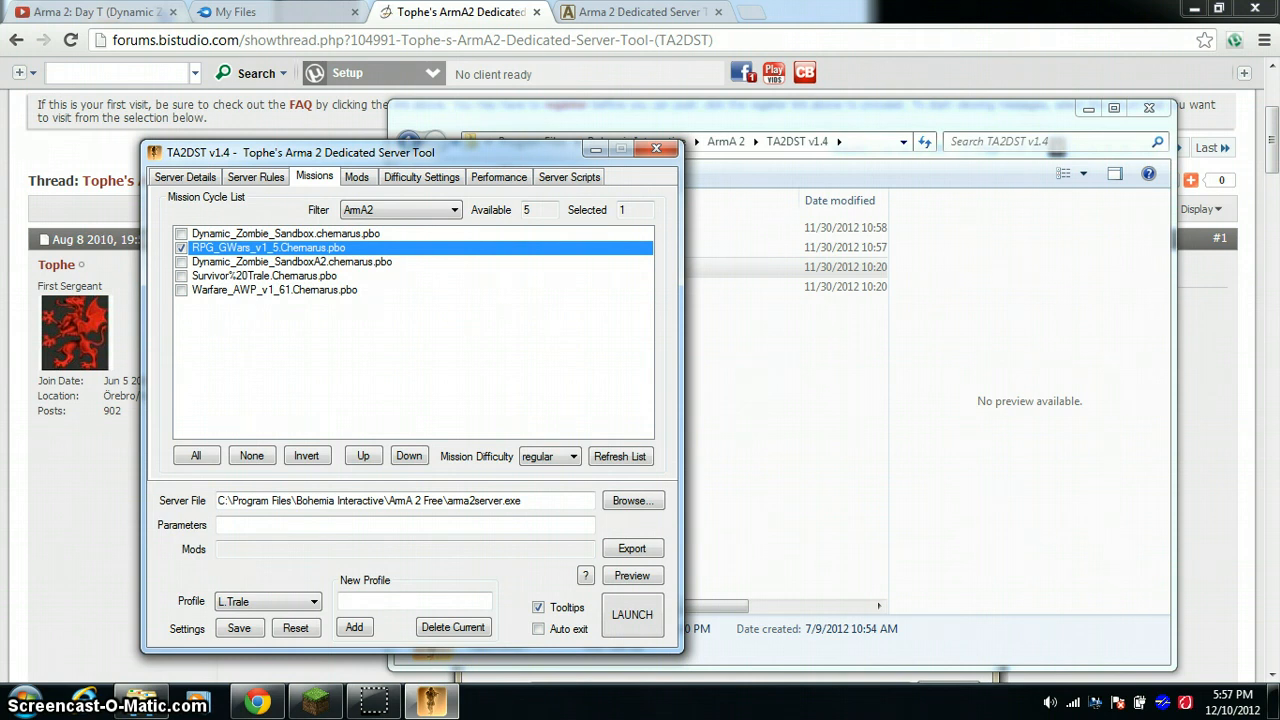
{"action": "left_click", "coordinate": [292, 260]}
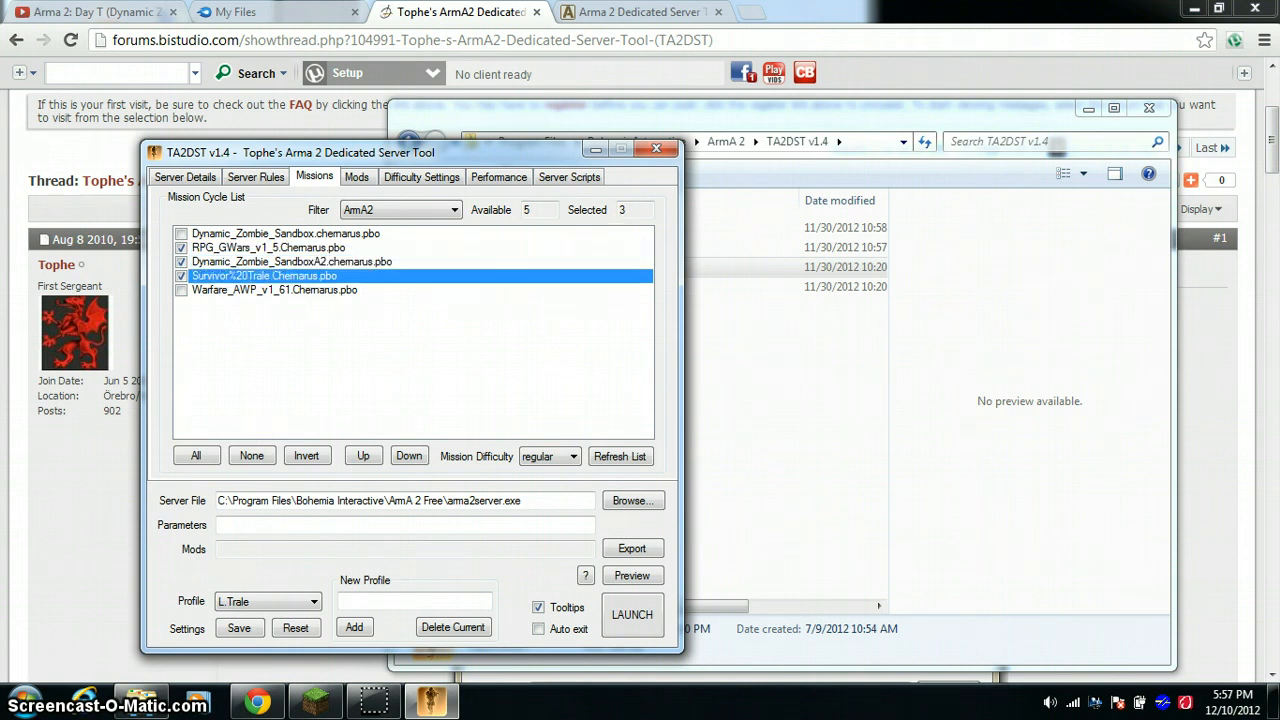
{"action": "left_click", "coordinate": [180, 290]}
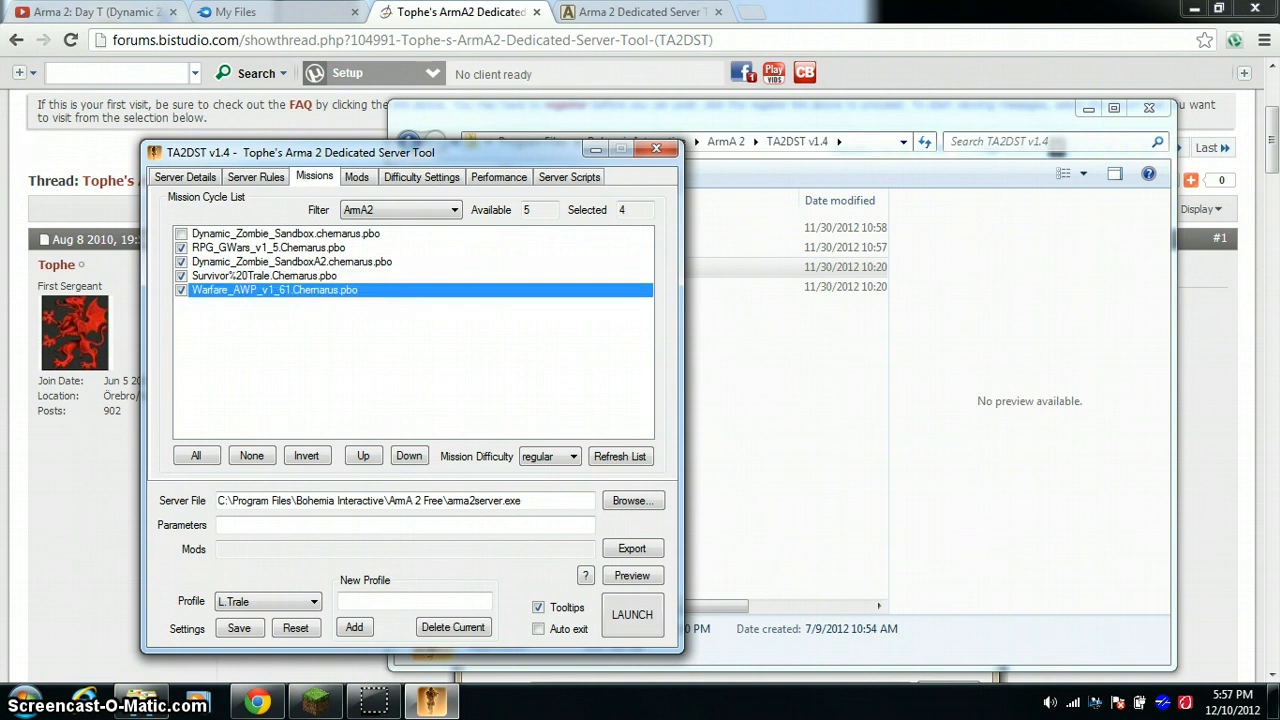
{"action": "left_click", "coordinate": [284, 232]}
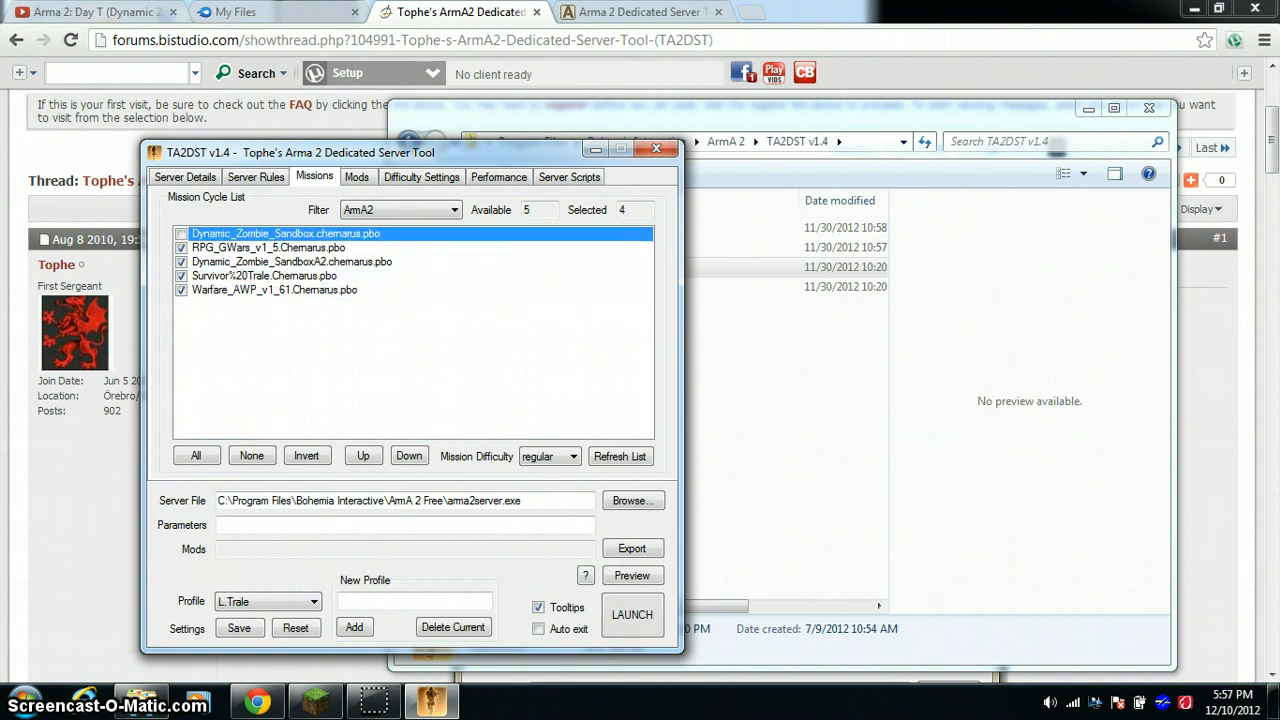
{"action": "left_click", "coordinate": [356, 176]}
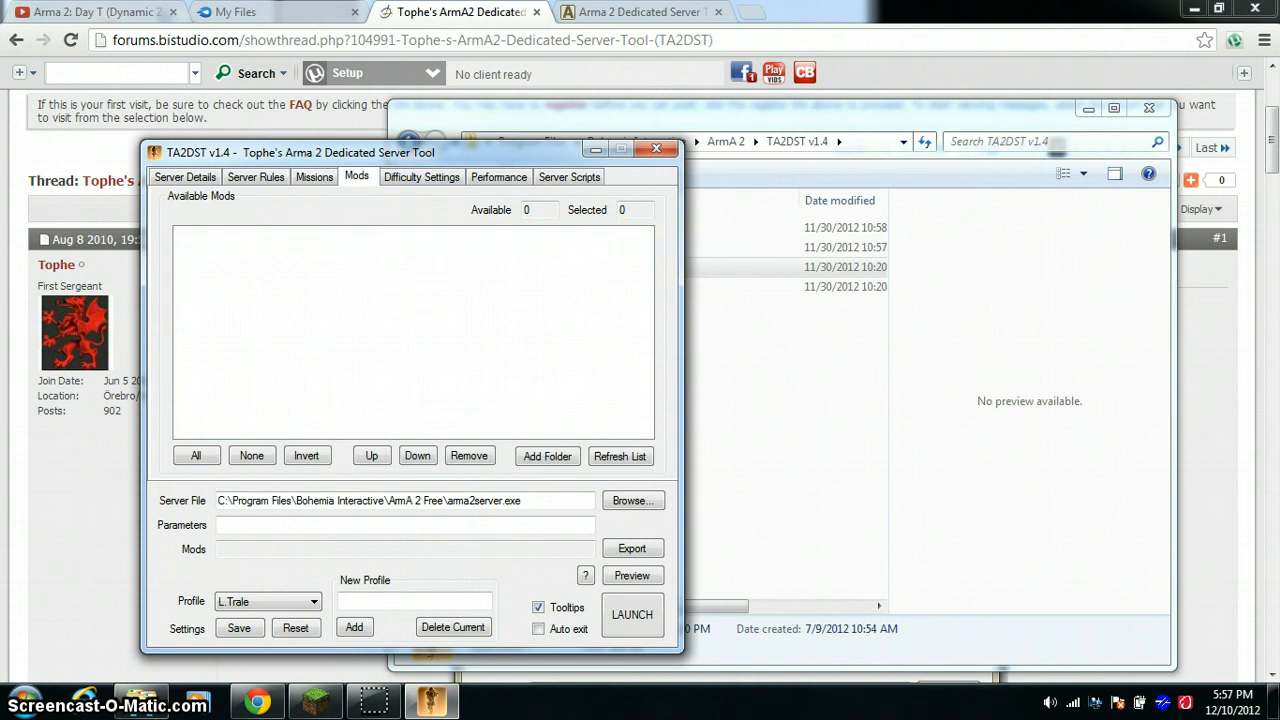
Step: Review Difficulty Settings, reading the 3rd Person View description, then move on to Performance tuning
{"action": "left_click", "coordinate": [420, 176]}
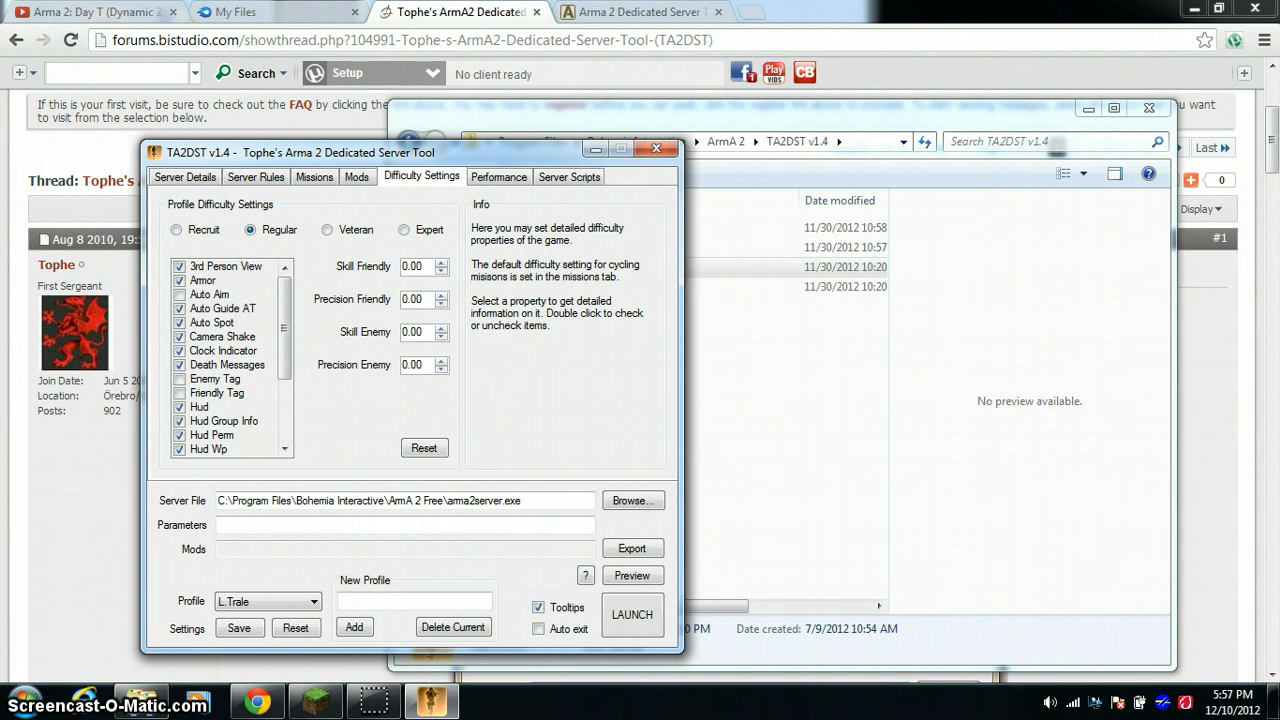
{"action": "left_click", "coordinate": [224, 266]}
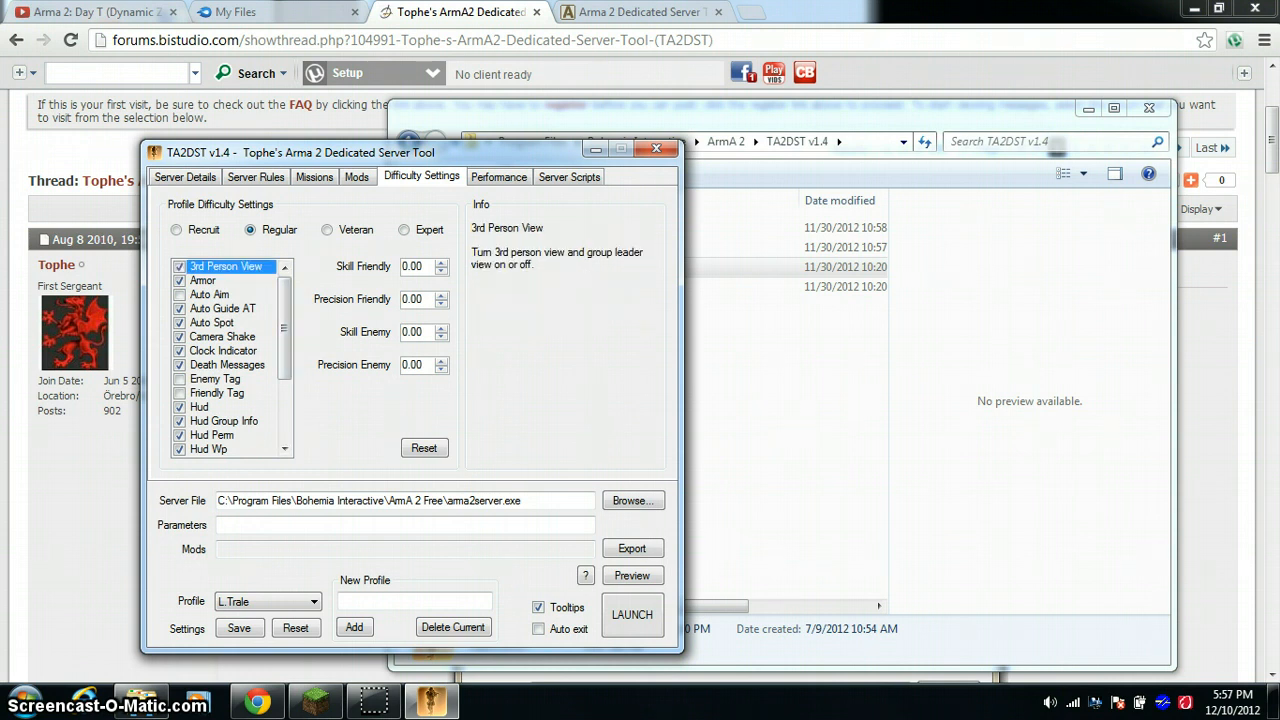
{"action": "scroll", "scroll_direction": "down", "scroll_amount": 3}
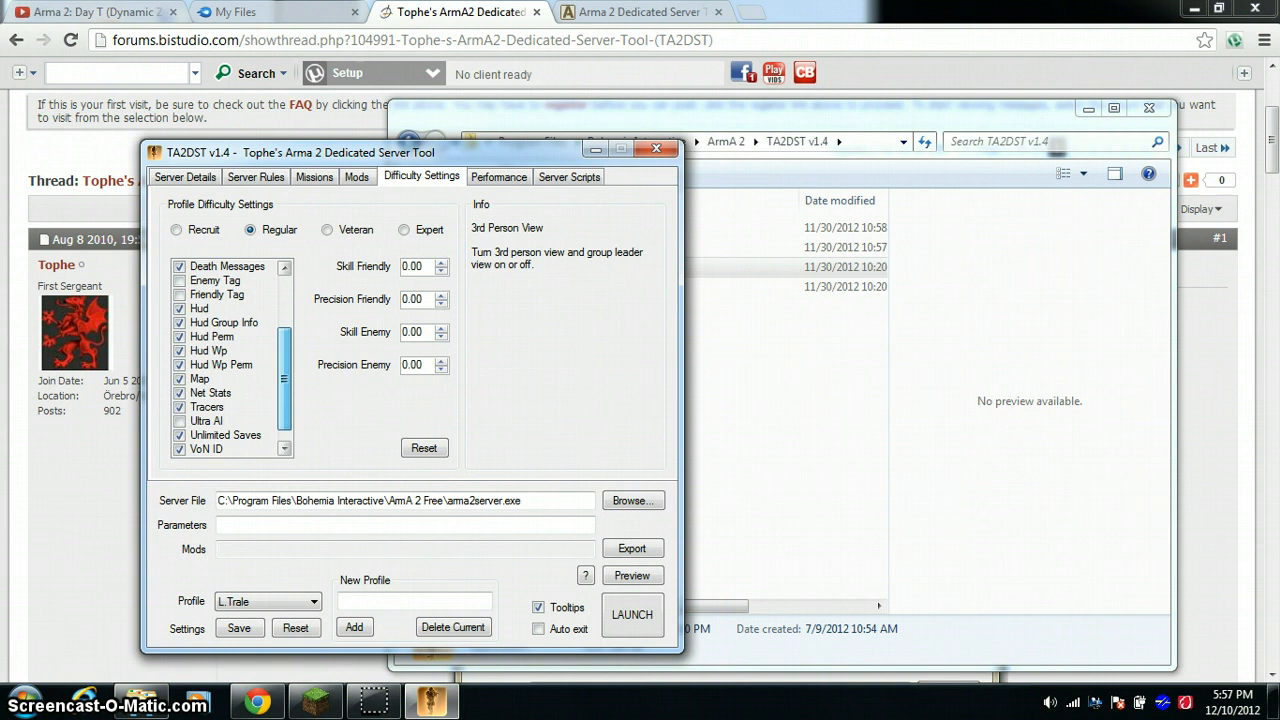
{"action": "scroll", "scroll_direction": "down", "scroll_amount": 3}
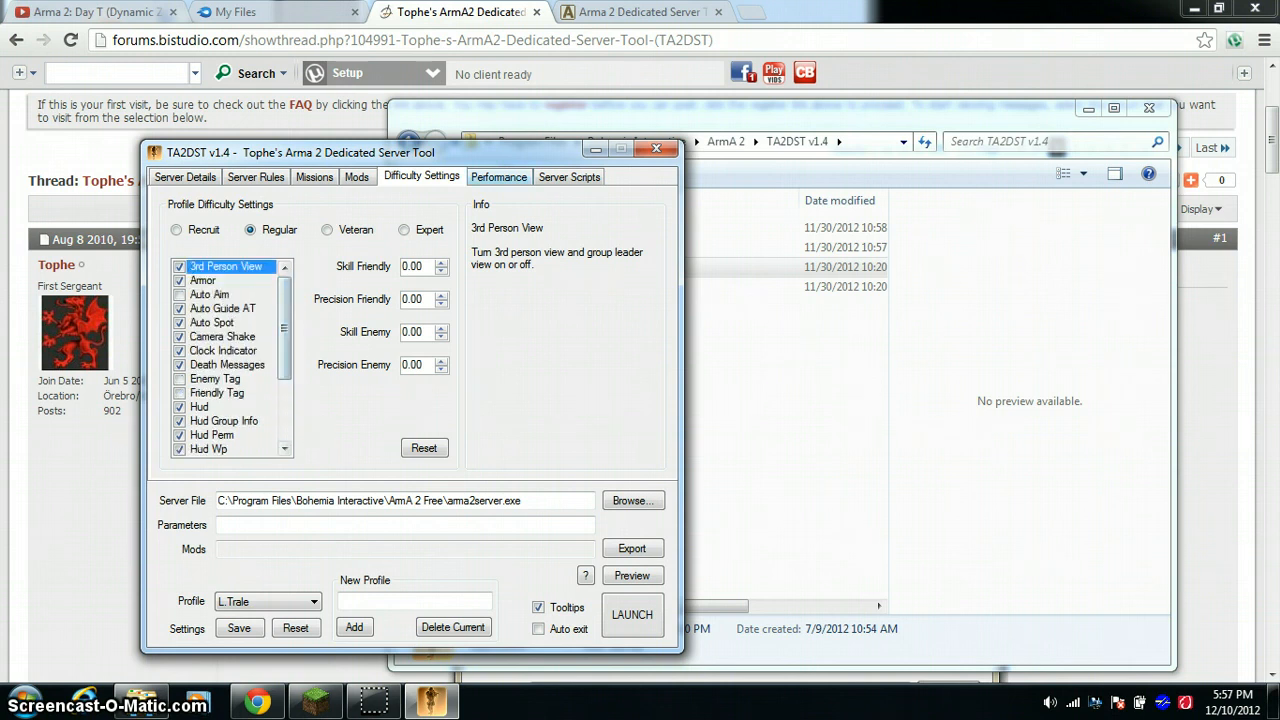
{"action": "left_click", "coordinate": [500, 176]}
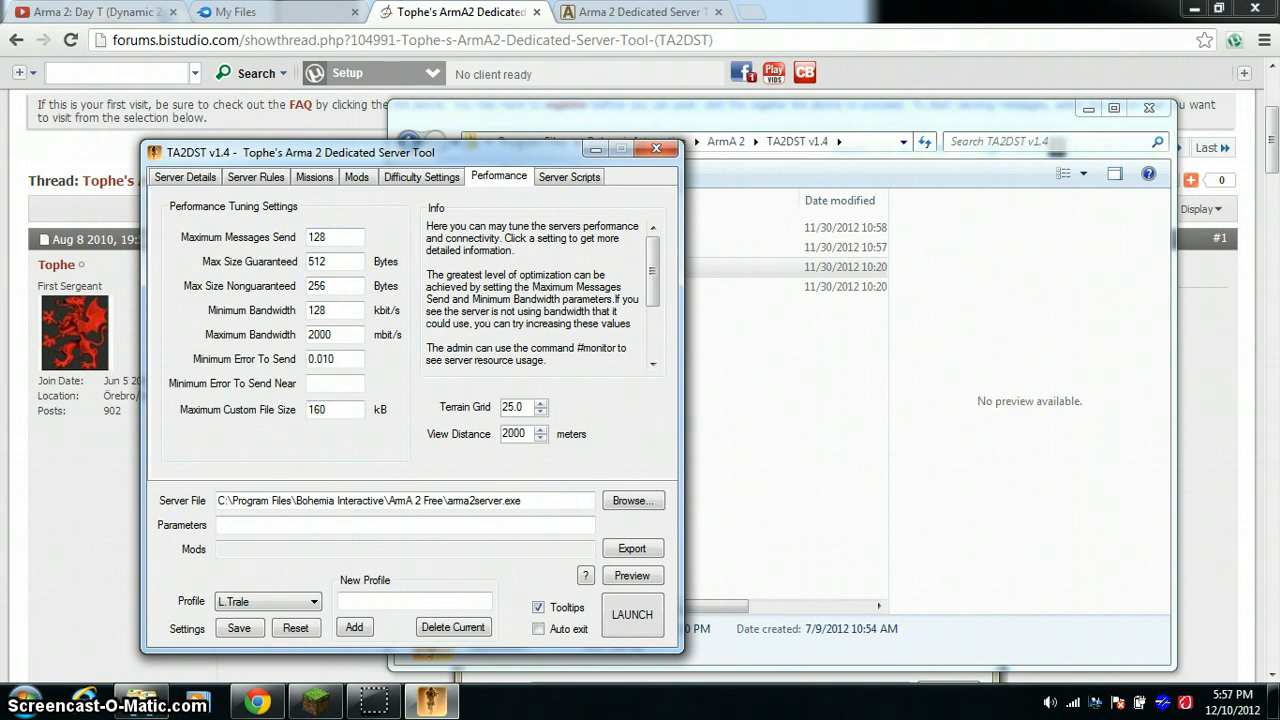
Step: Inspect the blank onUserConnected and onUserDisconnected script fields, then return to Server Details
{"action": "left_click", "coordinate": [568, 176]}
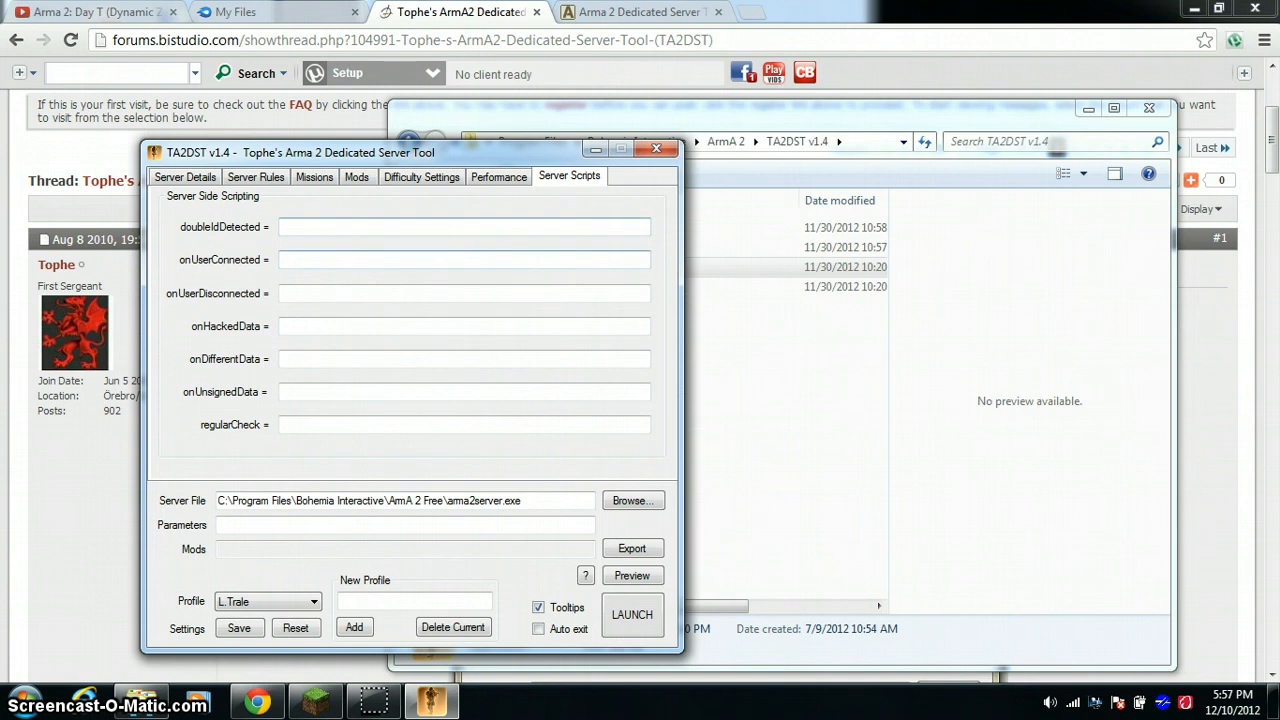
{"action": "left_click", "coordinate": [464, 260]}
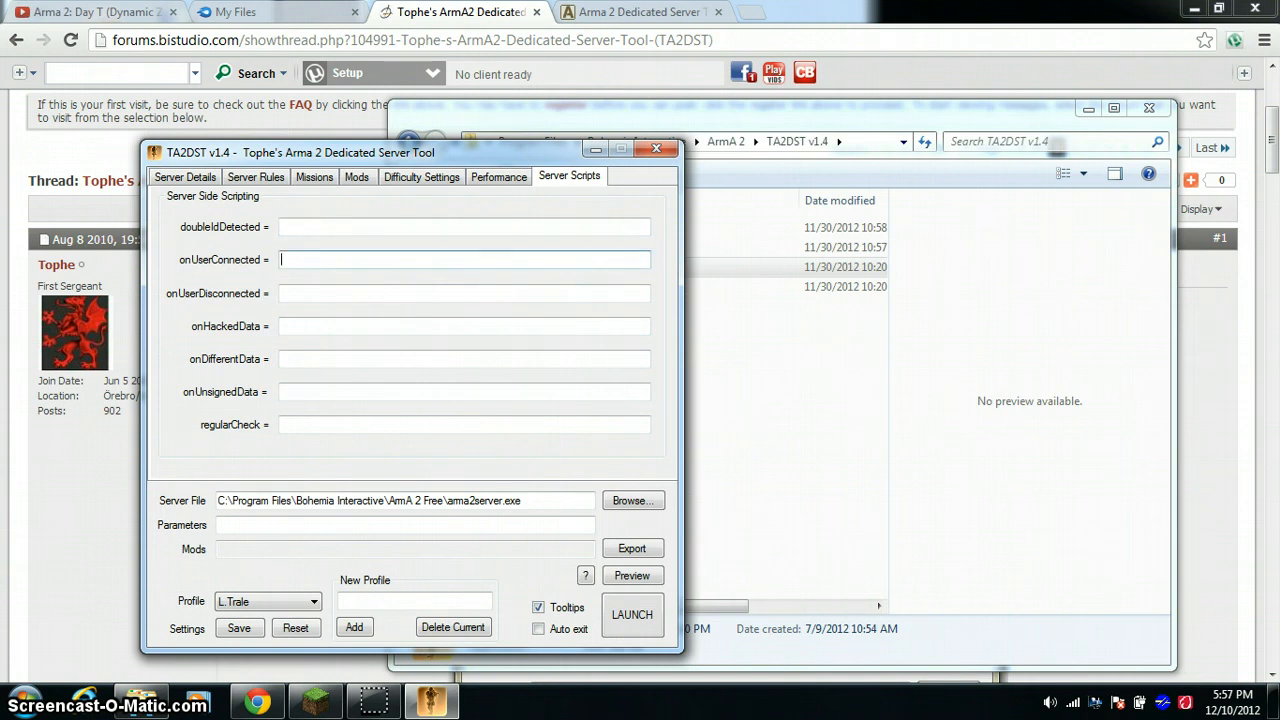
{"action": "left_click", "coordinate": [464, 292]}
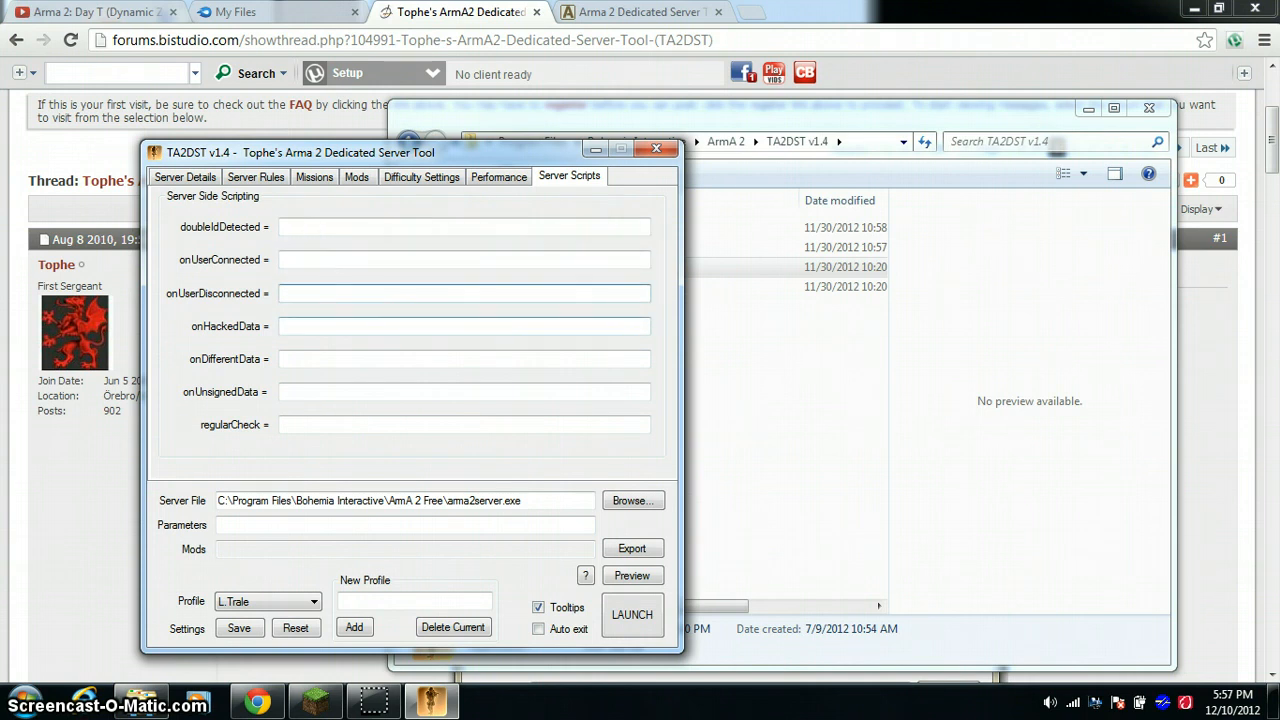
{"action": "left_click", "coordinate": [464, 292]}
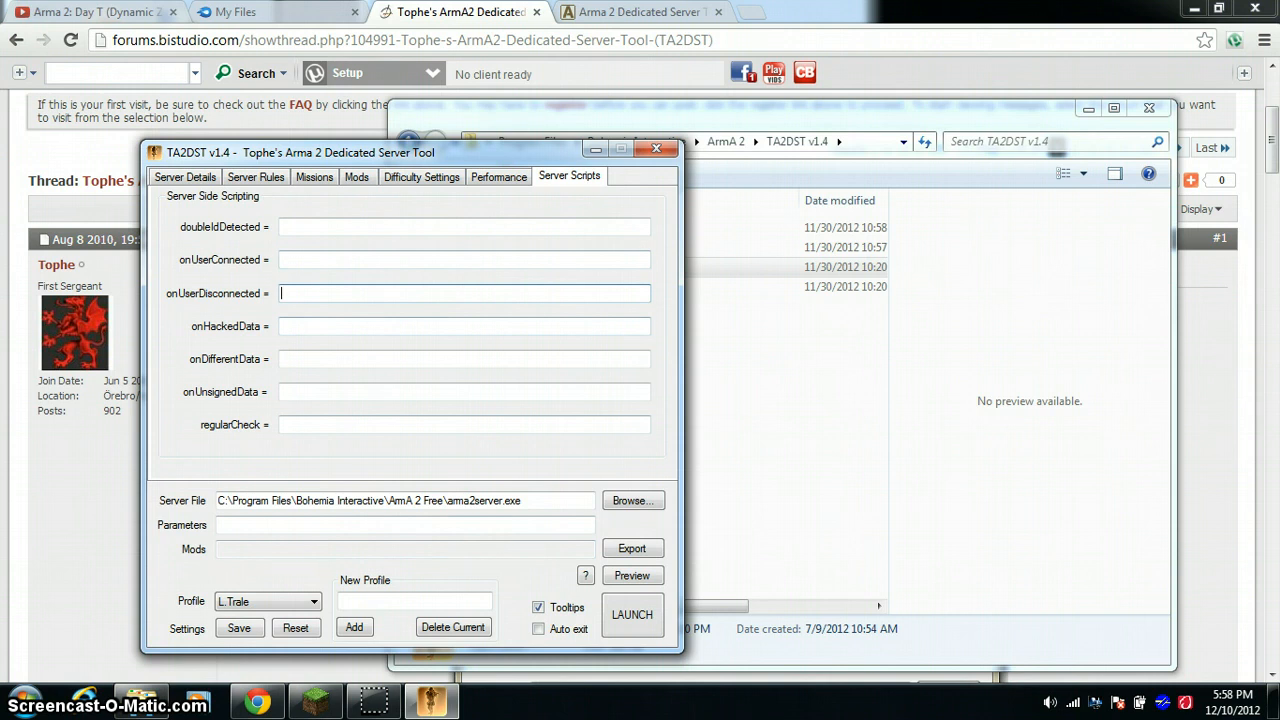
{"action": "left_click", "coordinate": [184, 176]}
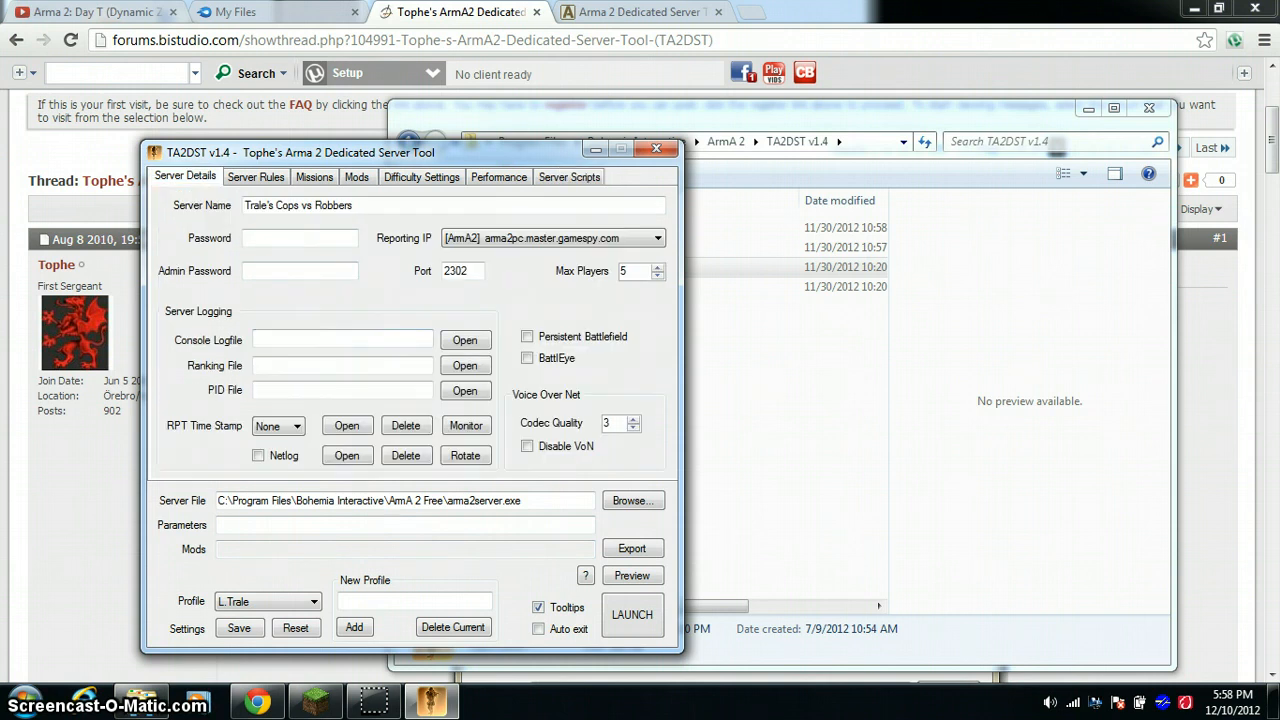
{"action": "left_click", "coordinate": [344, 388]}
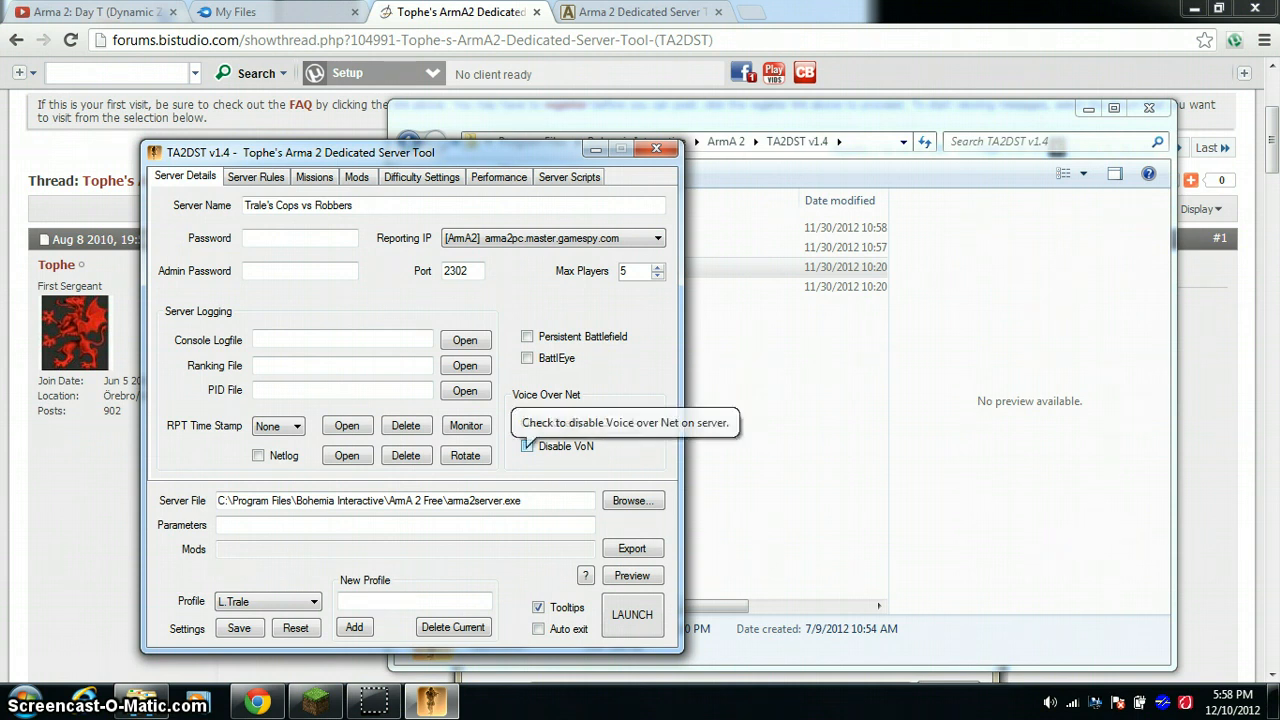
{"action": "left_click", "coordinate": [528, 444]}
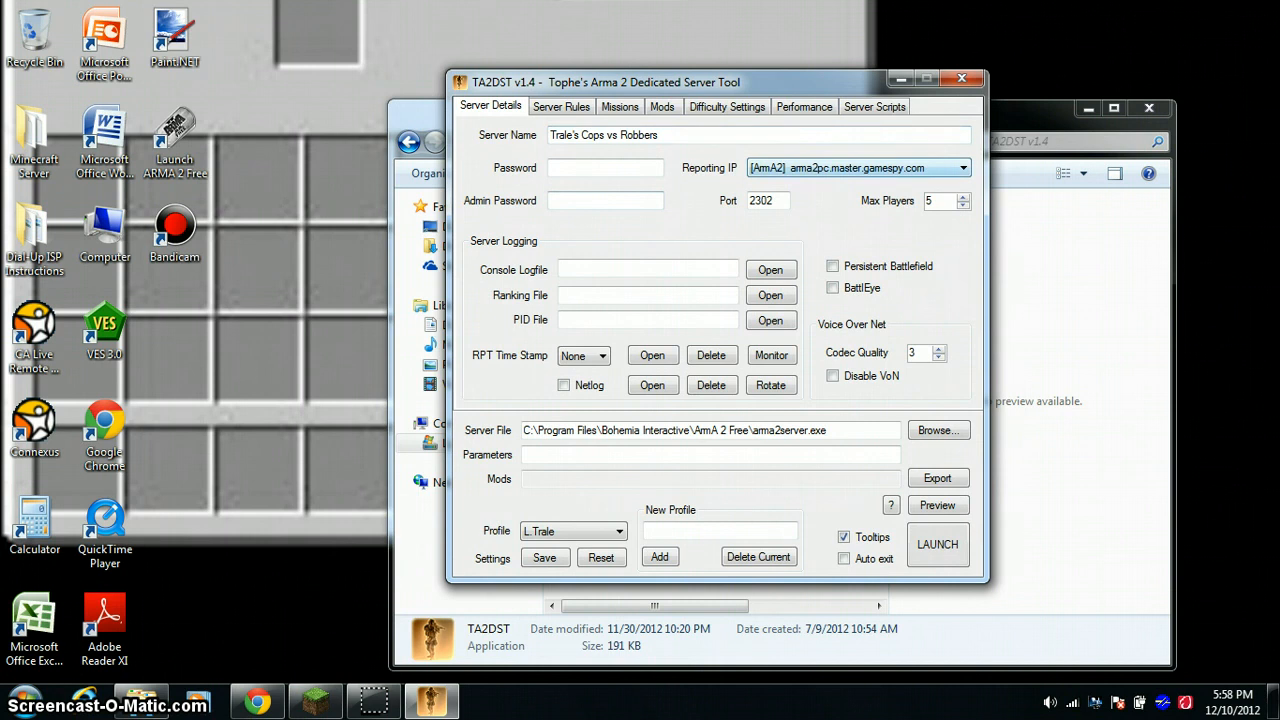
{"action": "left_click", "coordinate": [960, 78]}
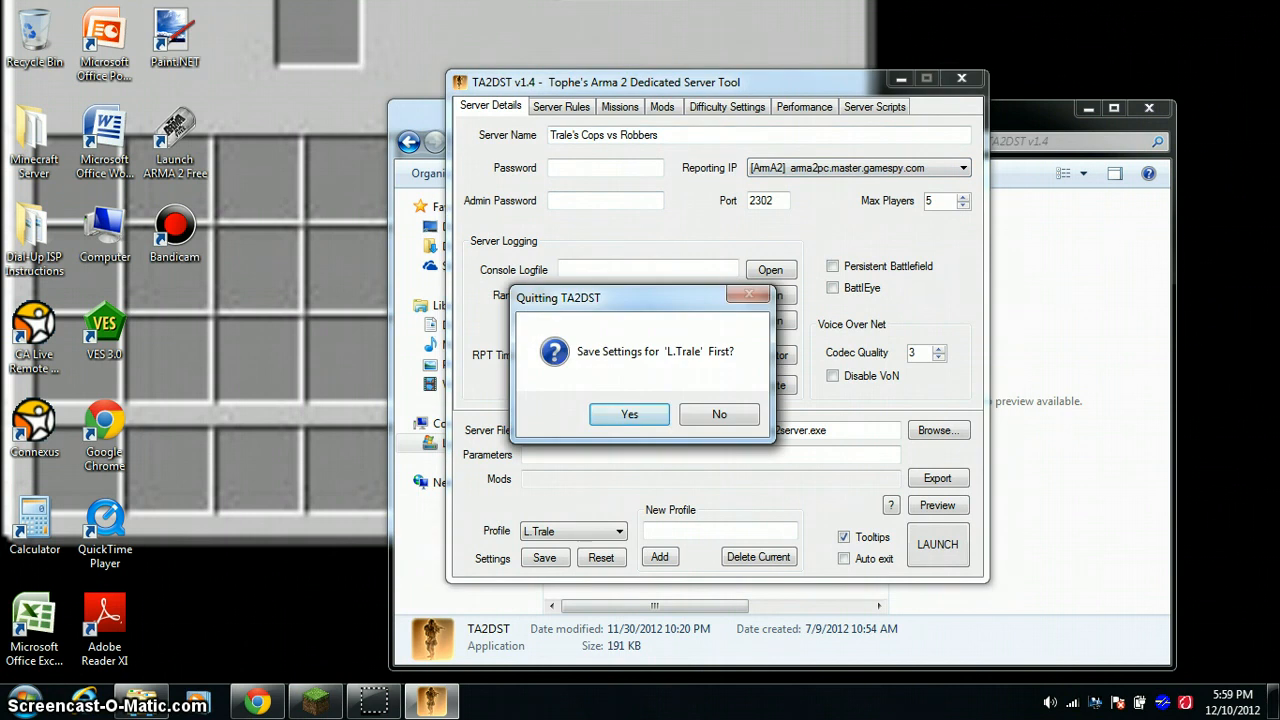
{"action": "left_click", "coordinate": [720, 414]}
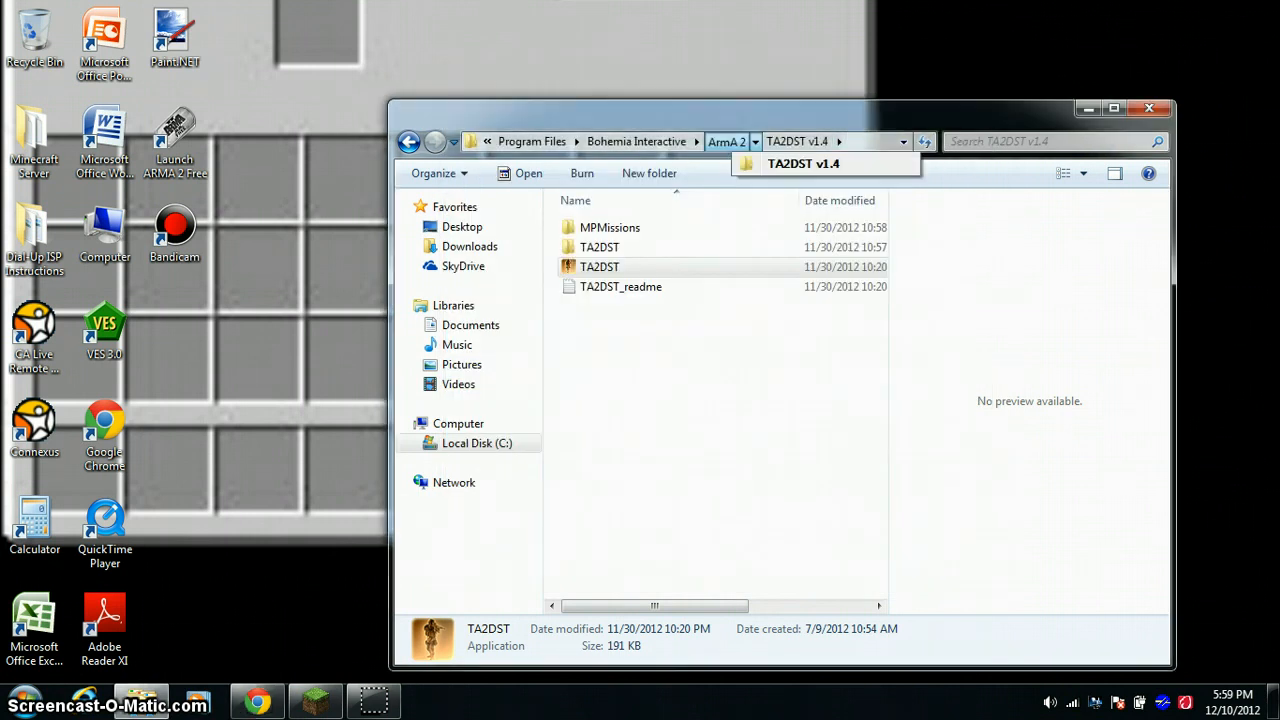